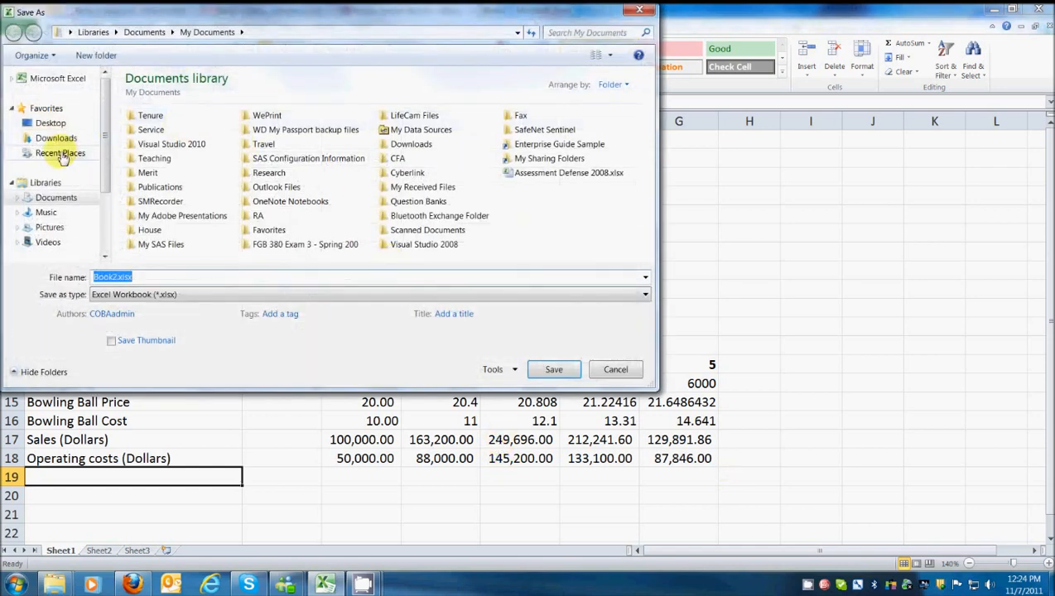
Save the workbook as 'Baldwin Company Example' in Teaching > FIN 780 Online
left_click(154, 158)
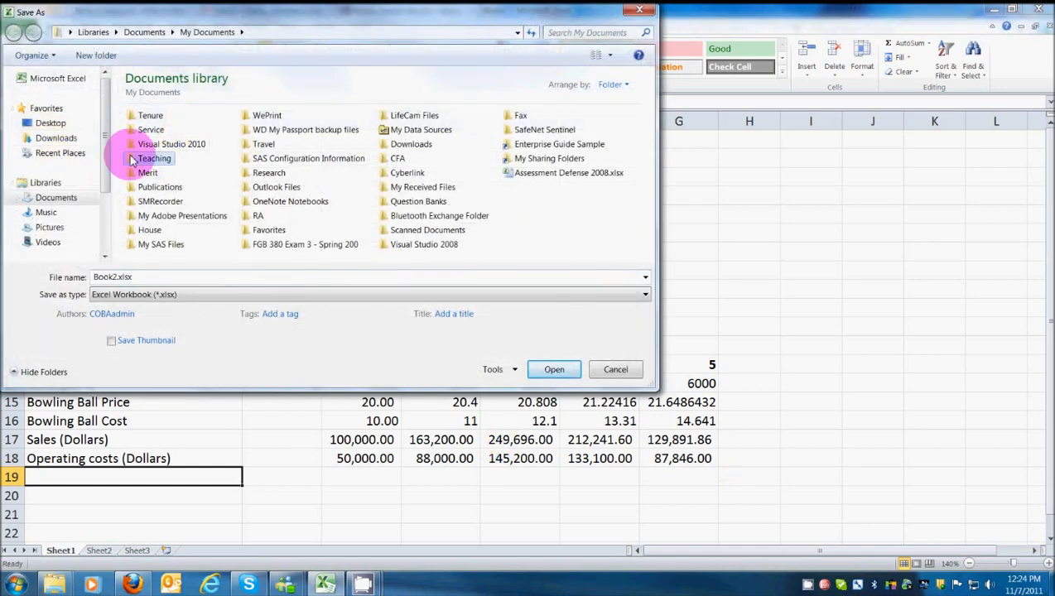
double_click(154, 159)
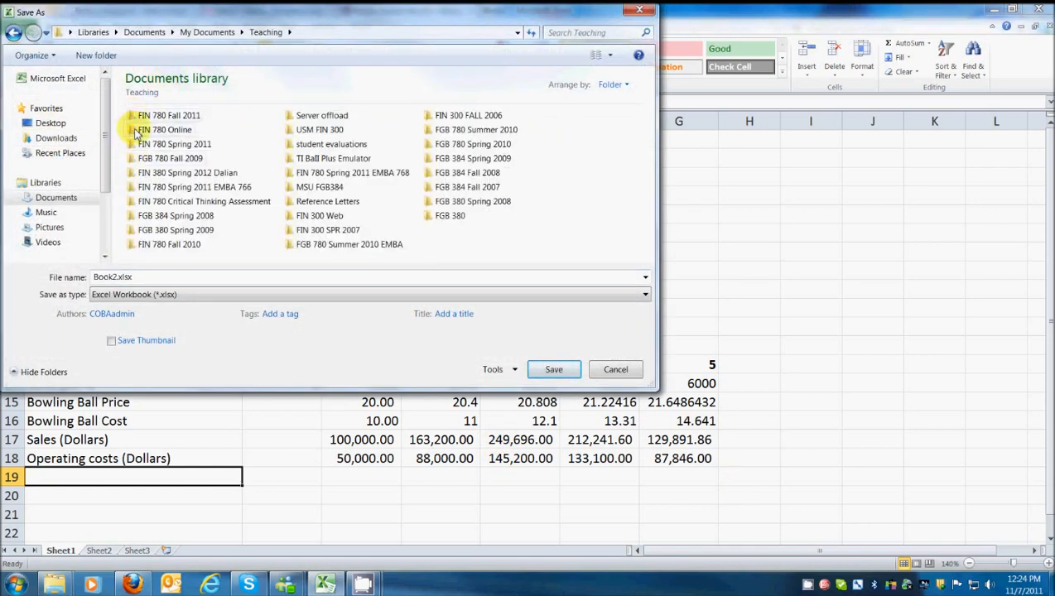
double_click(167, 130)
type("aldwin Company Exampl")
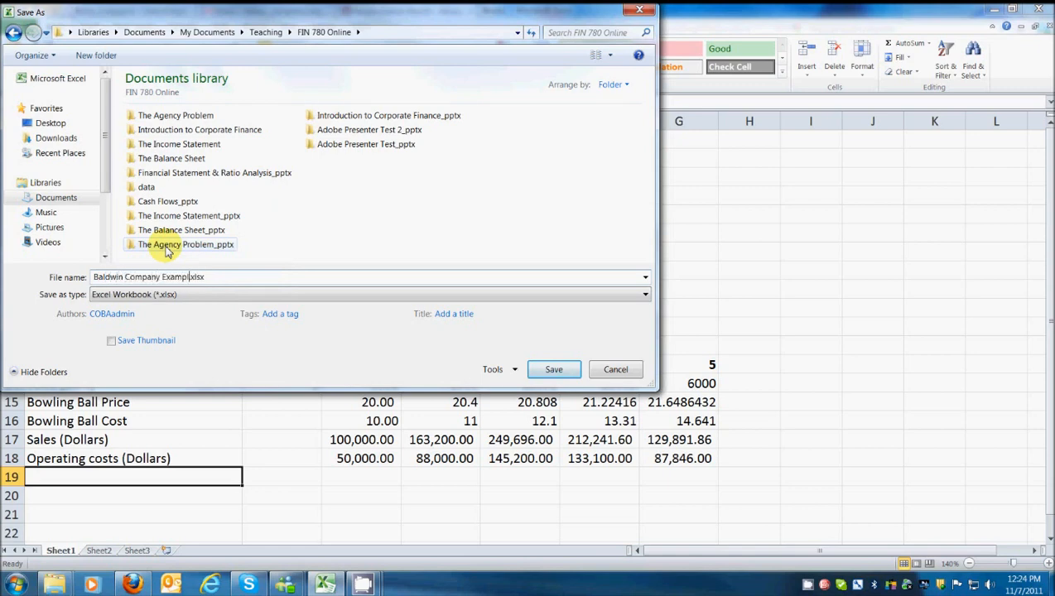
left_click(553, 370)
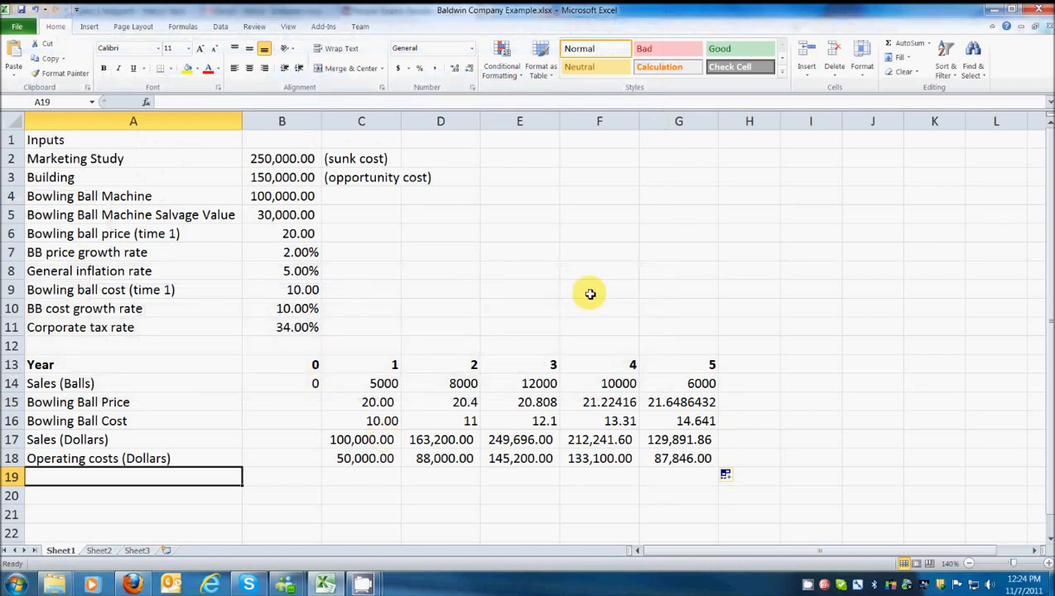
mouse_move(838, 282)
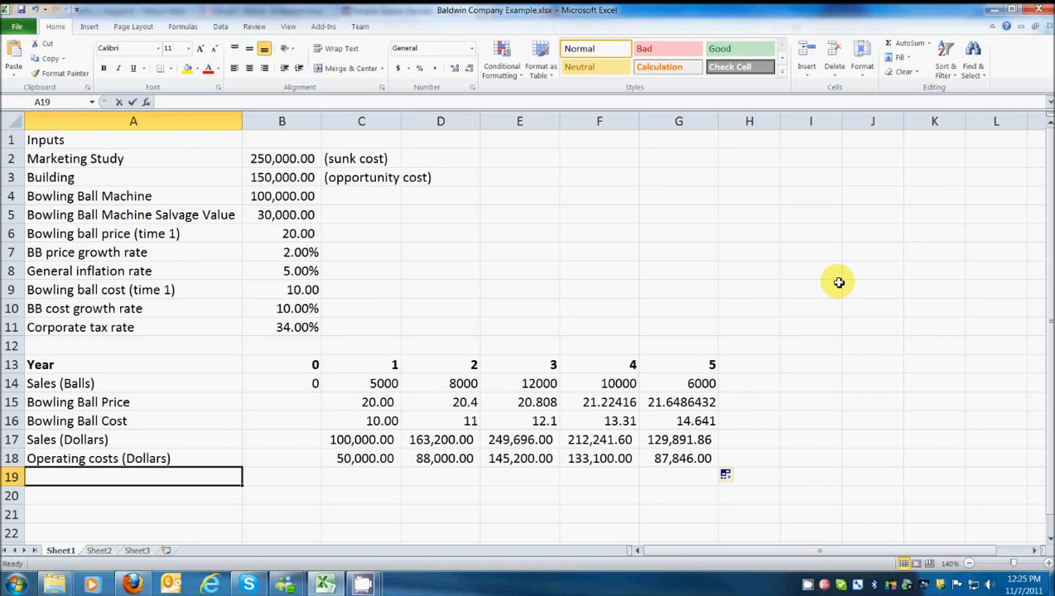
Label row 19 'NWC' and enter a year-0 value of 10,000 in accounting format
type("NWC")
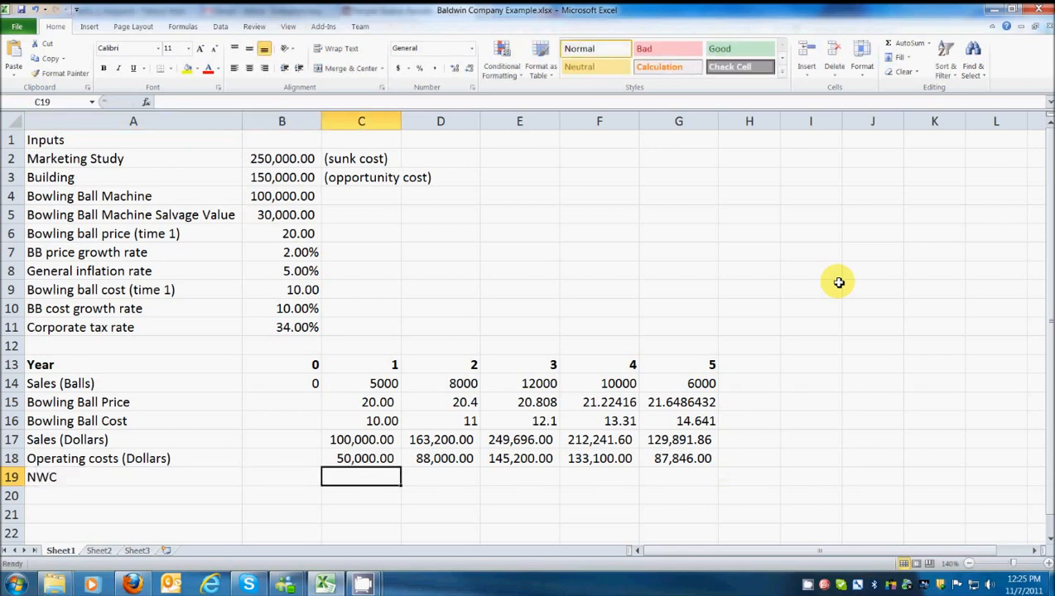
left_click(282, 476)
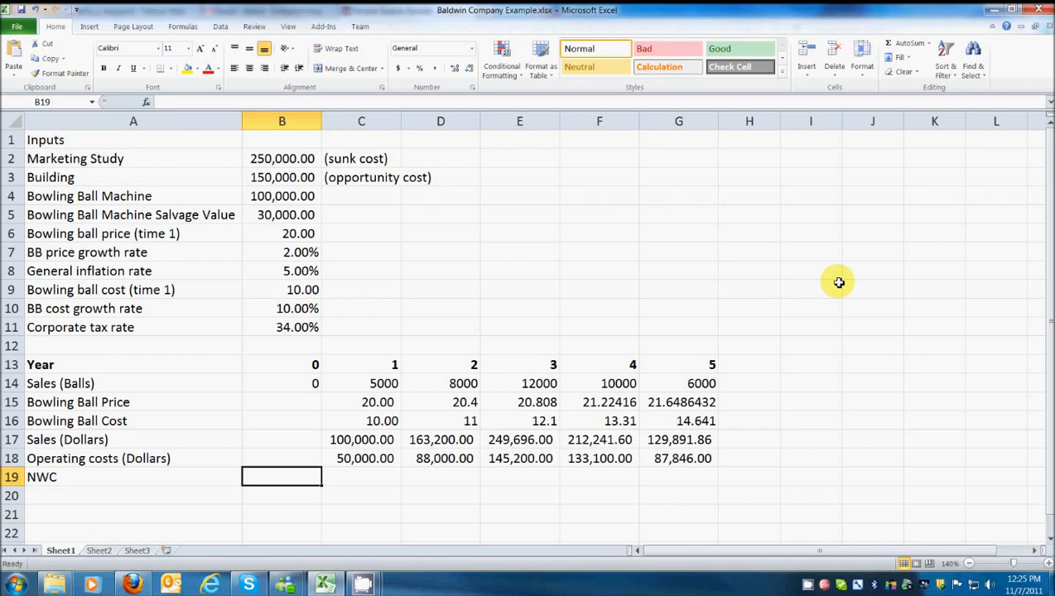
type("10000")
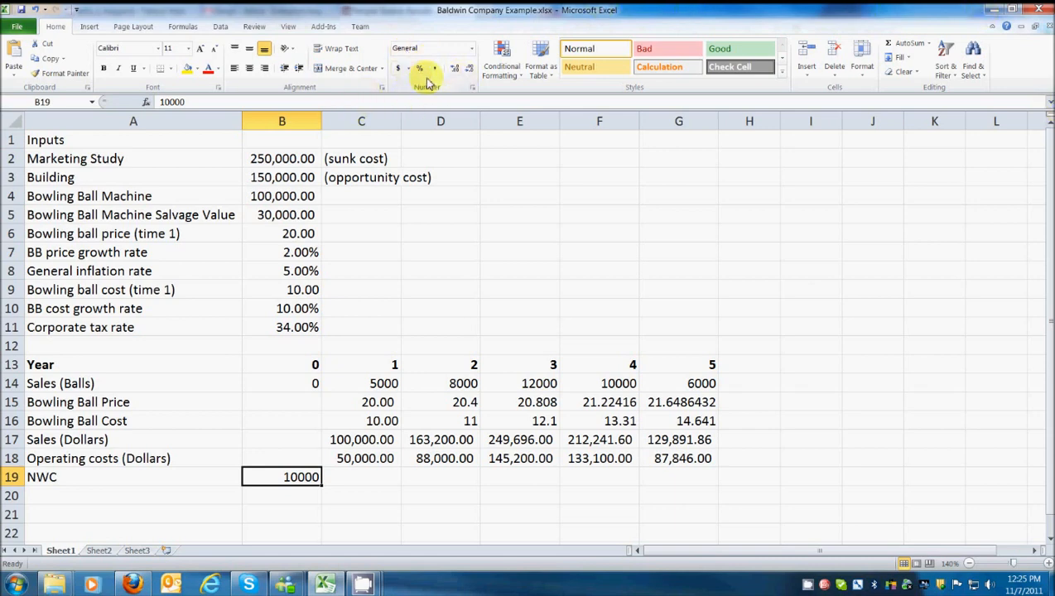
left_click(419, 68)
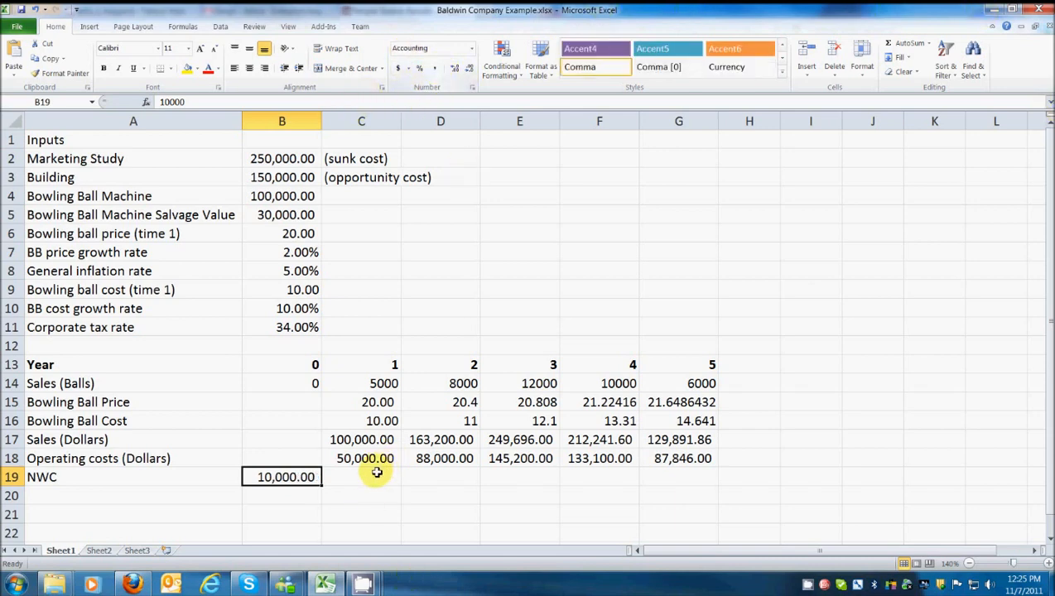
left_click(361, 476)
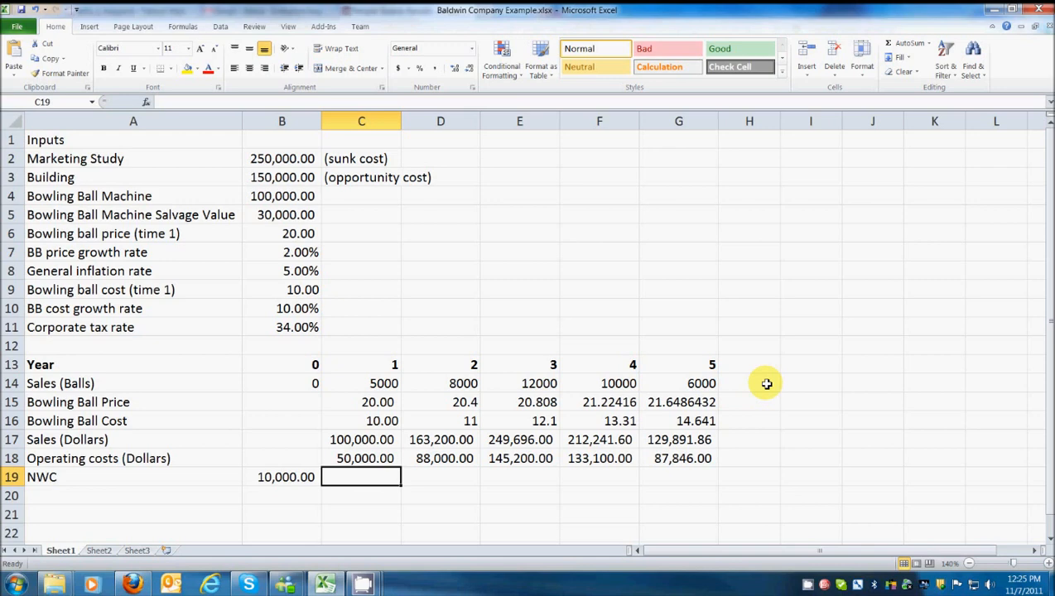
Set NWC to =.10*C17 for years 1–4 and zero for year 5
type("=")
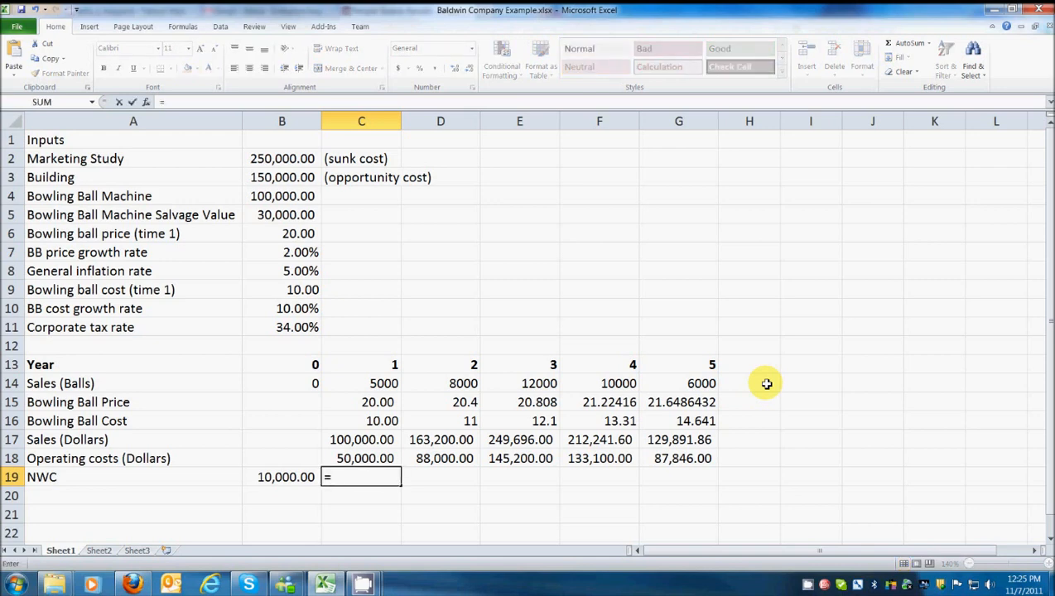
type(".10")
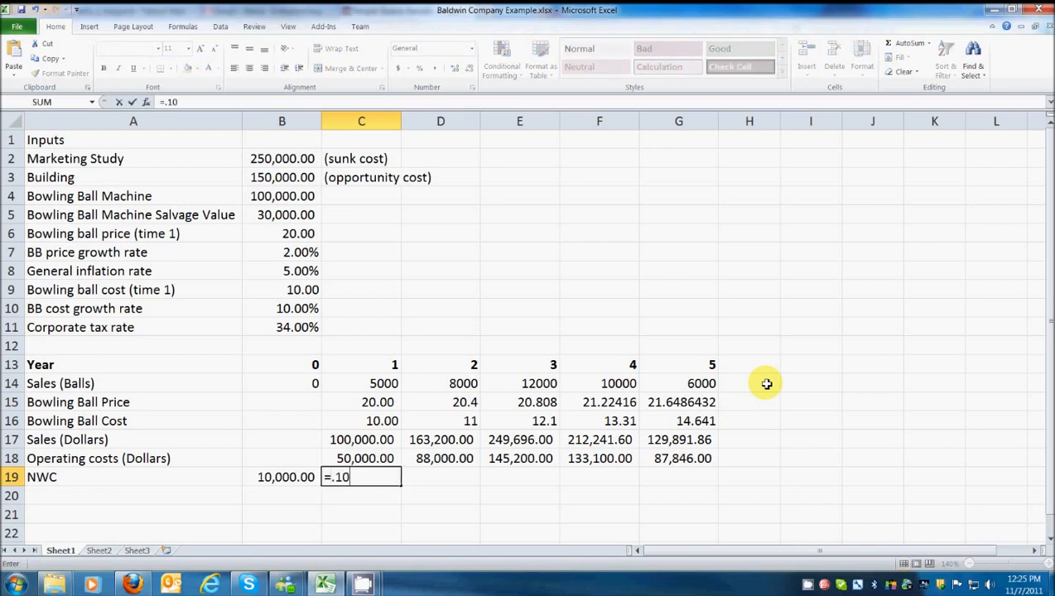
type("*")
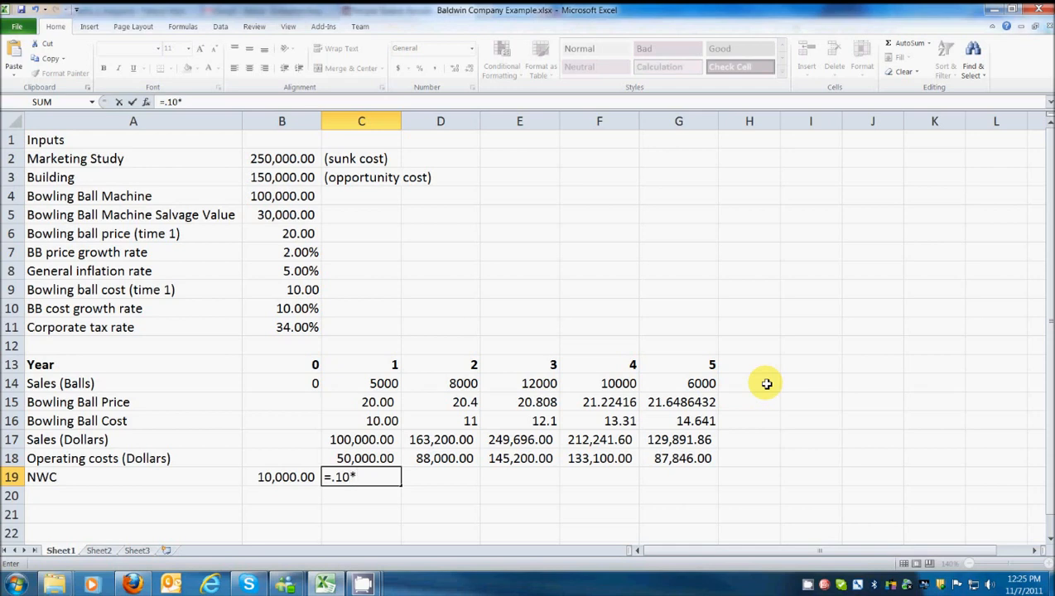
mouse_move(474, 507)
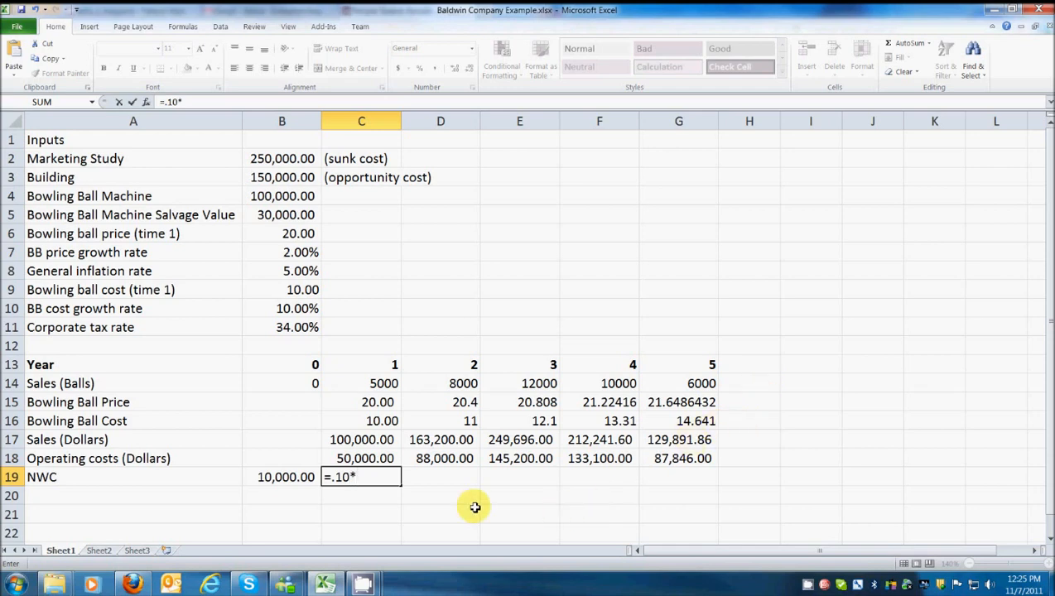
left_click(361, 440)
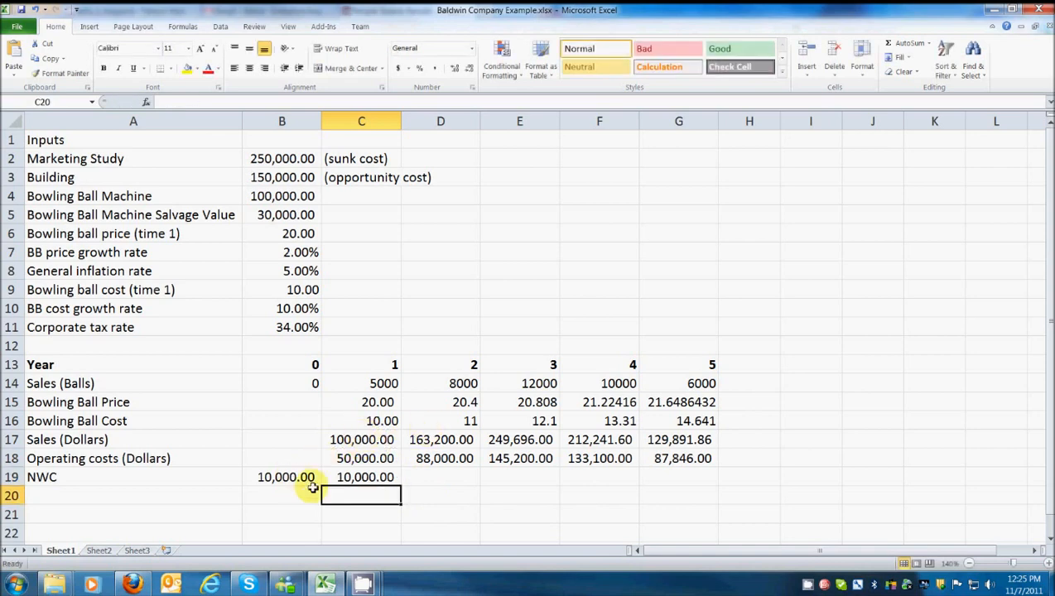
left_click(361, 477)
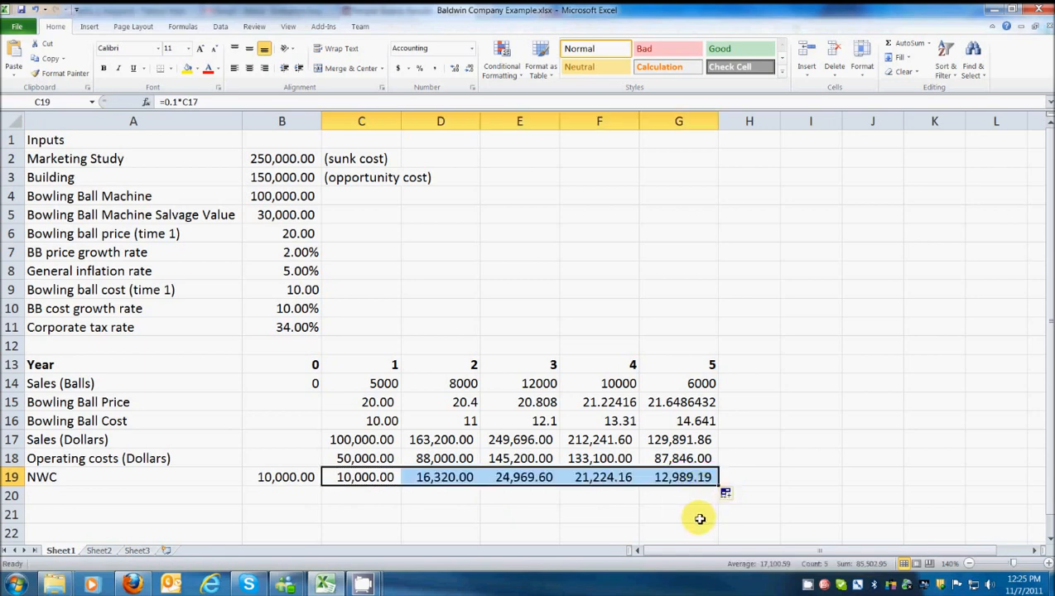
mouse_move(703, 519)
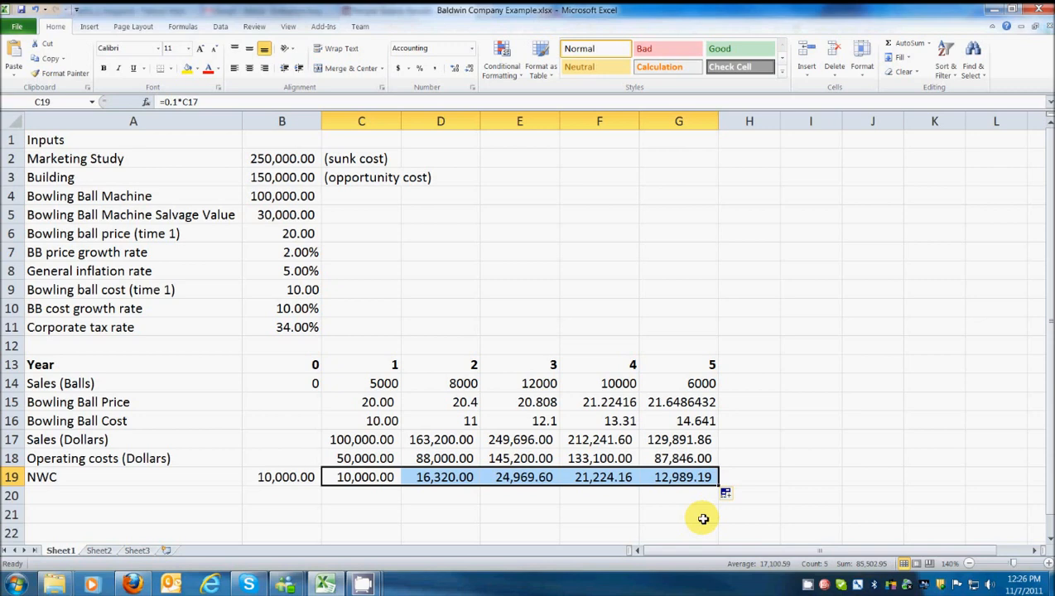
mouse_move(681, 477)
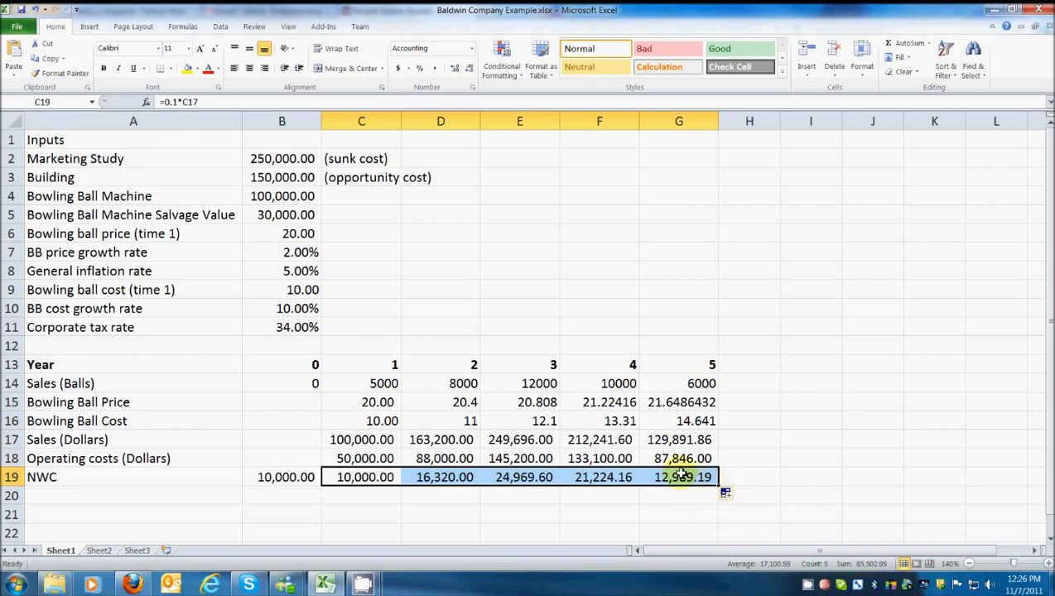
left_click(678, 477)
type("0")
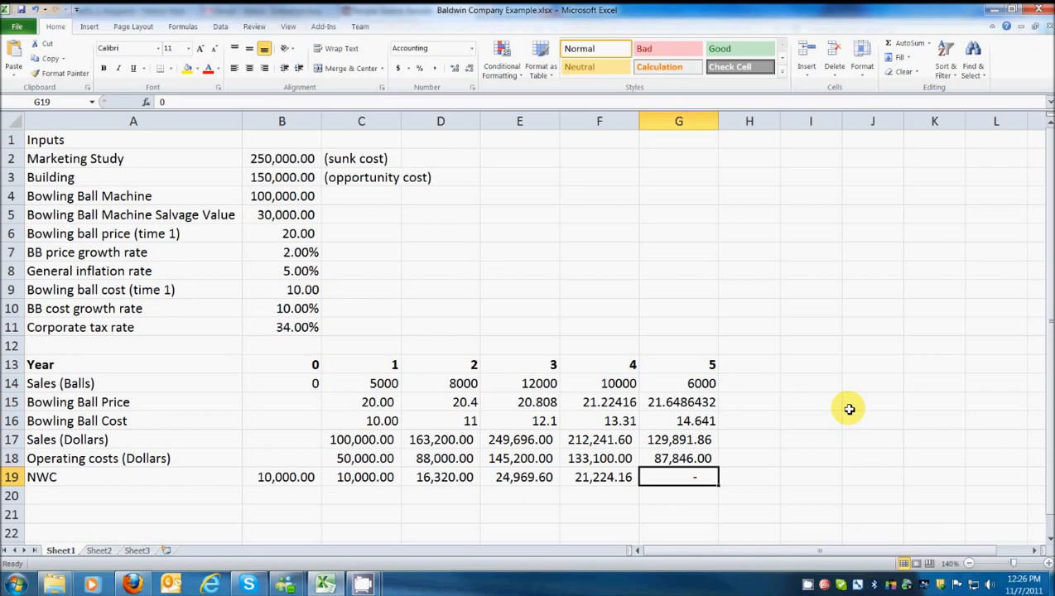
left_click(599, 477)
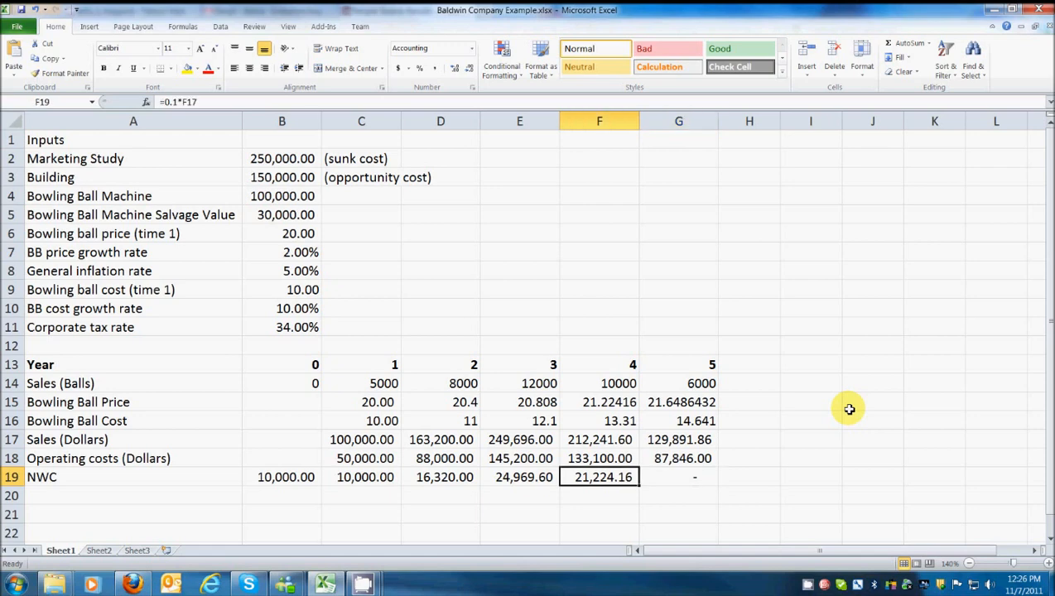
left_click(133, 495)
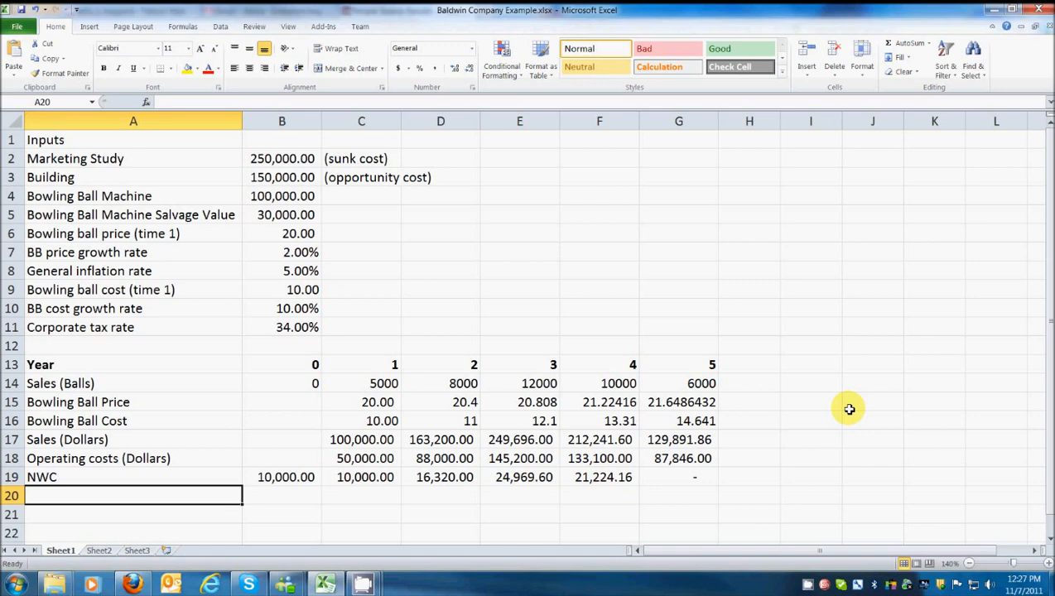
Label row 20 'MACRS' and enter rates 0.2, 0.32, 0.192, 0.1152, 0.1152
type("M")
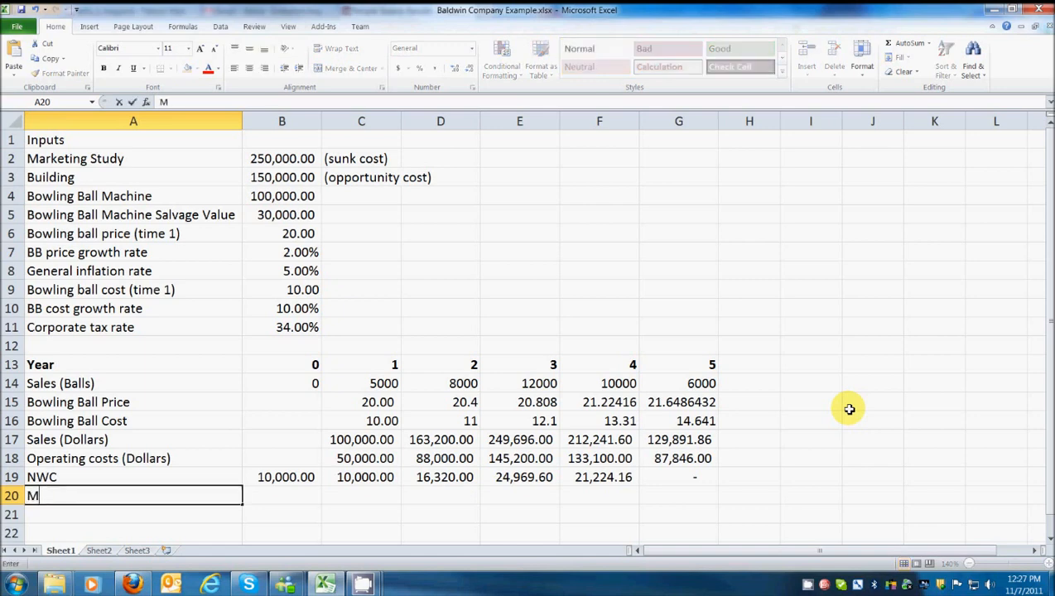
type("ACRS")
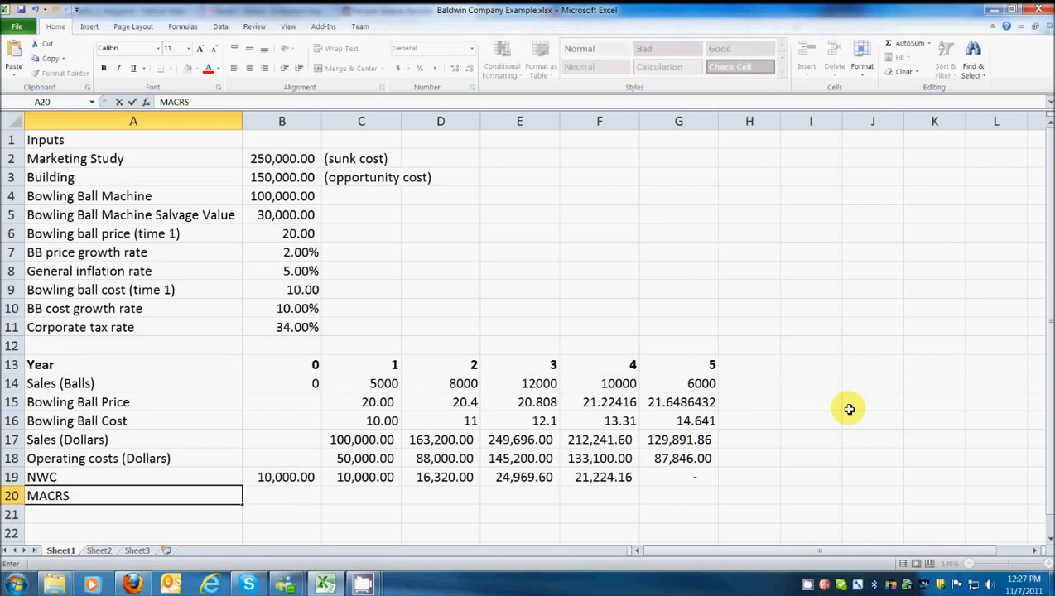
left_click(281, 495)
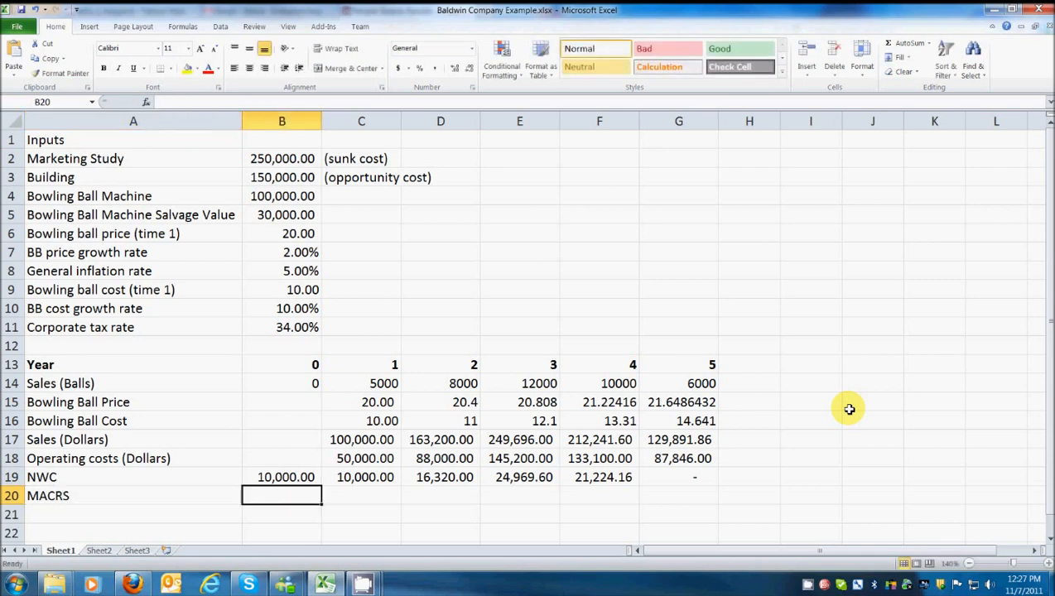
type("0")
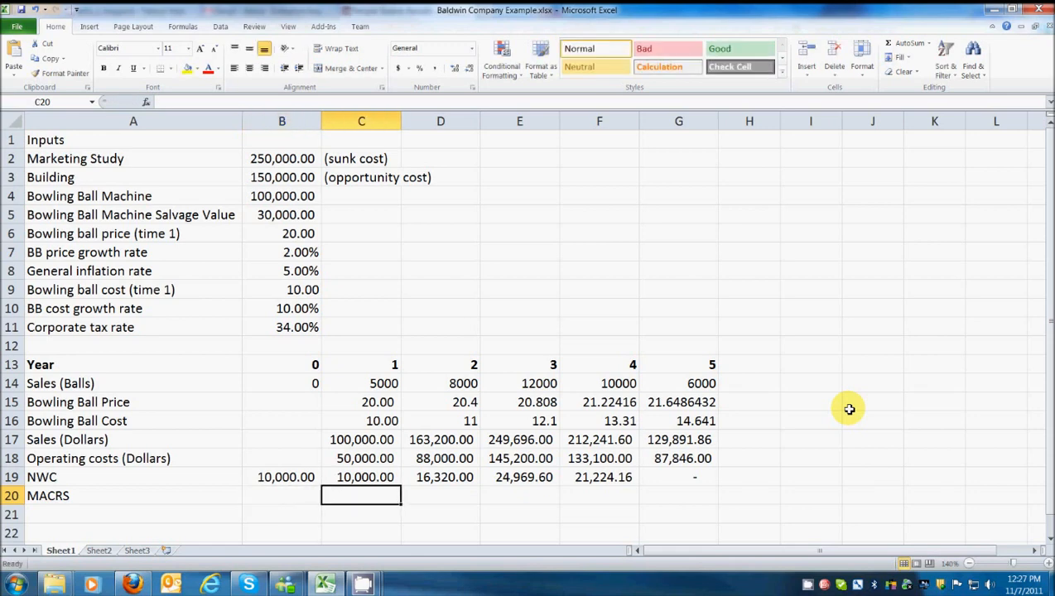
type("0.2")
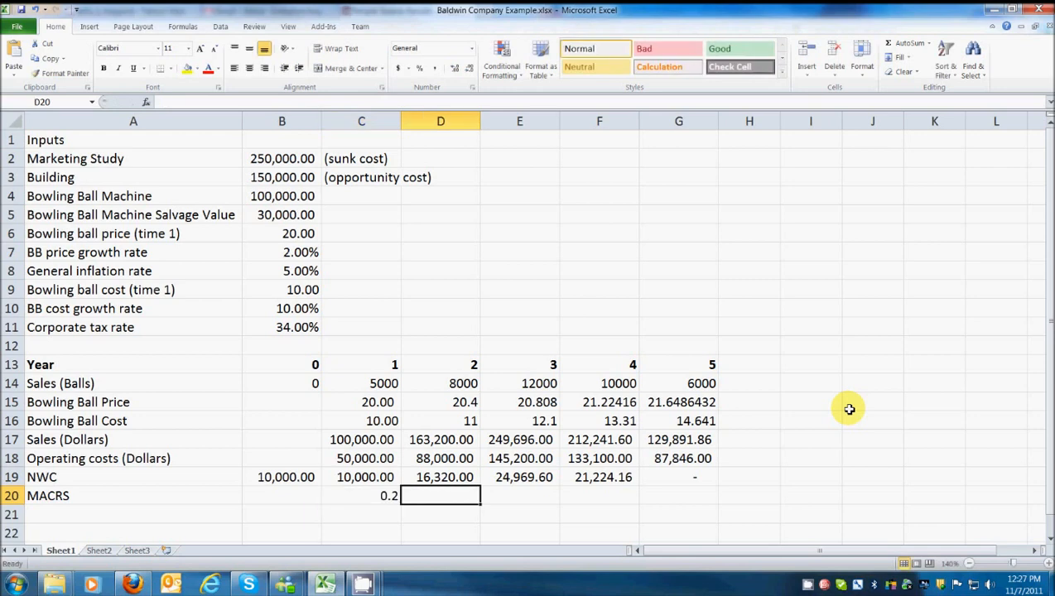
type(".32")
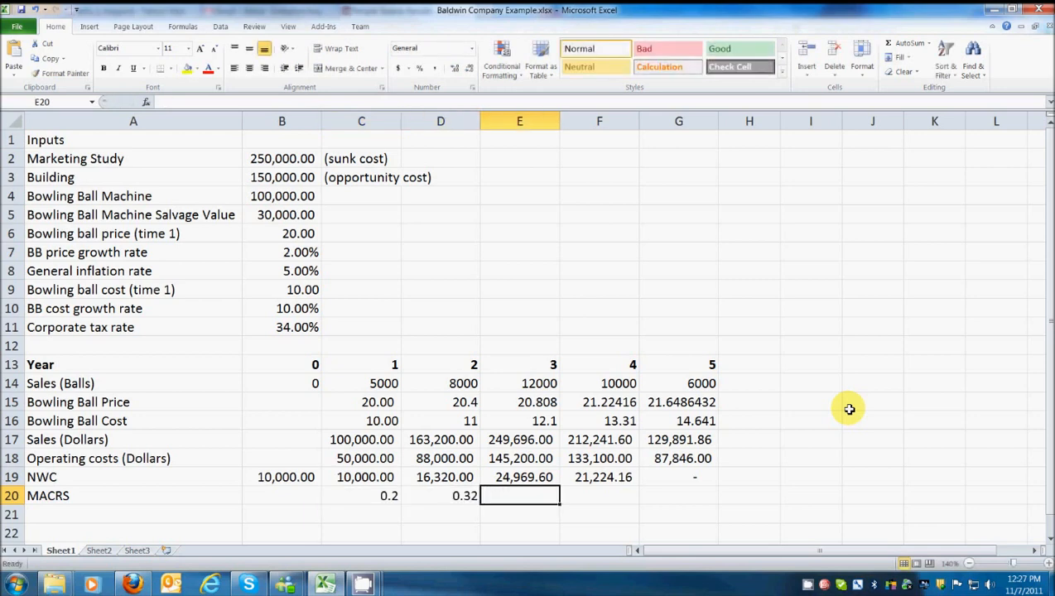
type("0.192")
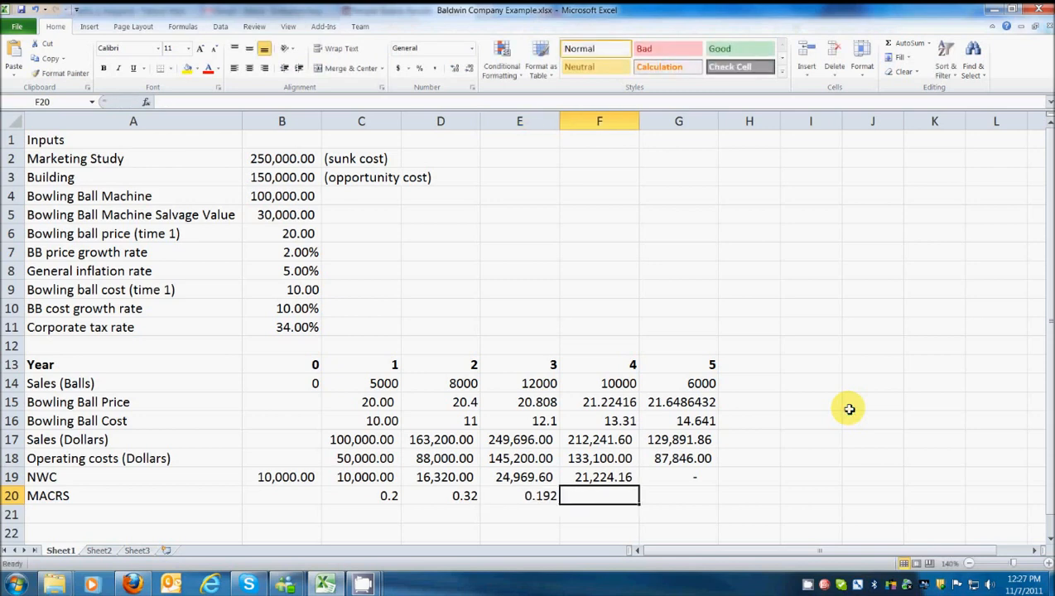
type("0.1152")
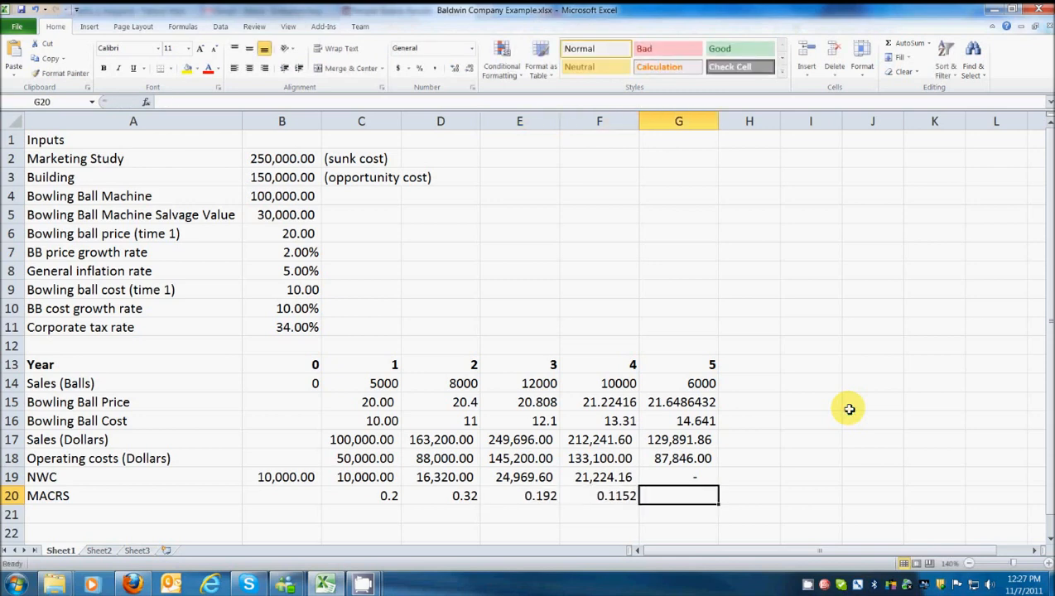
type(".1152")
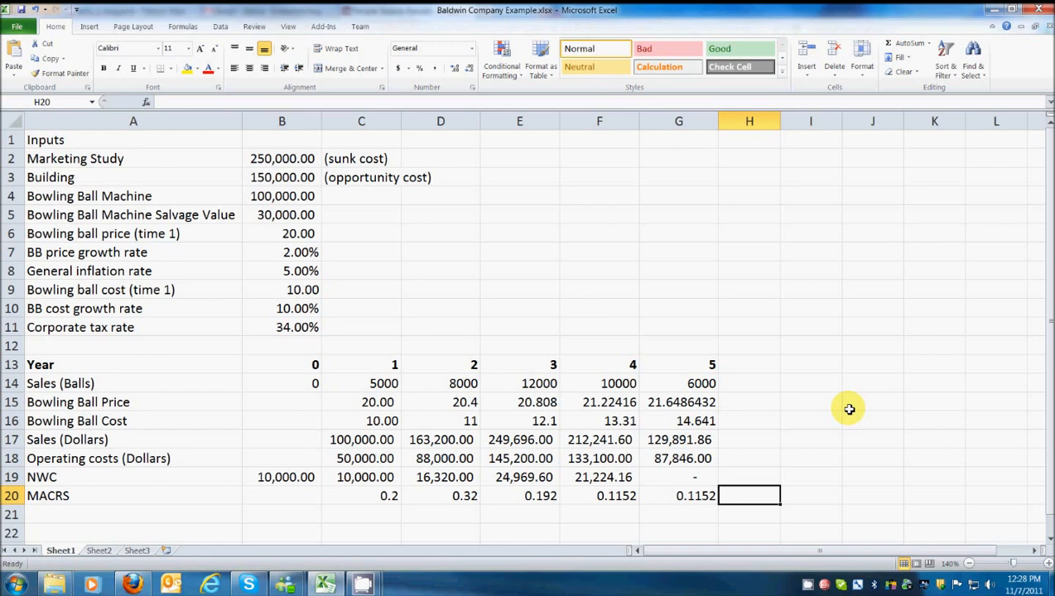
Label row 21 'Depreciation' and enter =C20*$B$4 with an absolute machine-cost reference
left_click(134, 514)
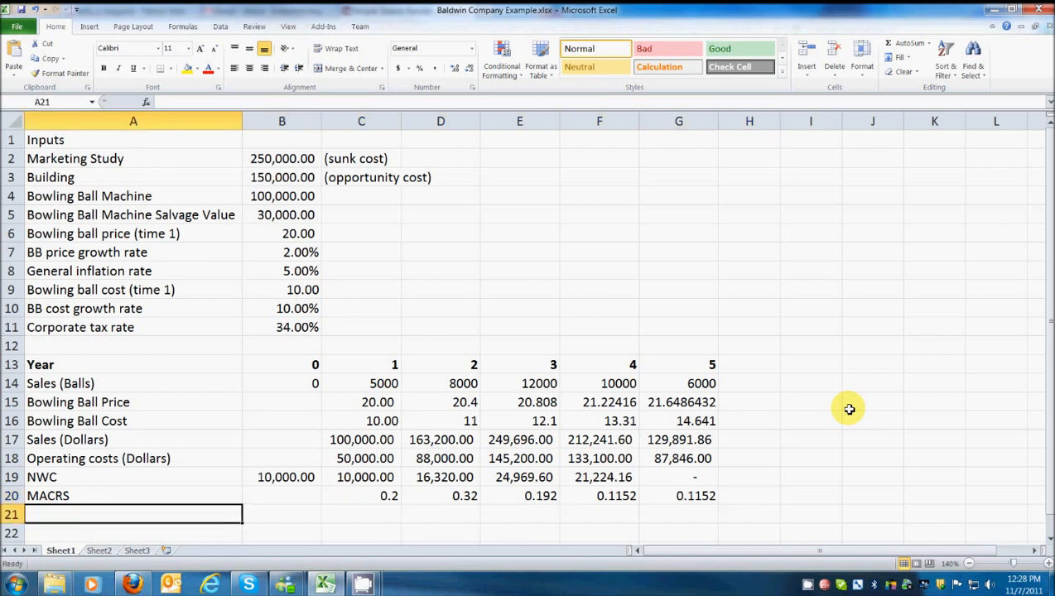
type("Deorec=")
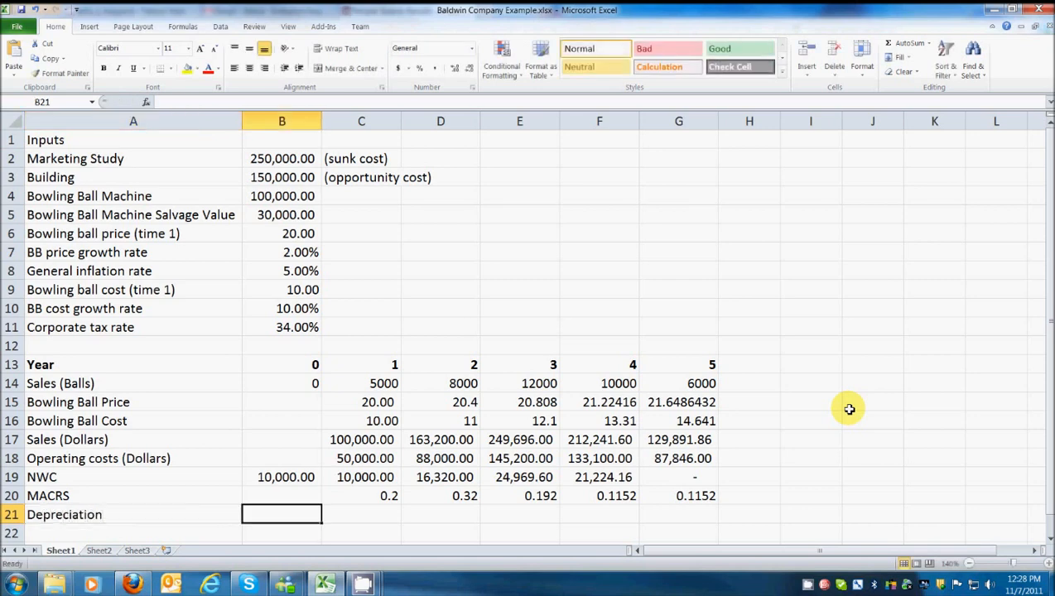
left_click(361, 515)
type("=C20")
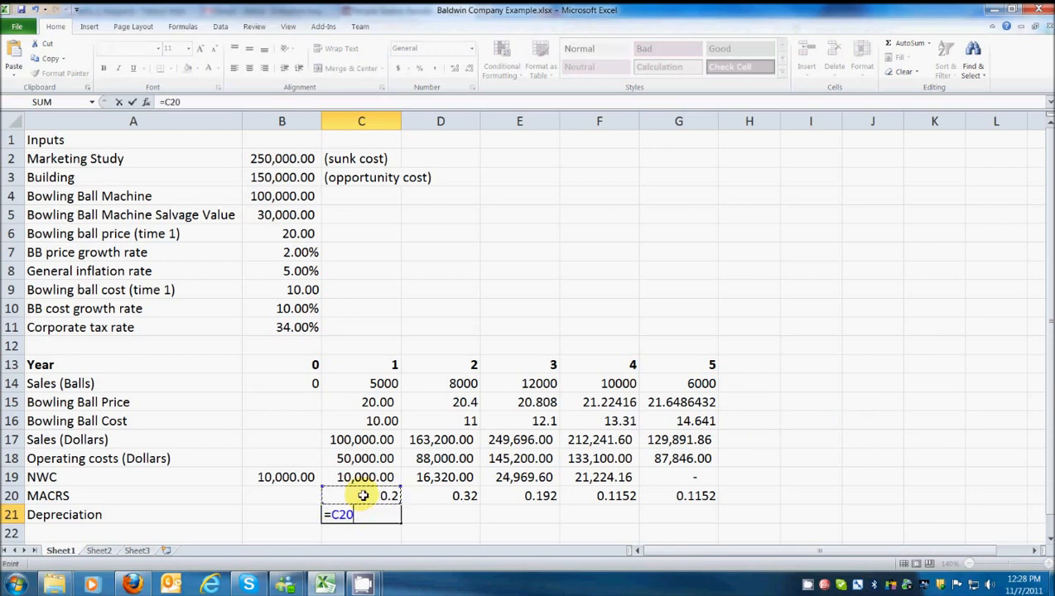
type("*")
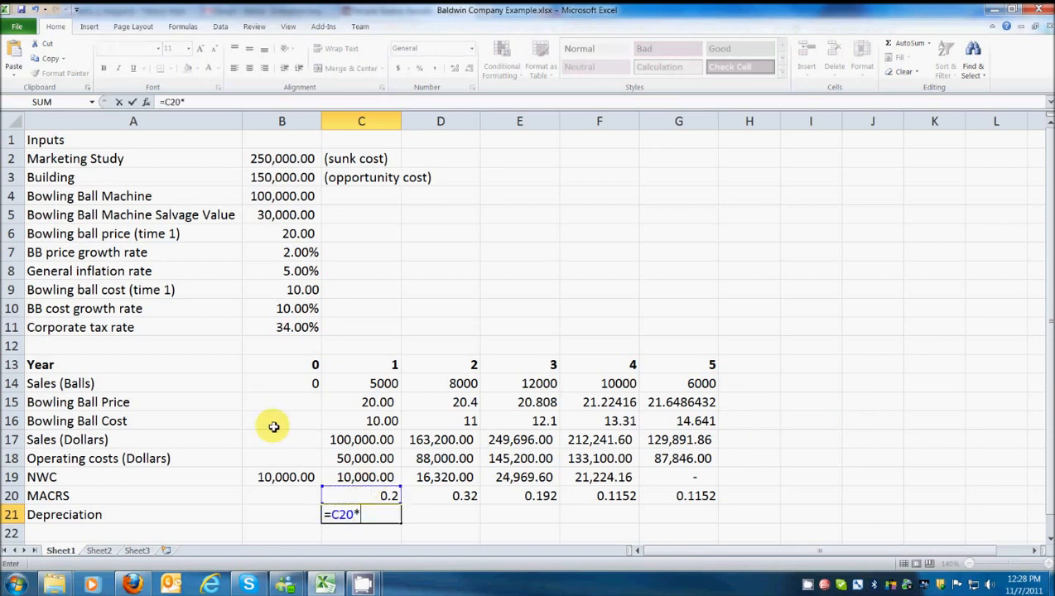
mouse_move(284, 196)
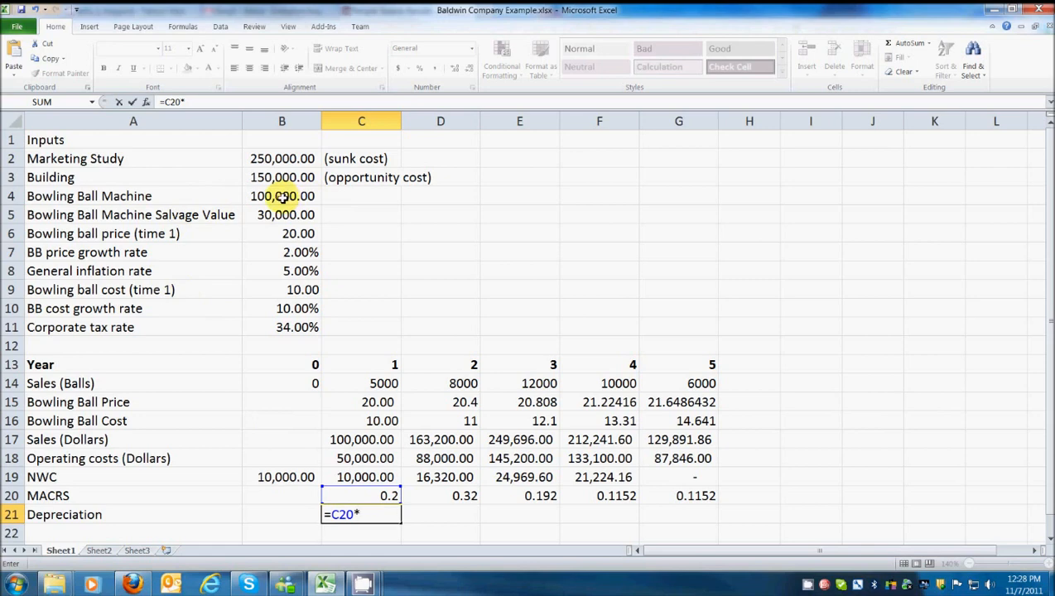
left_click(282, 196)
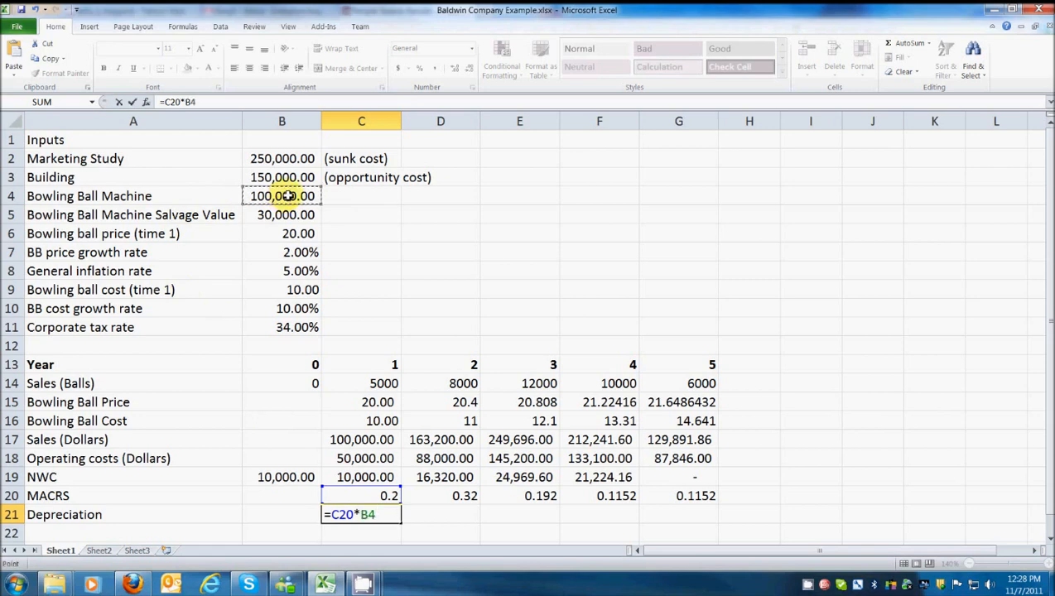
key("f4")
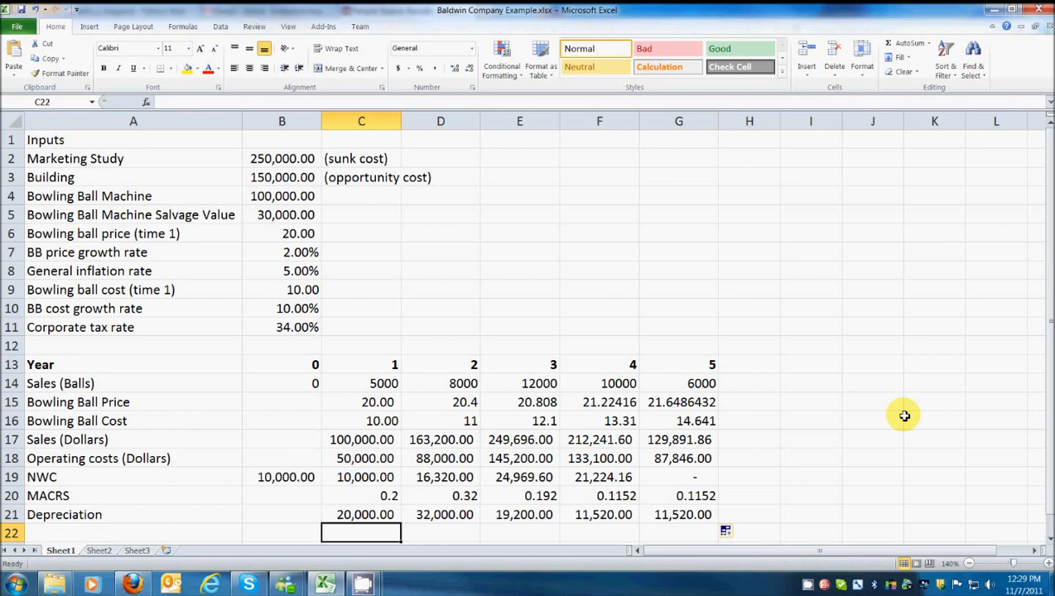
Label row 22 'Book Value (BB Machine)' and link B22 to the 100,000 machine cost
left_click(133, 532)
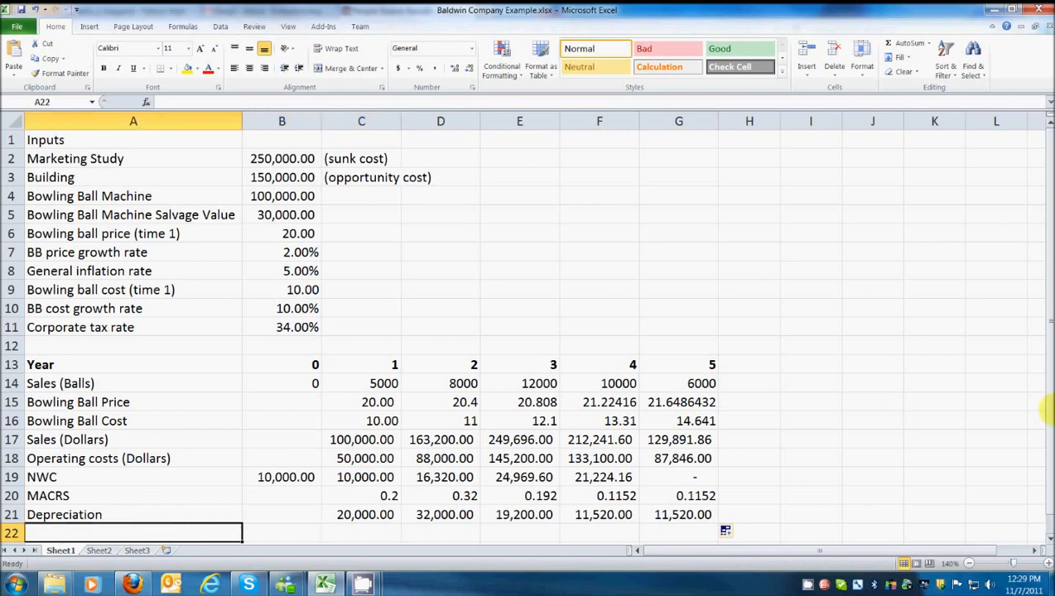
type("B")
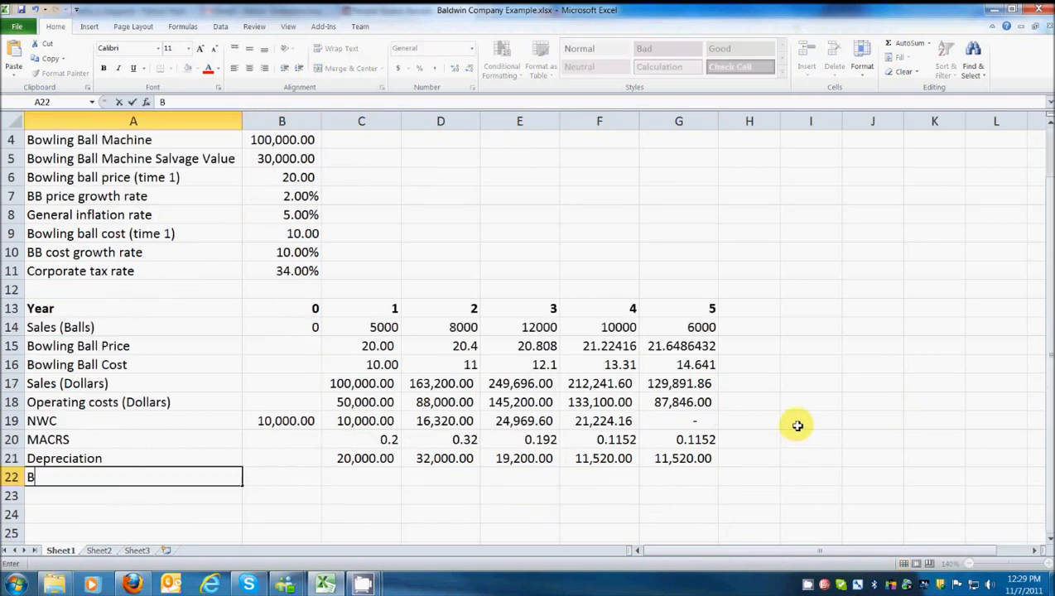
type("Book Value")
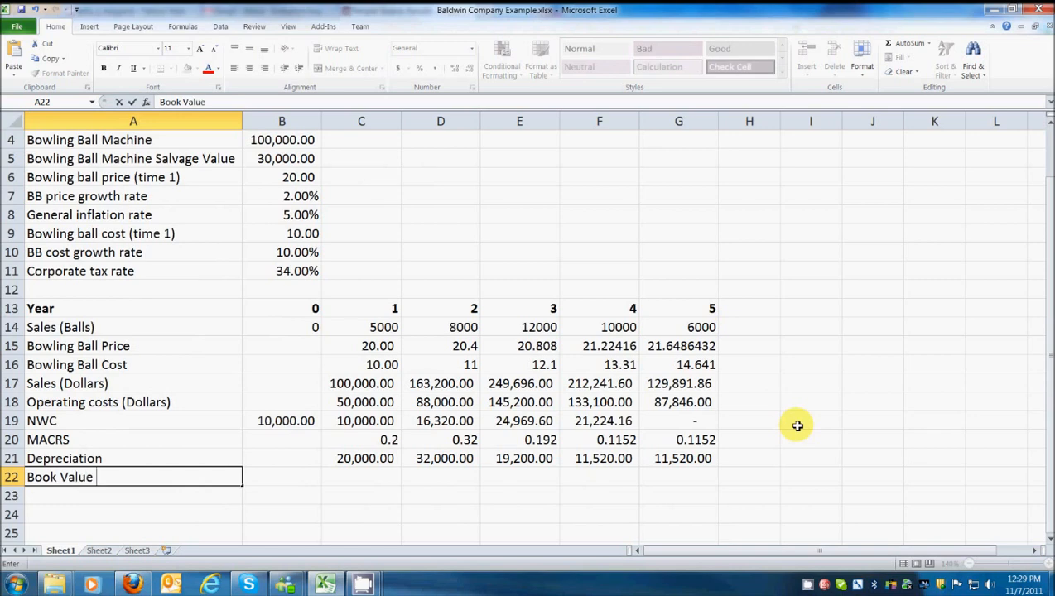
type("(BB Machine")
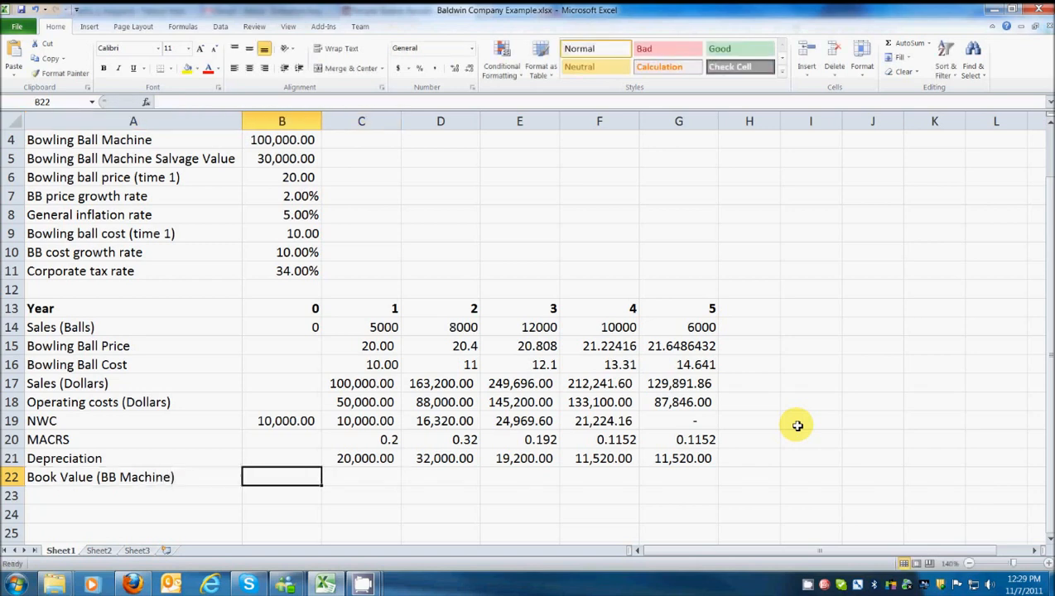
type("=")
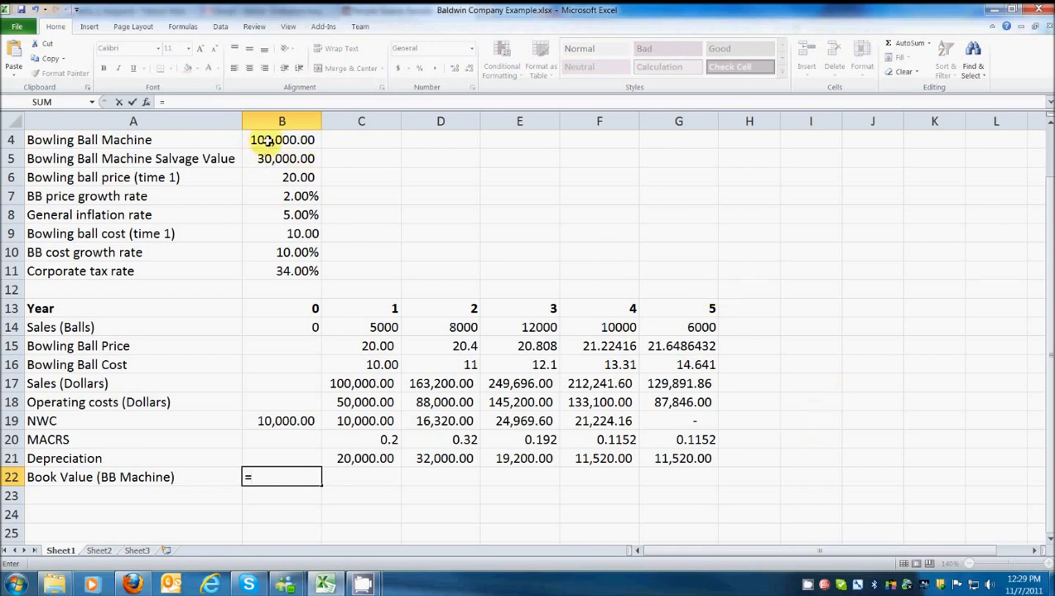
left_click(282, 139)
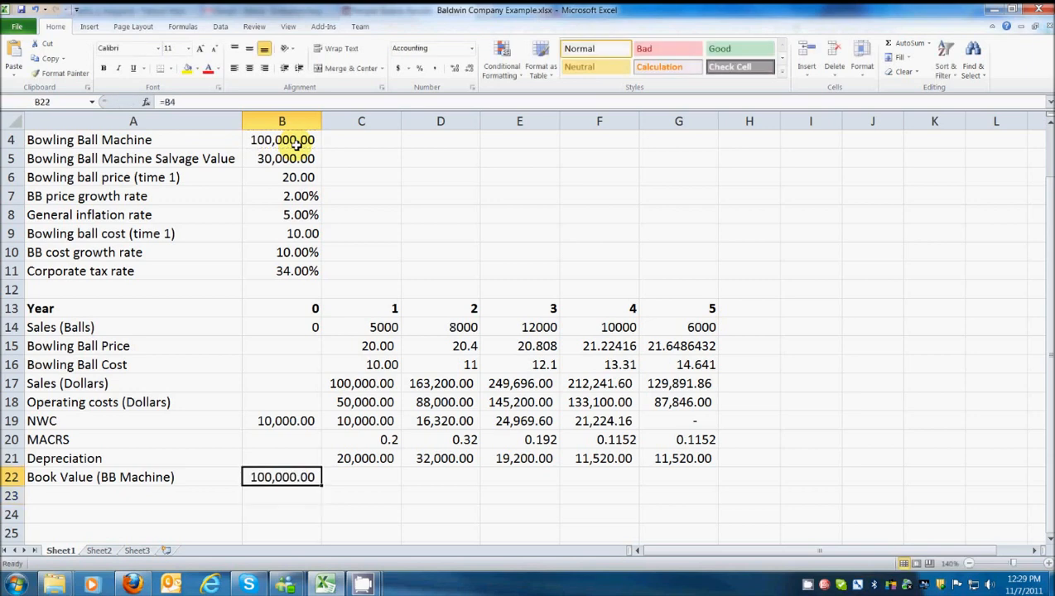
Compute yearly book value as prior value minus depreciation, ending at 5,760
left_click(361, 477)
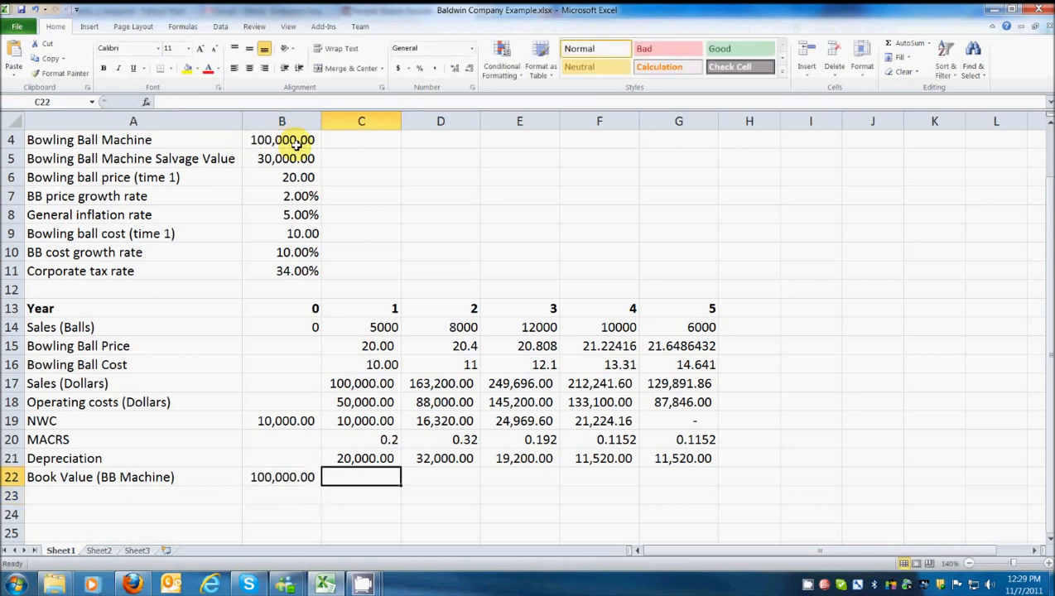
type("=B22")
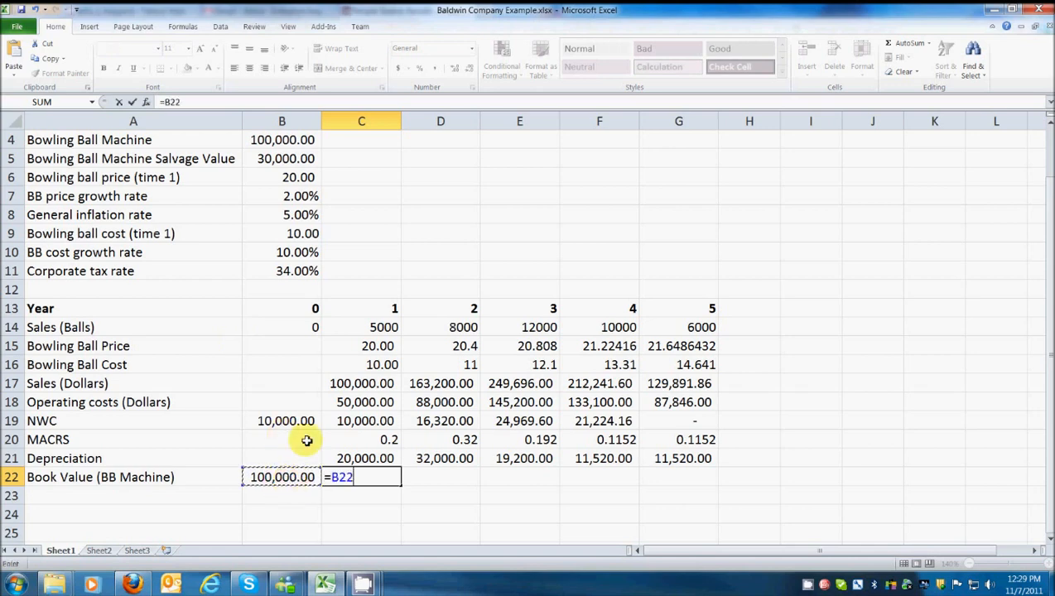
type("-")
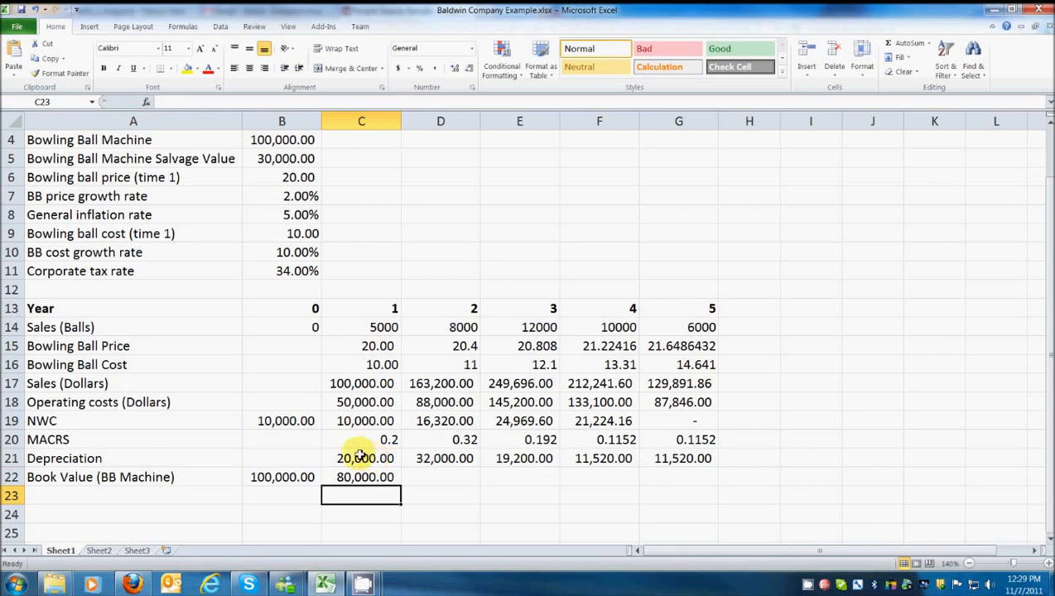
left_click(361, 477)
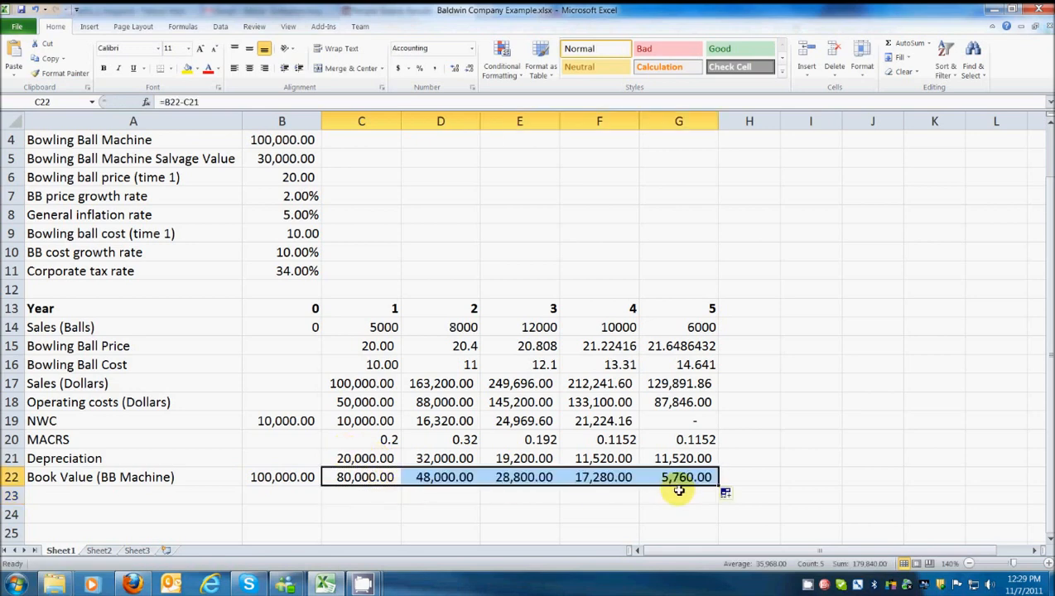
left_click(678, 477)
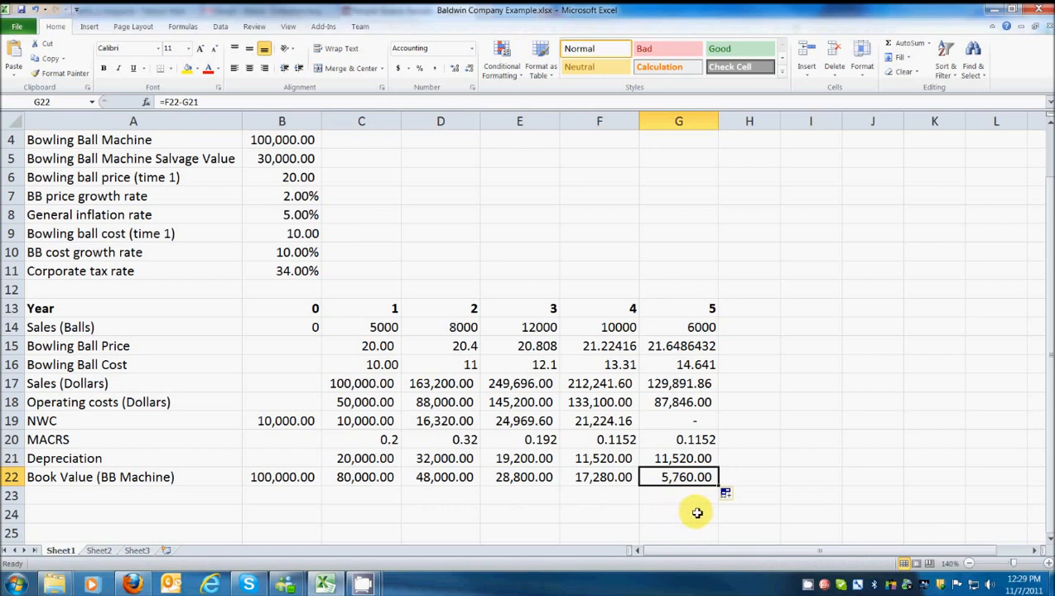
mouse_move(675, 497)
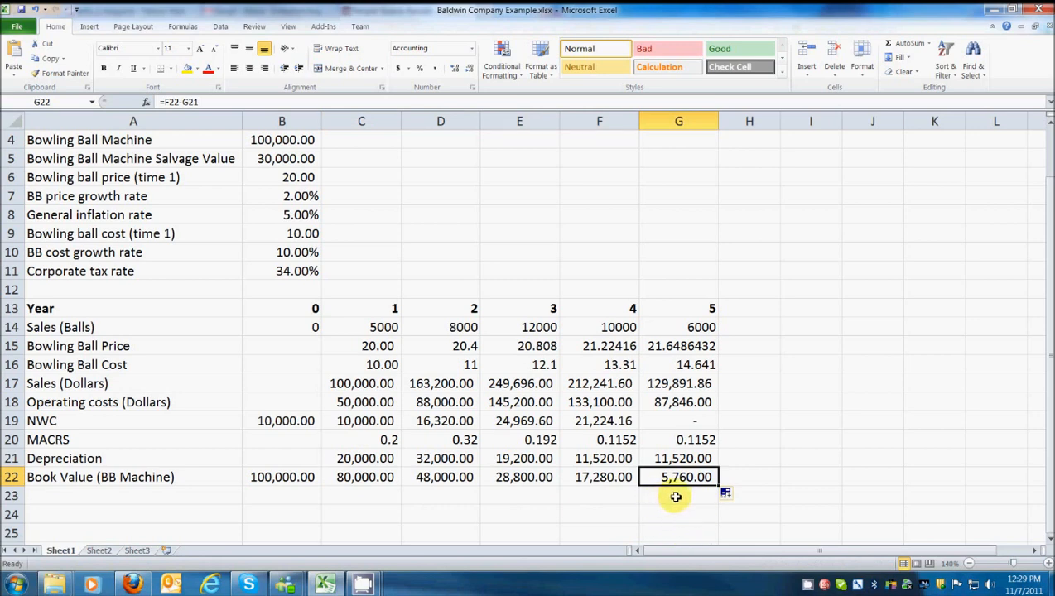
mouse_move(672, 497)
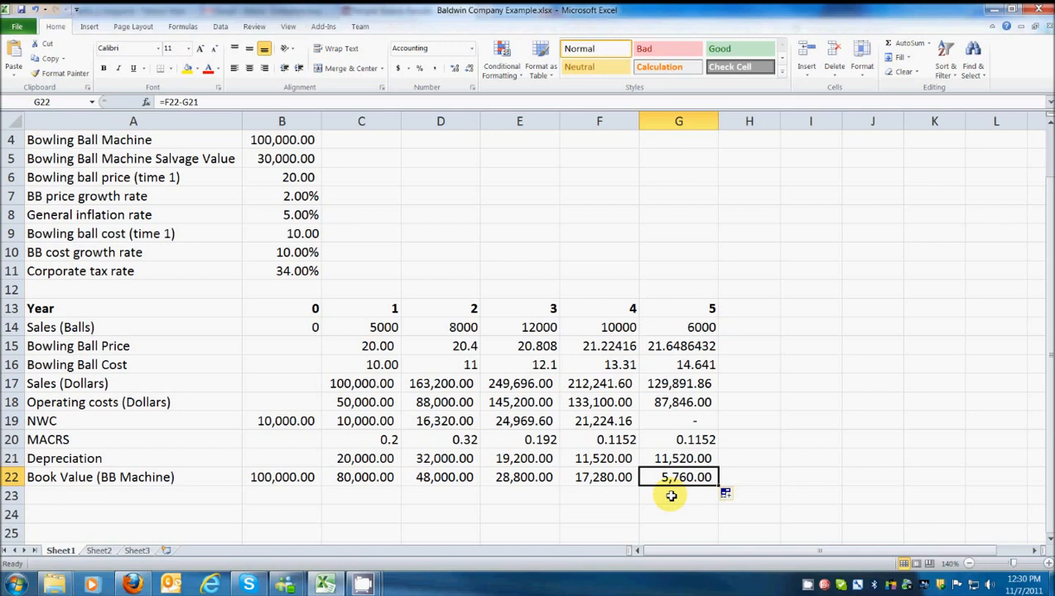
left_click(134, 495)
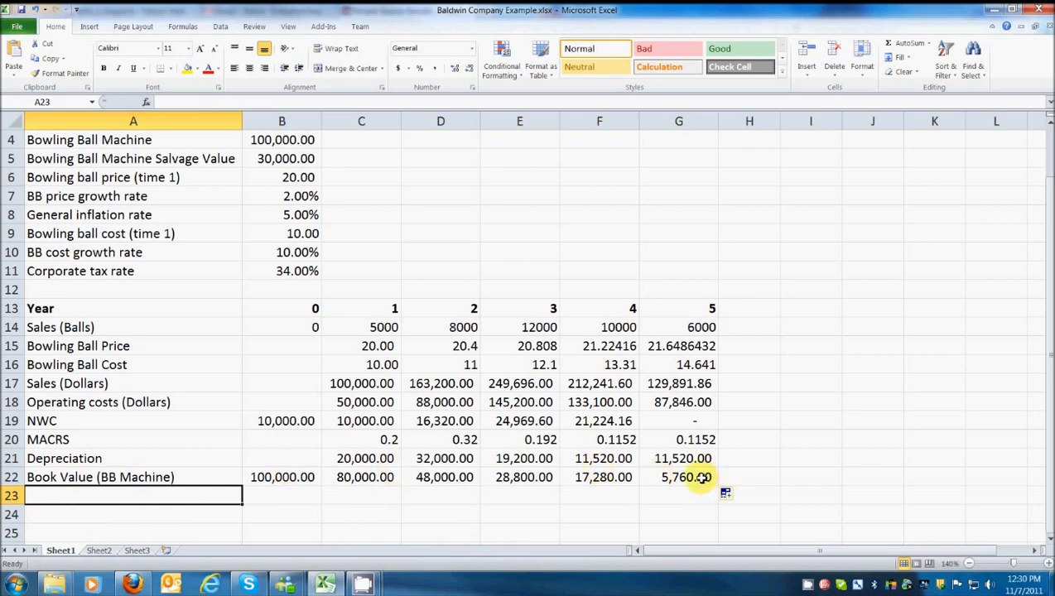
mouse_move(506, 456)
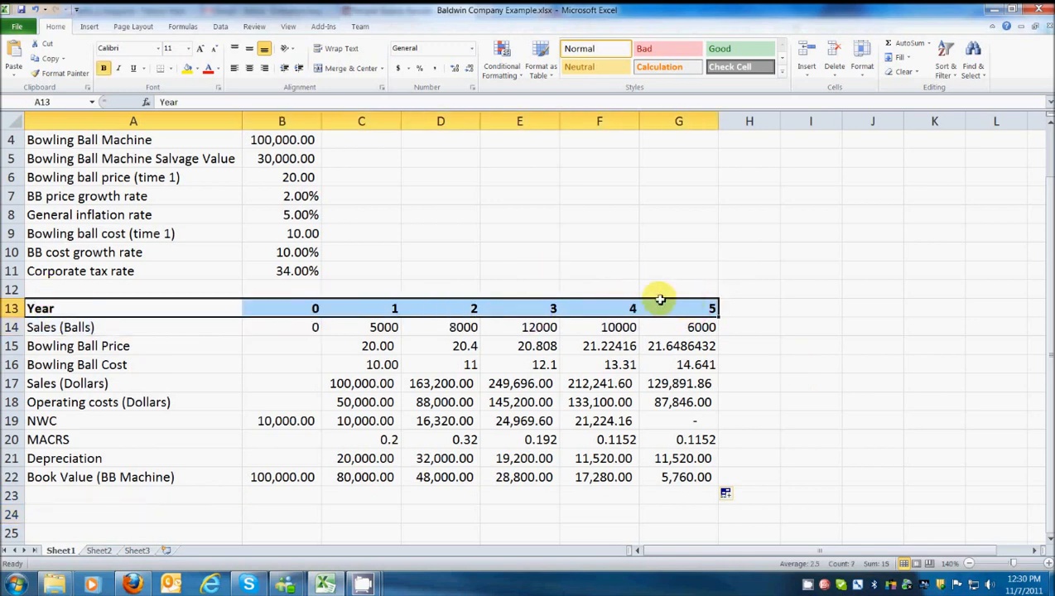
Add a 'Sales revenues' label in A25 and begin its year-0 sales link
left_click(132, 514)
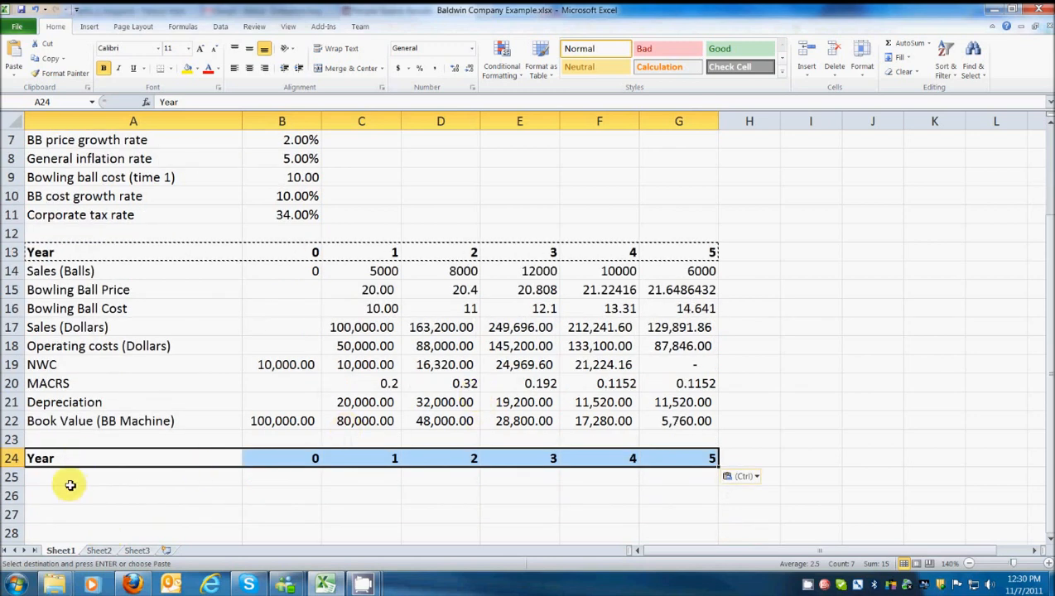
left_click(132, 476)
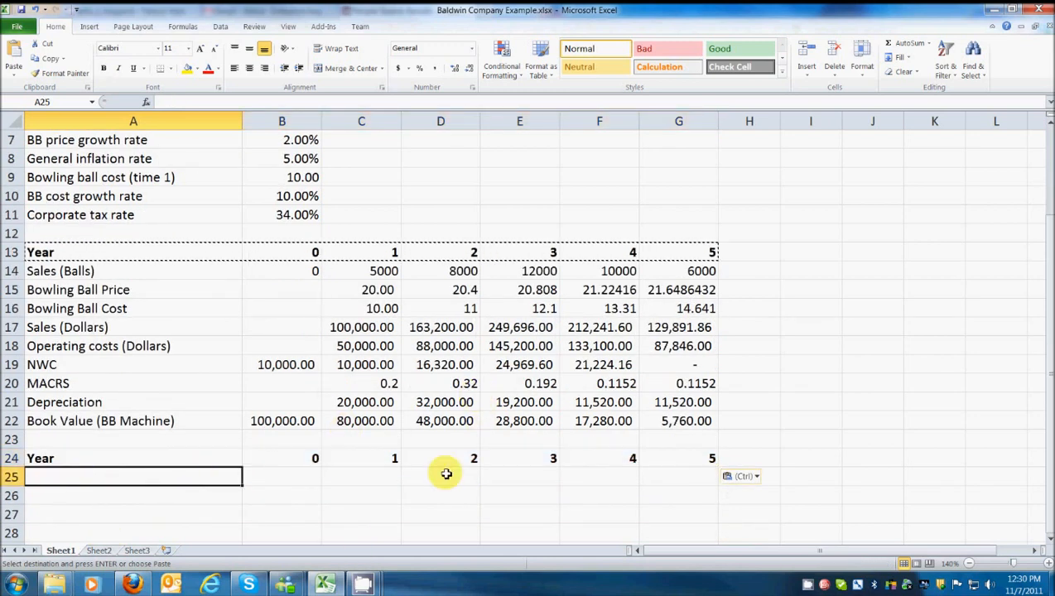
type("Sales revenue")
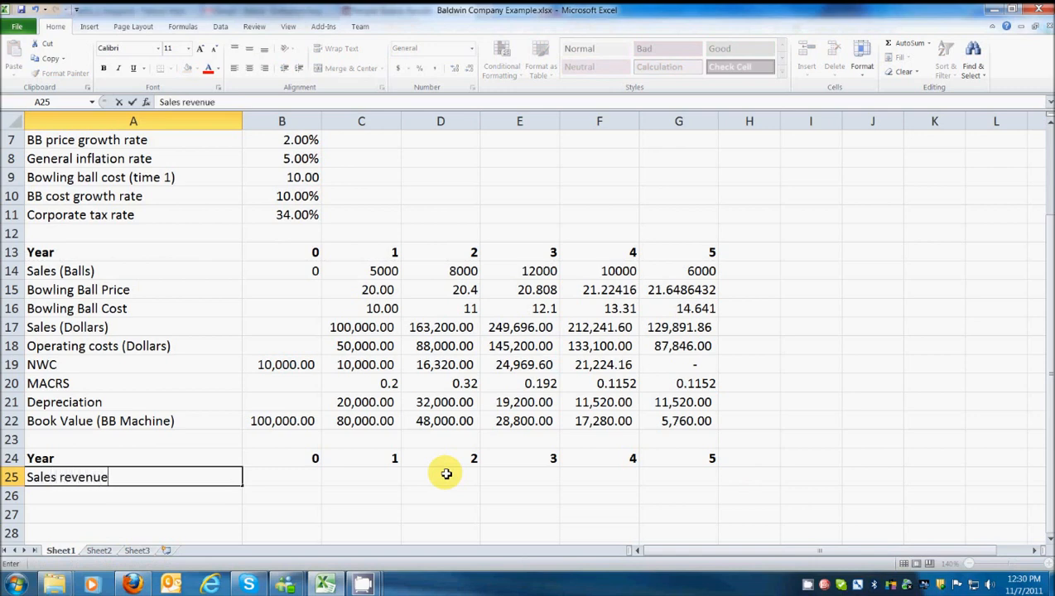
left_click(281, 476)
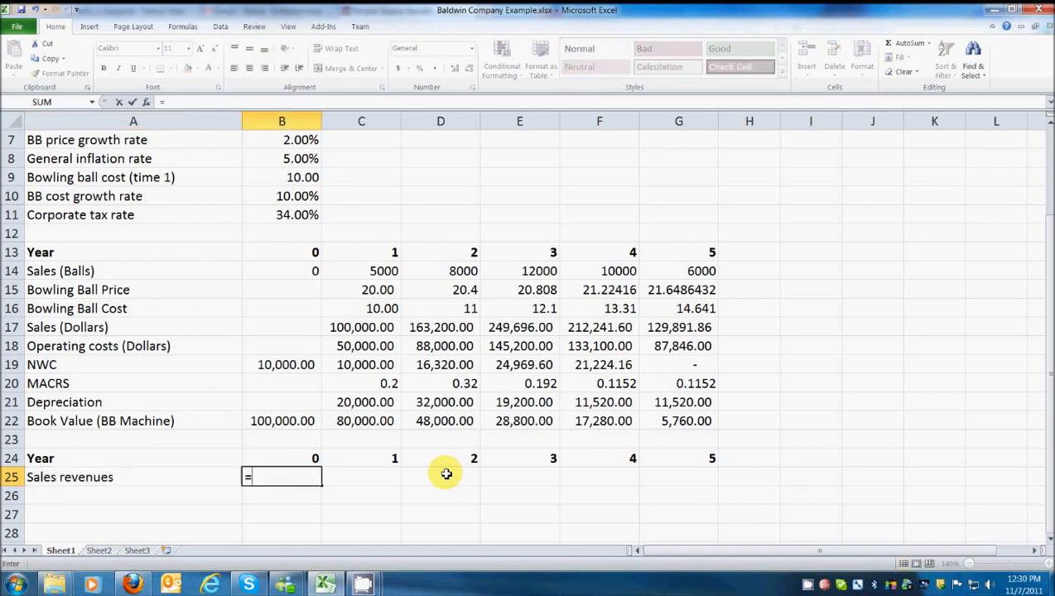
left_click(281, 271)
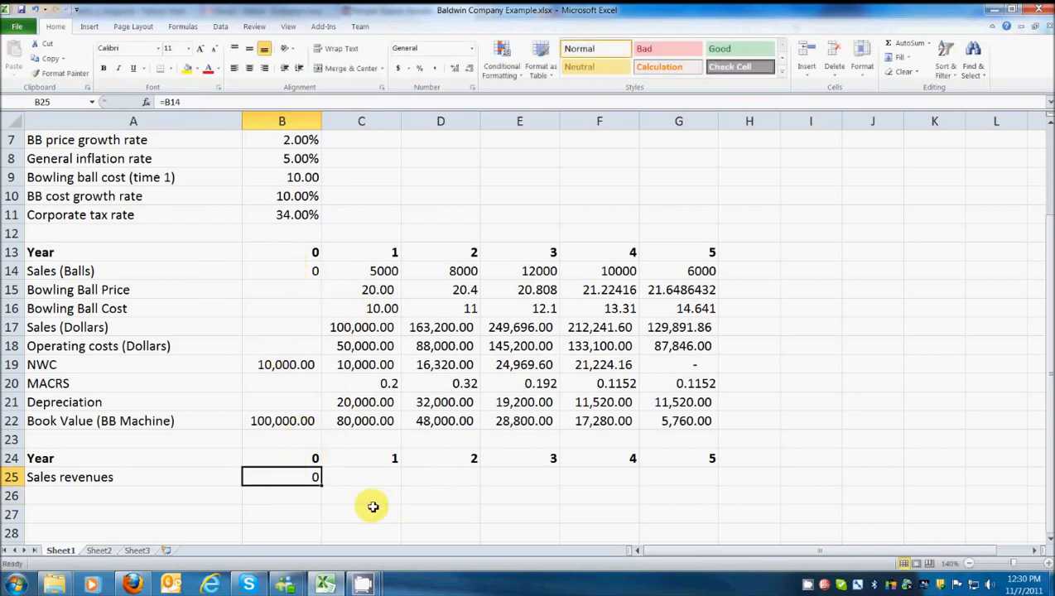
Link sales revenues to Sales (Dollars) for years 0–5 in Comma Style
left_click_drag(314, 477, 712, 477)
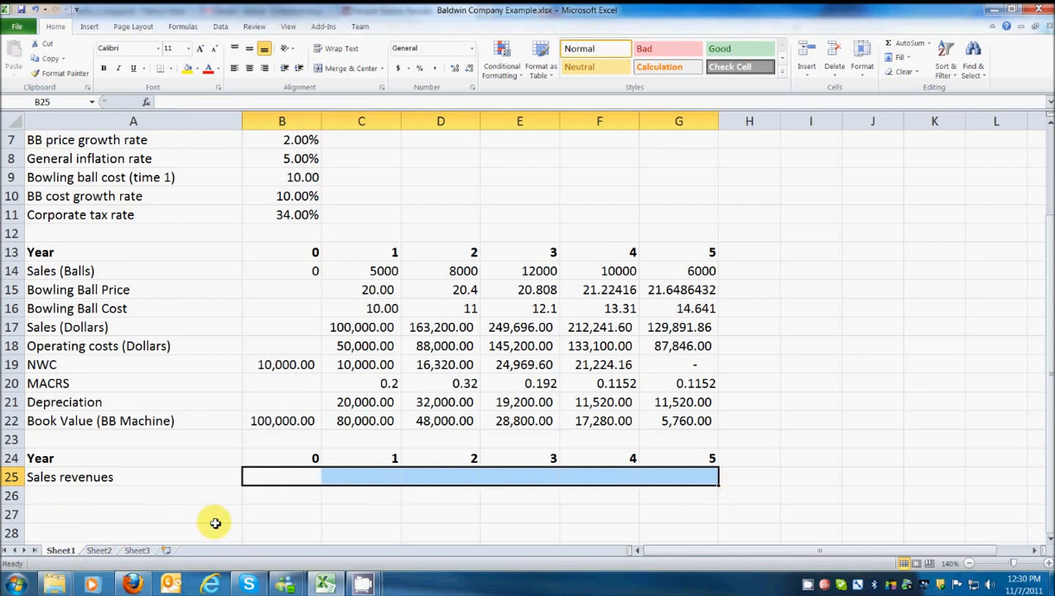
type("=")
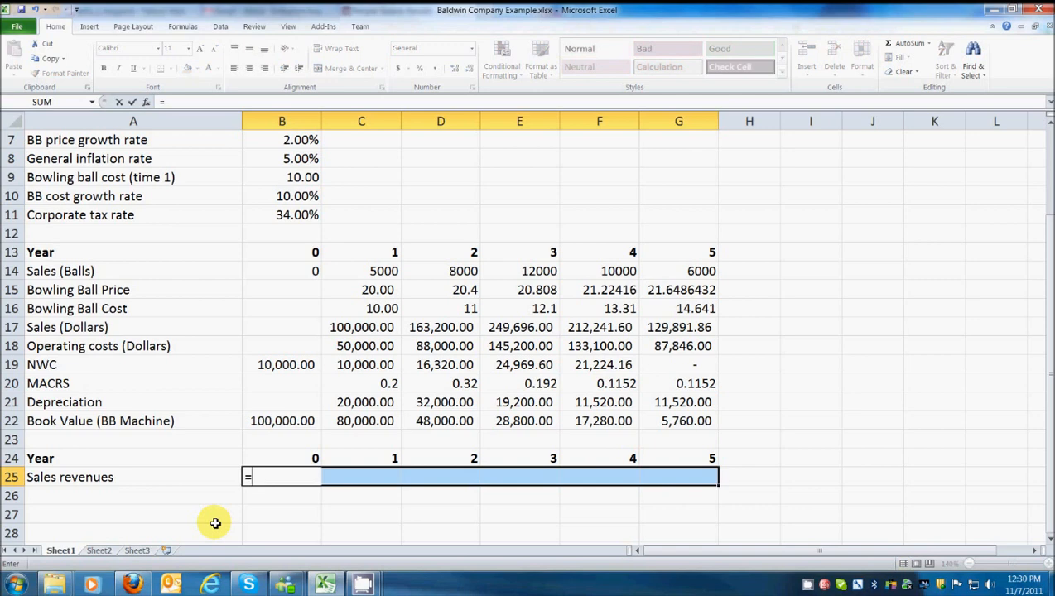
left_click(281, 514)
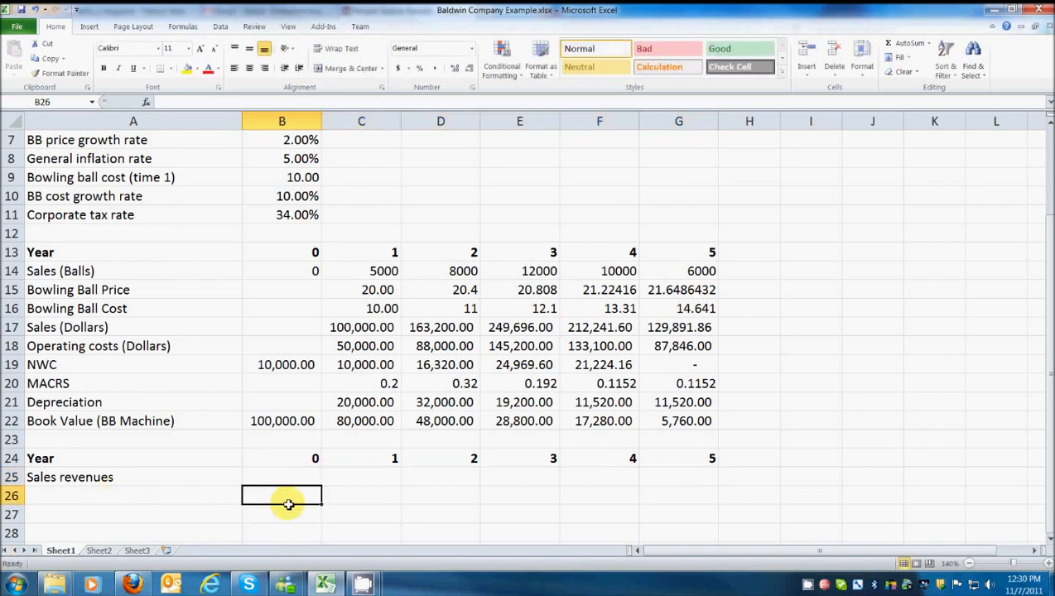
type("=")
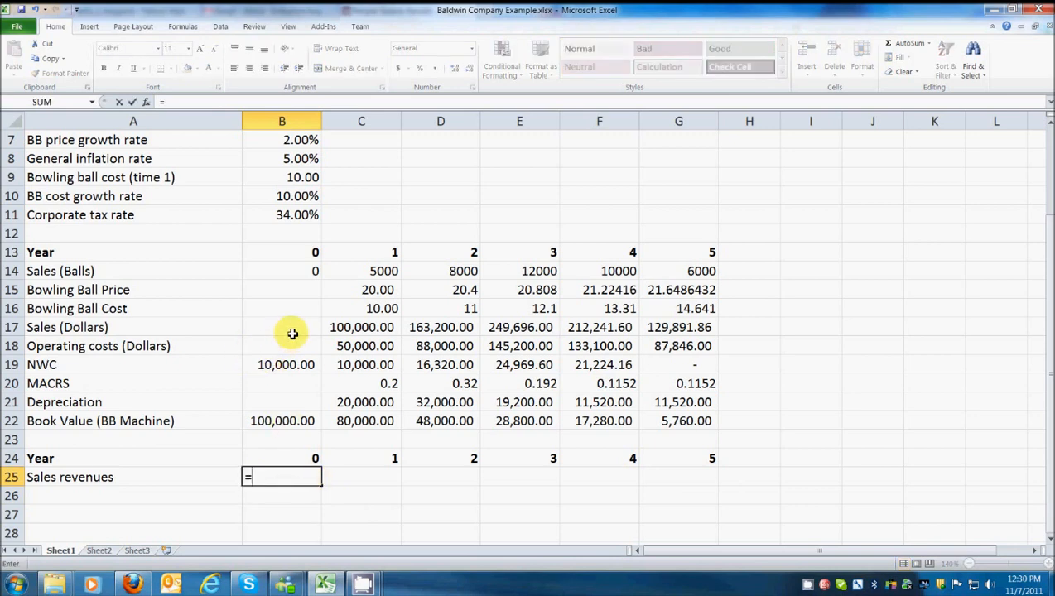
left_click(282, 327)
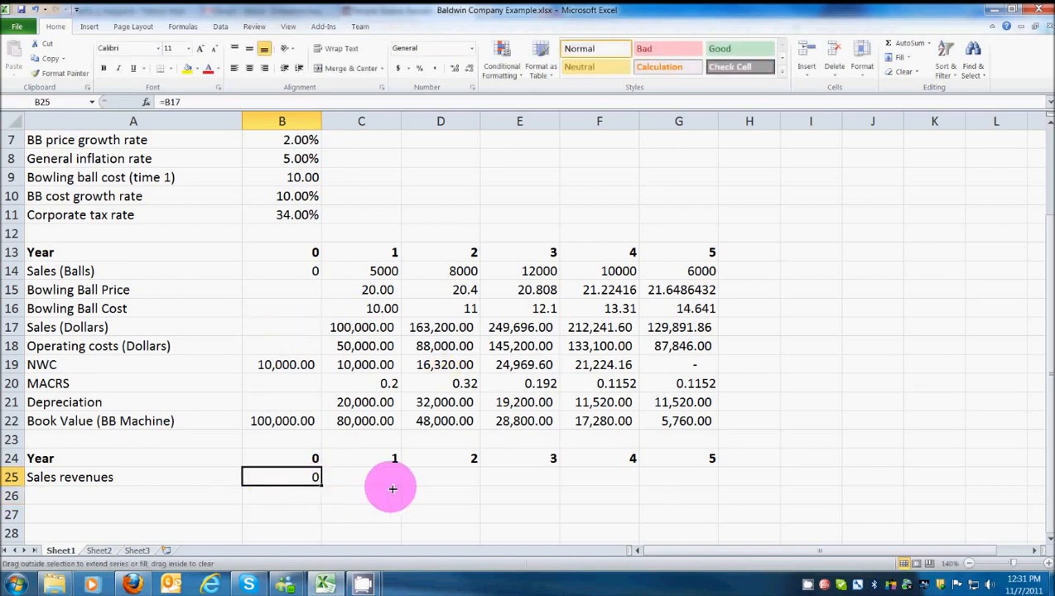
left_click_drag(315, 477, 712, 477)
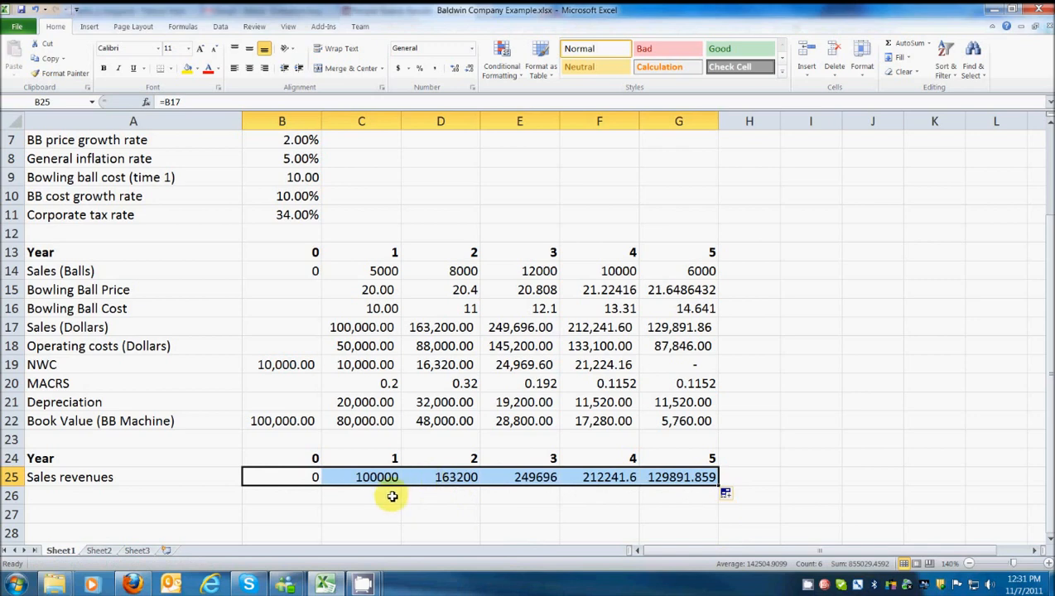
mouse_move(688, 335)
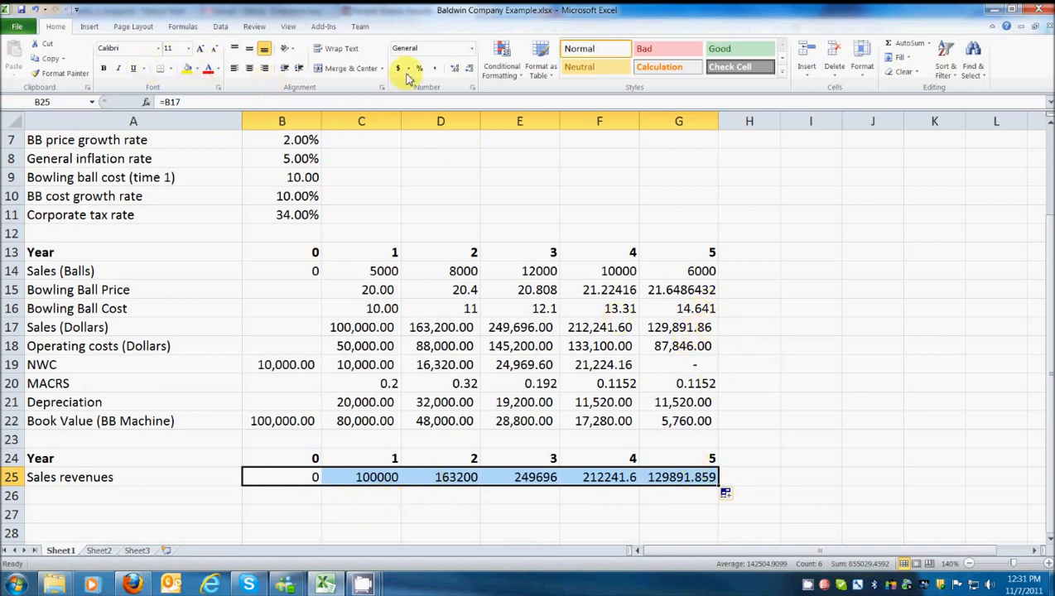
left_click(437, 68)
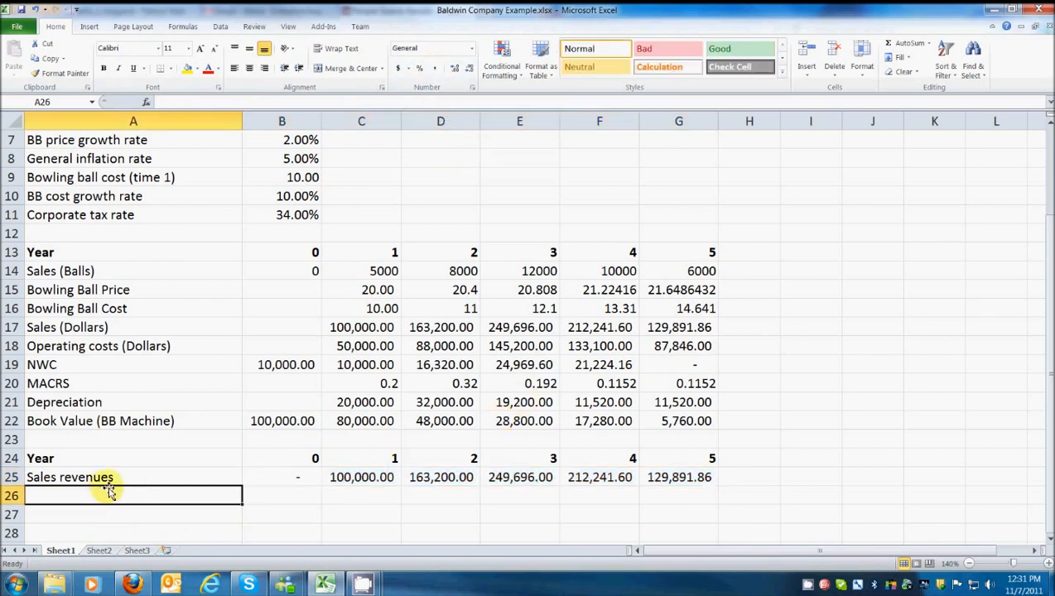
mouse_move(833, 417)
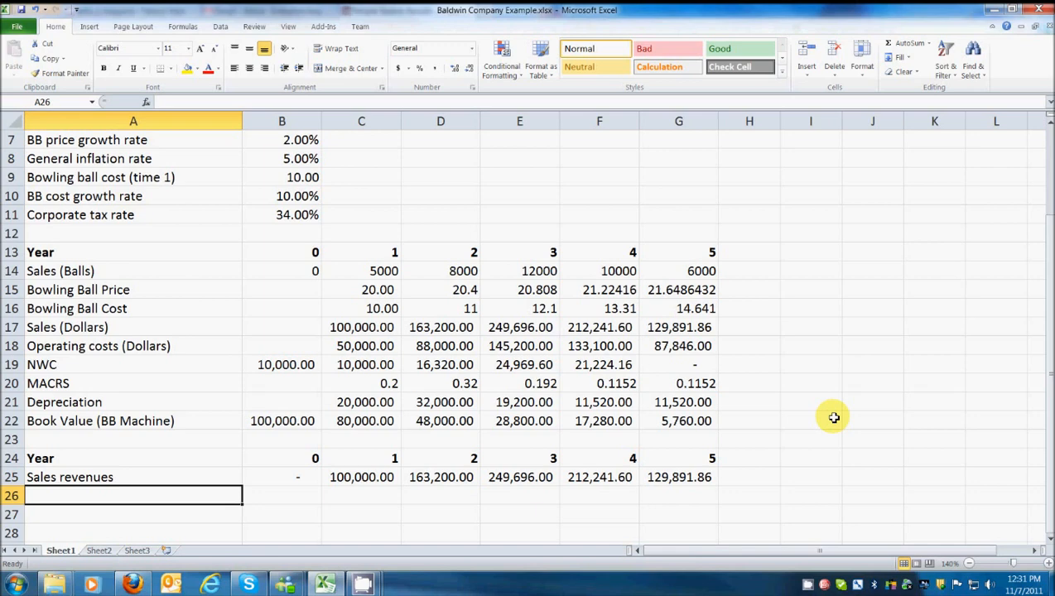
Add Operating costs (=B18) and Depreciation (=B21) rows filled across all years
type("Operati")
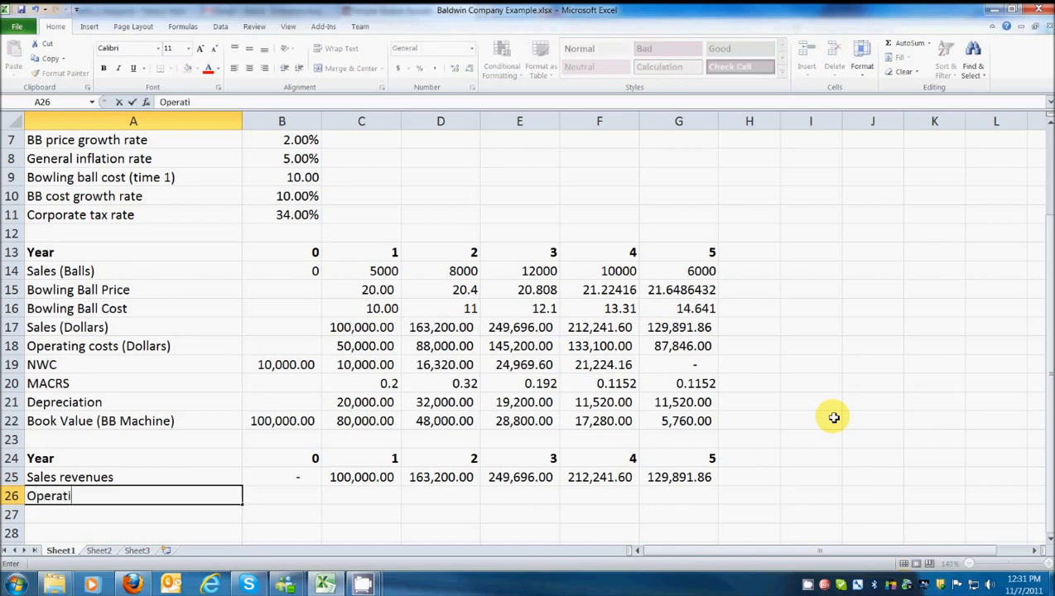
key("Enter")
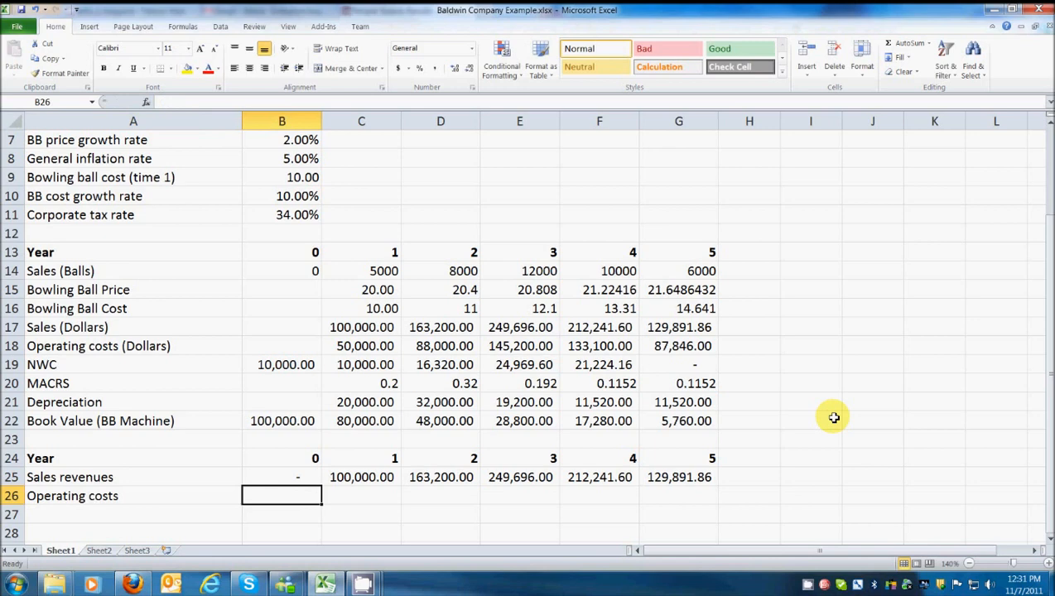
type("=B18")
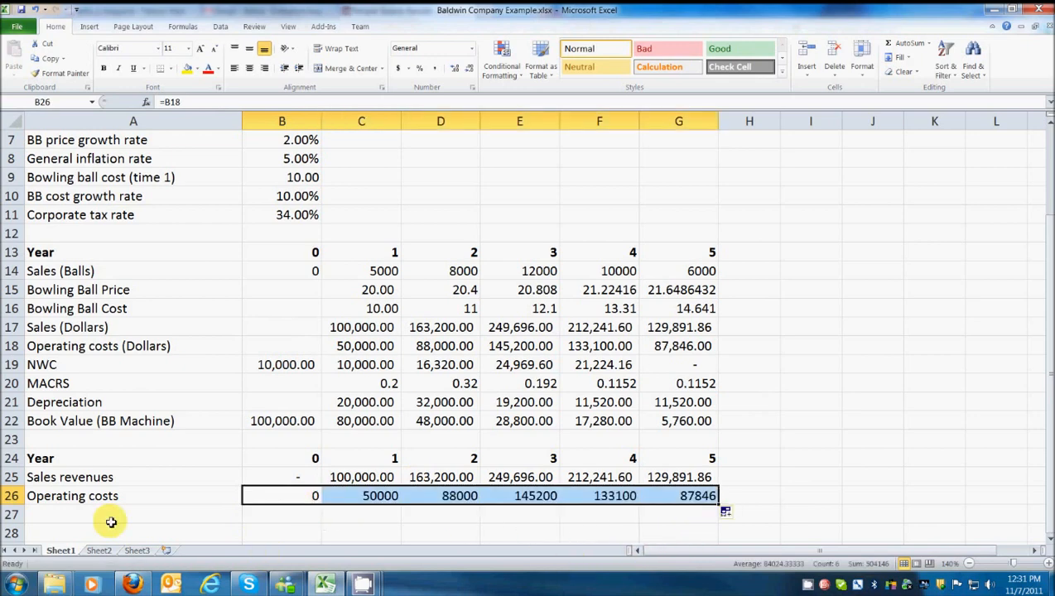
type("Depreciation")
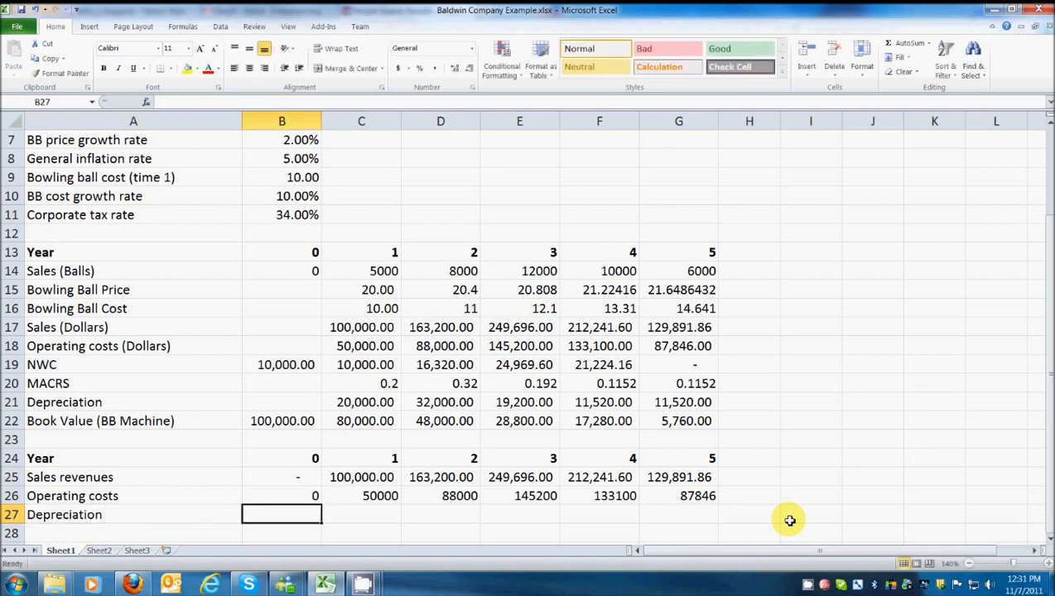
type("=B21")
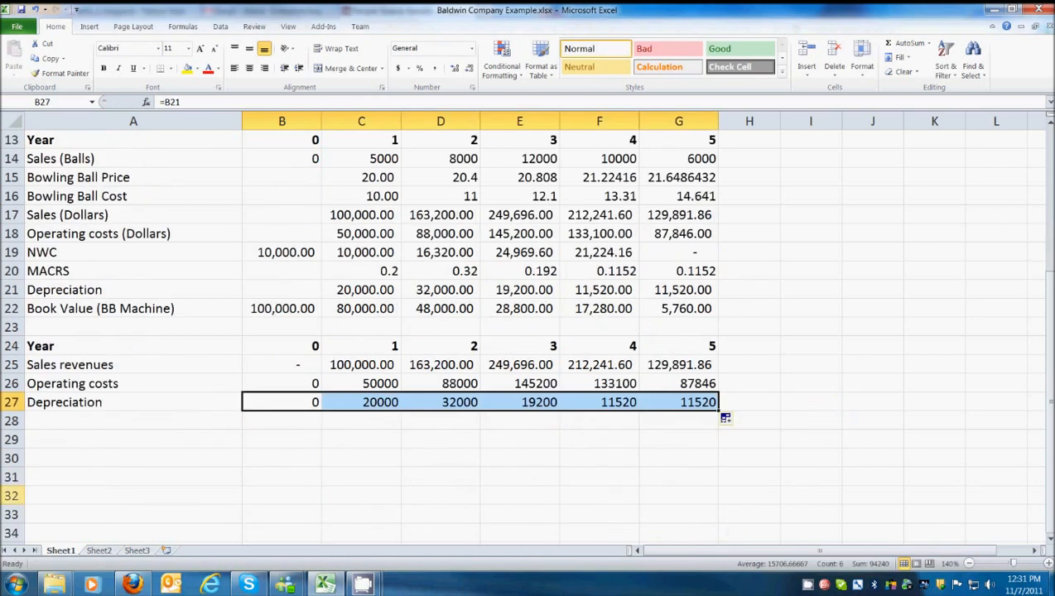
left_click(133, 421)
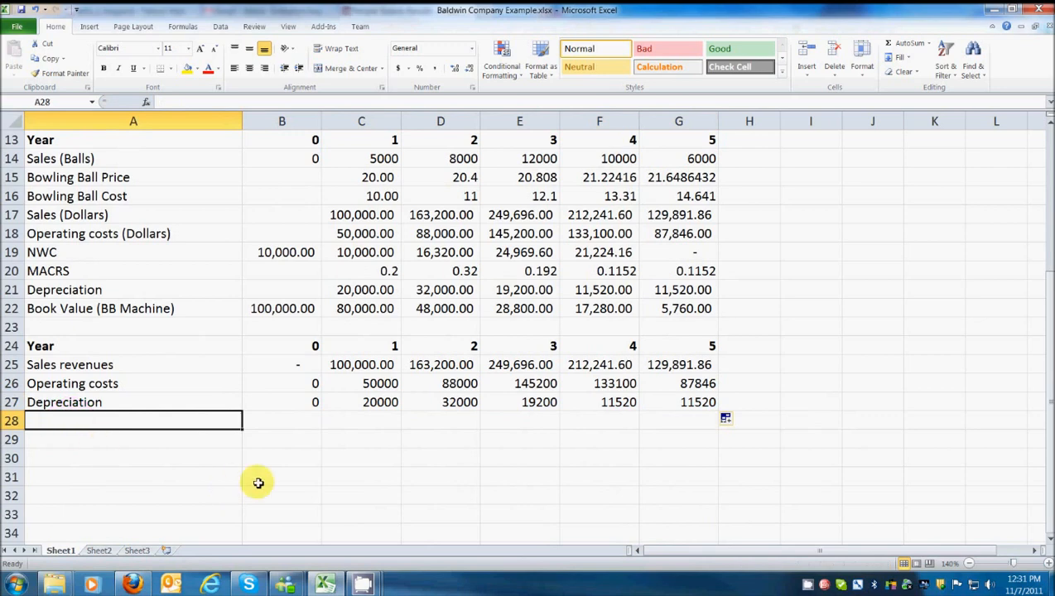
Add Income before taxes as =B25-B26-B27, showing 30,000 through 30,525.86
type("Income before taxes")
left_click(281, 421)
type("=")
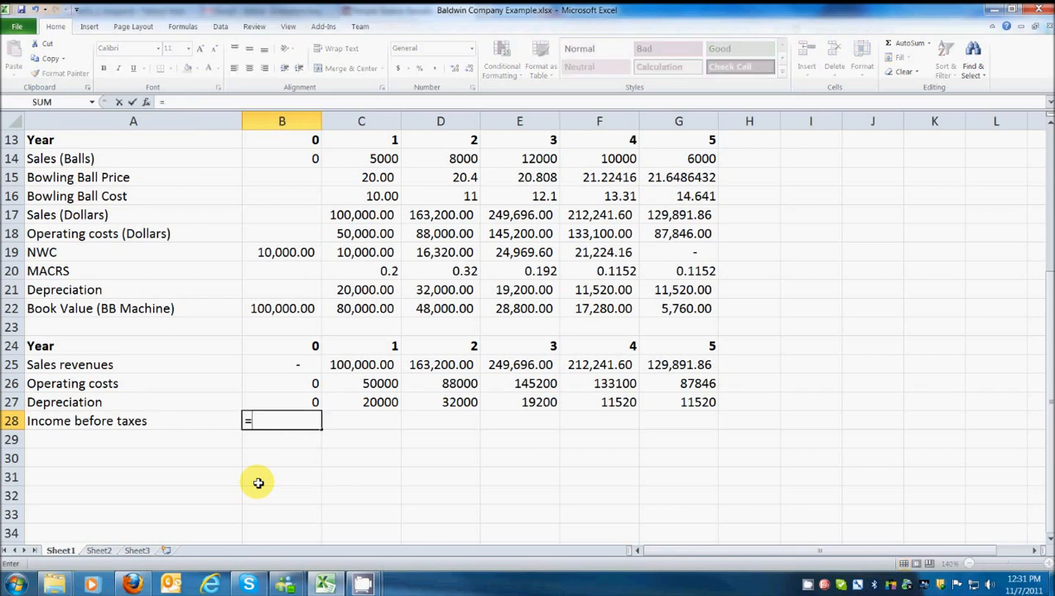
left_click(281, 364)
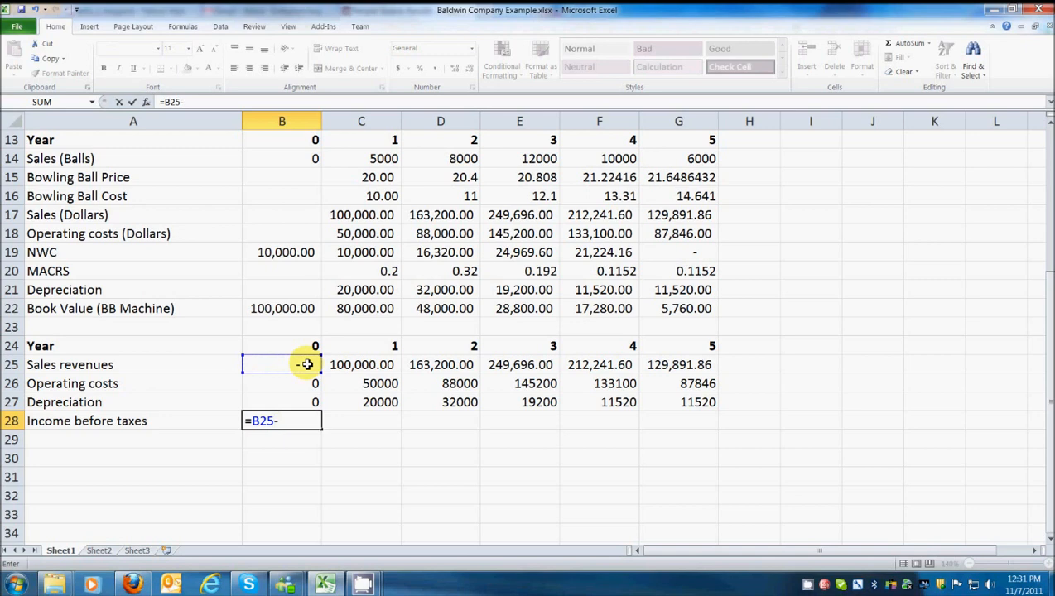
left_click(282, 384)
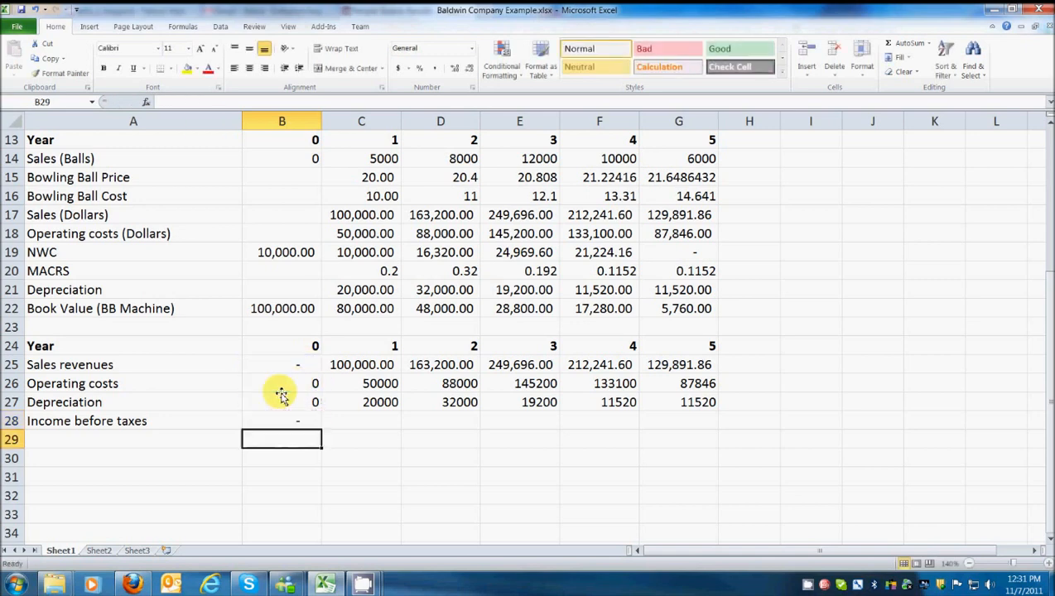
left_click(282, 421)
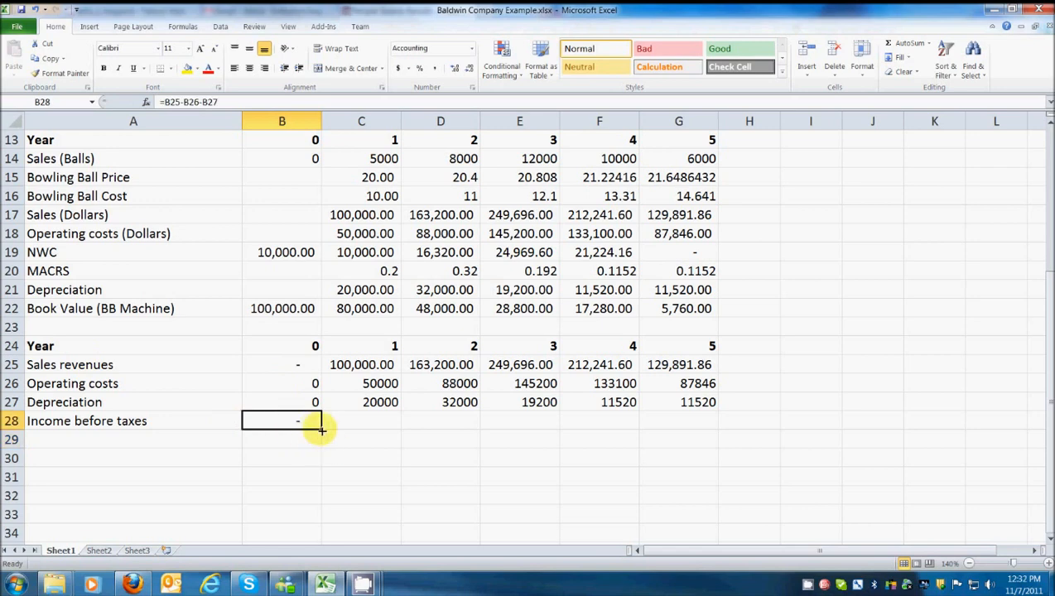
left_click_drag(322, 429, 719, 421)
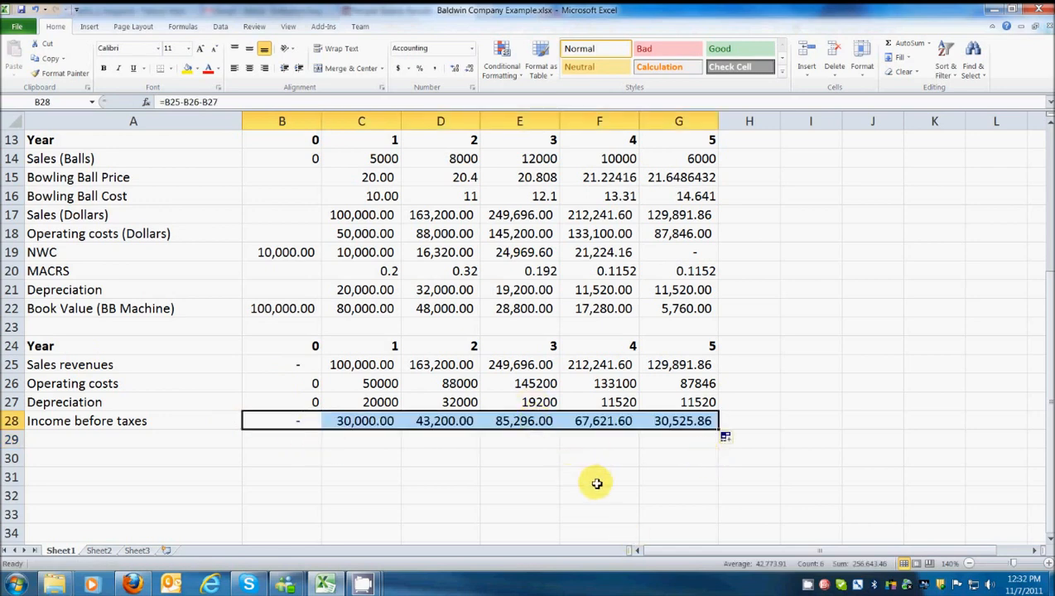
mouse_move(714, 458)
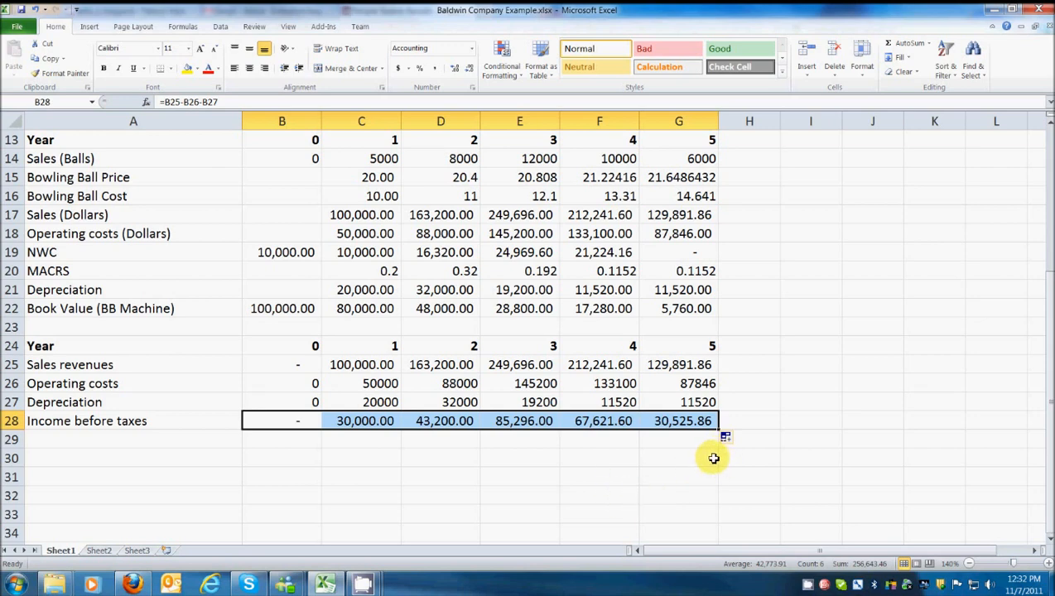
mouse_move(705, 456)
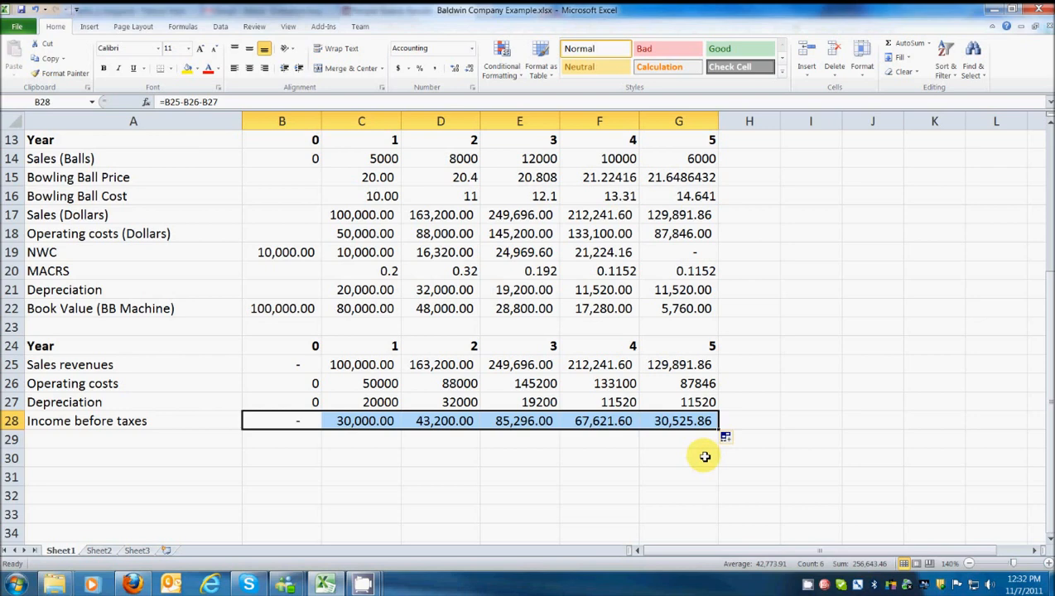
Label row 29 'Taxes' and begin its formula in B29
left_click(133, 439)
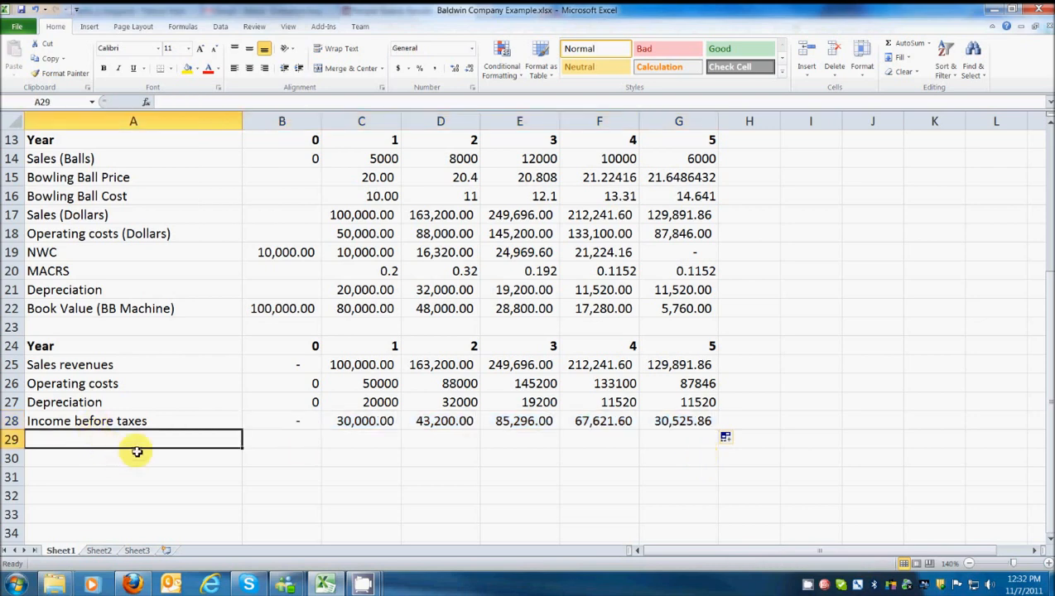
type("Taxes")
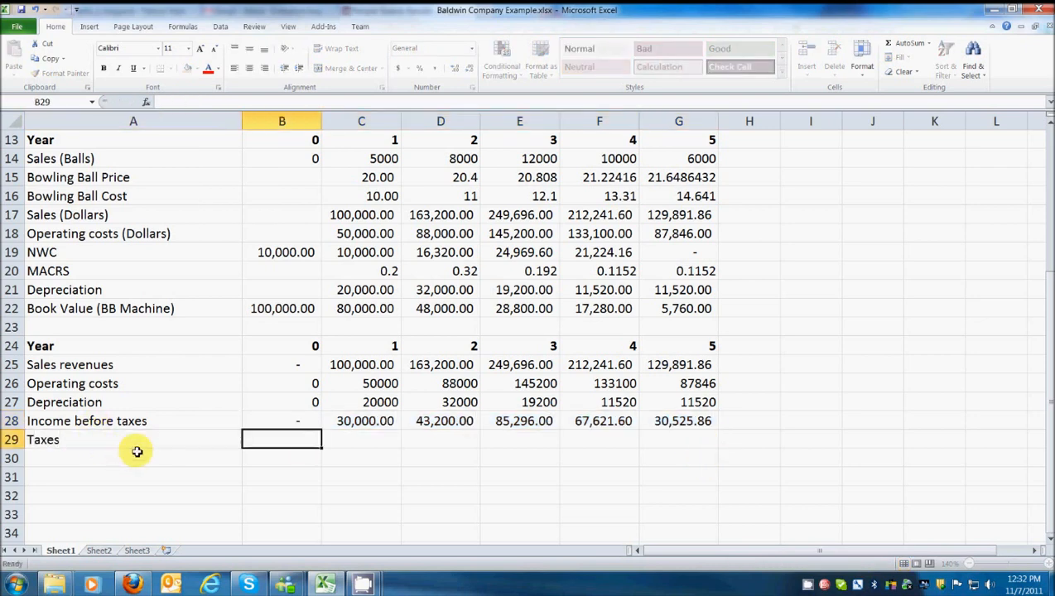
type("=")
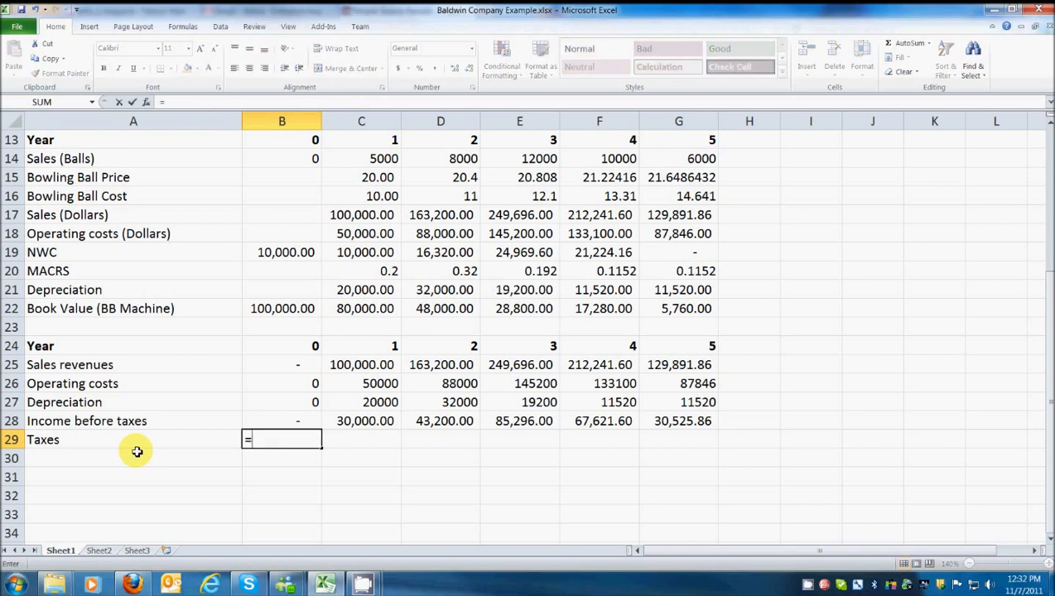
Enter taxes as =B28*$B$11, giving 10,200.00 through 10,378.79 for years 1–5
left_click(281, 420)
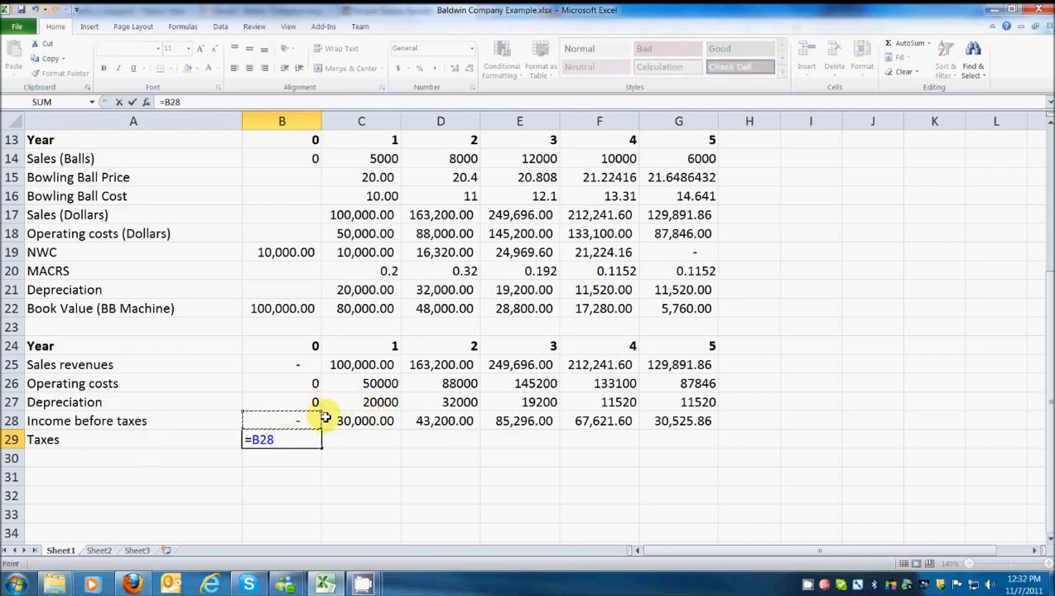
type("*")
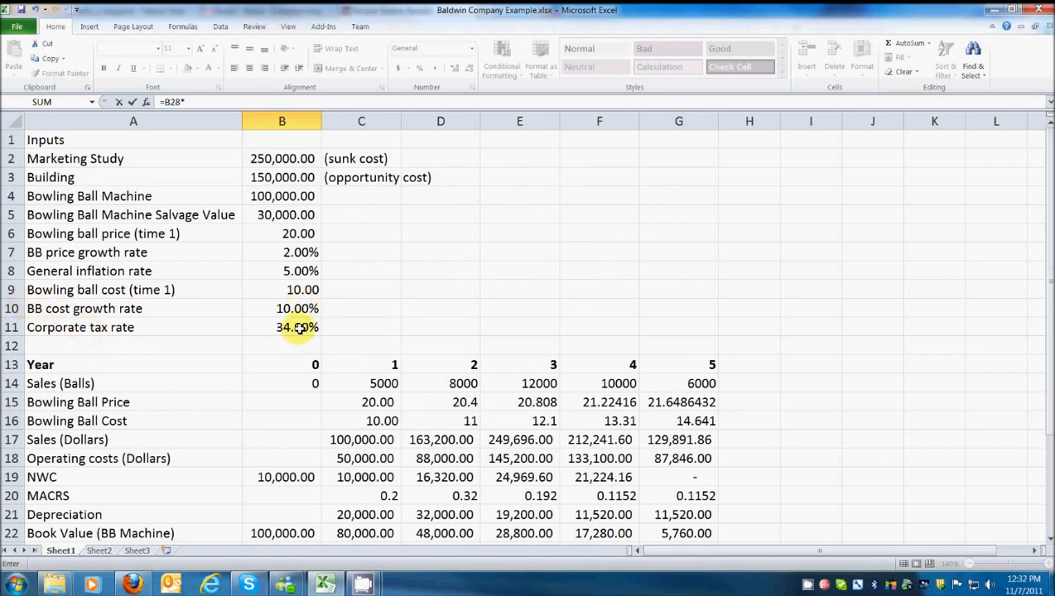
left_click(282, 327)
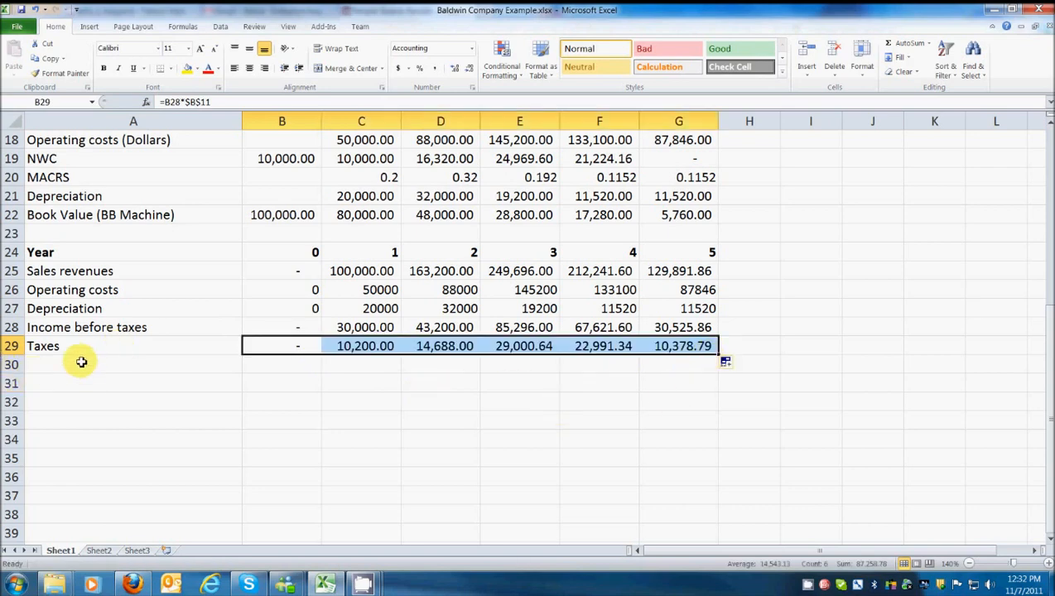
left_click(132, 364)
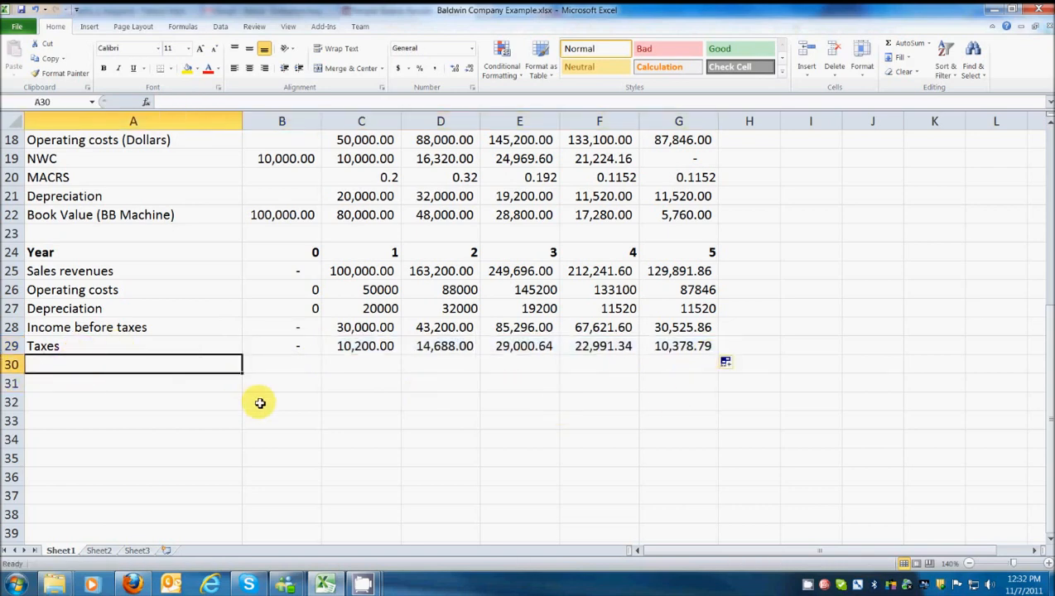
Label row 30 'Net Income' and fill =B28-B29 across, giving 19,800.00 to 20,147.07
type("N")
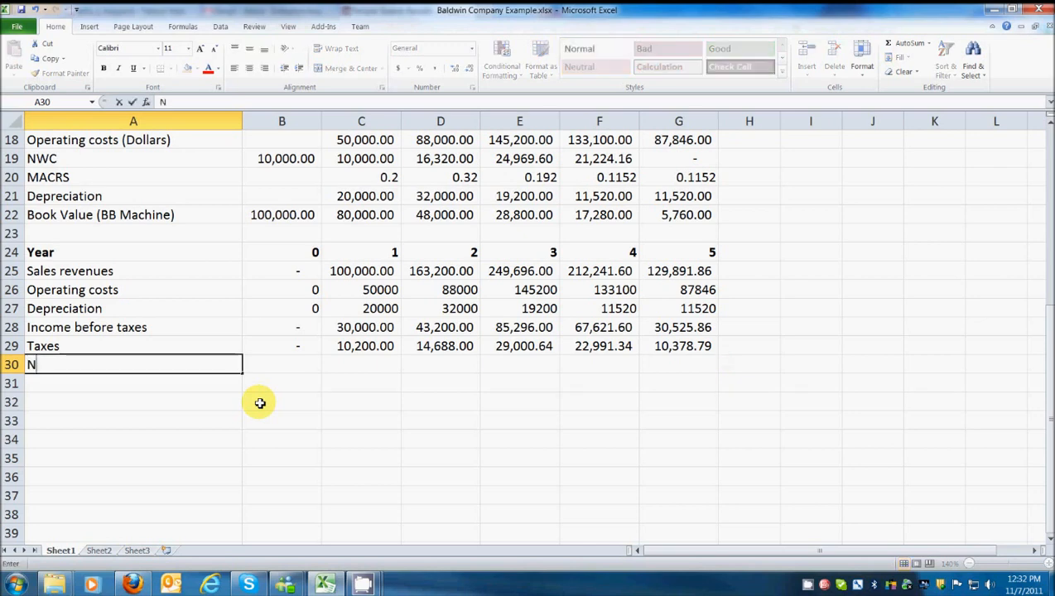
type("et Income")
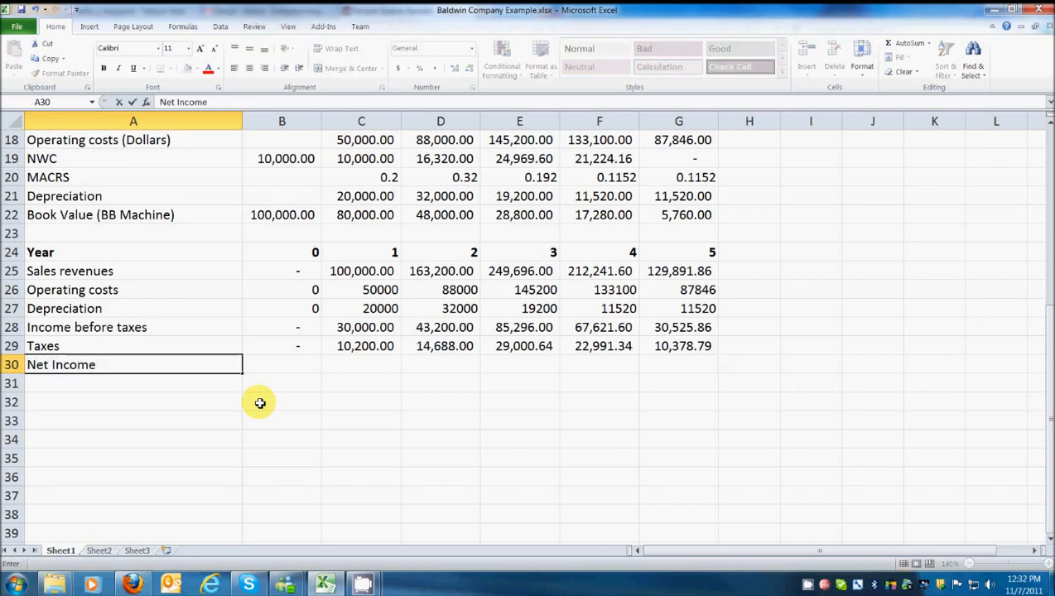
left_click(282, 365)
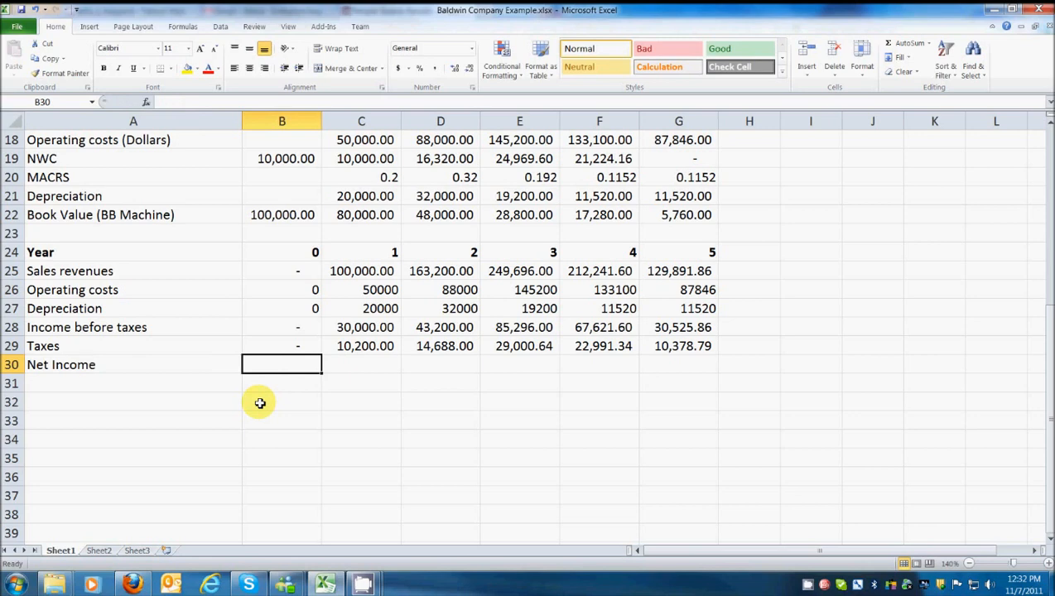
type("=")
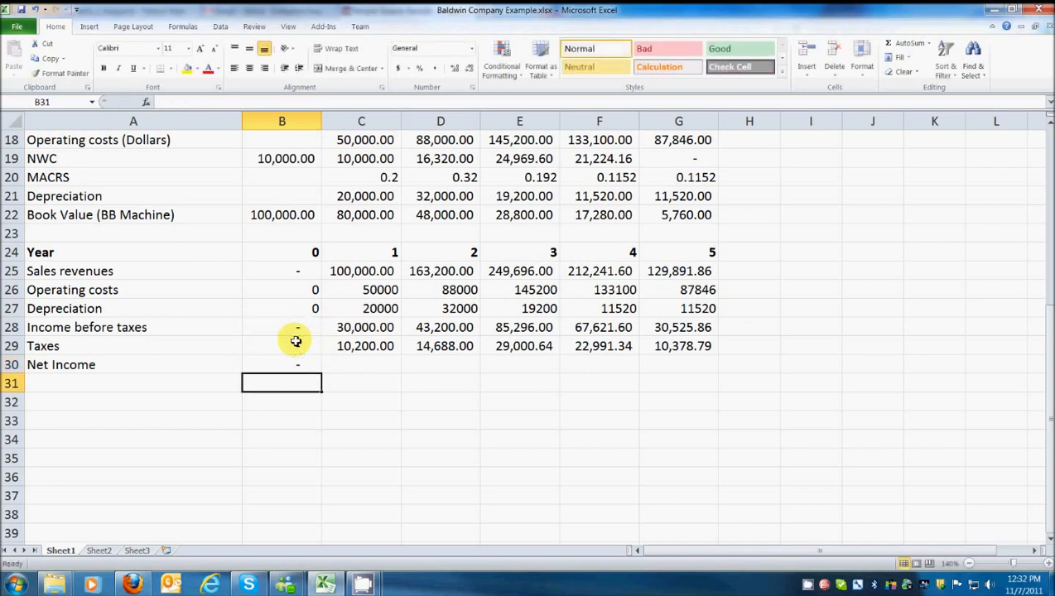
left_click(282, 365)
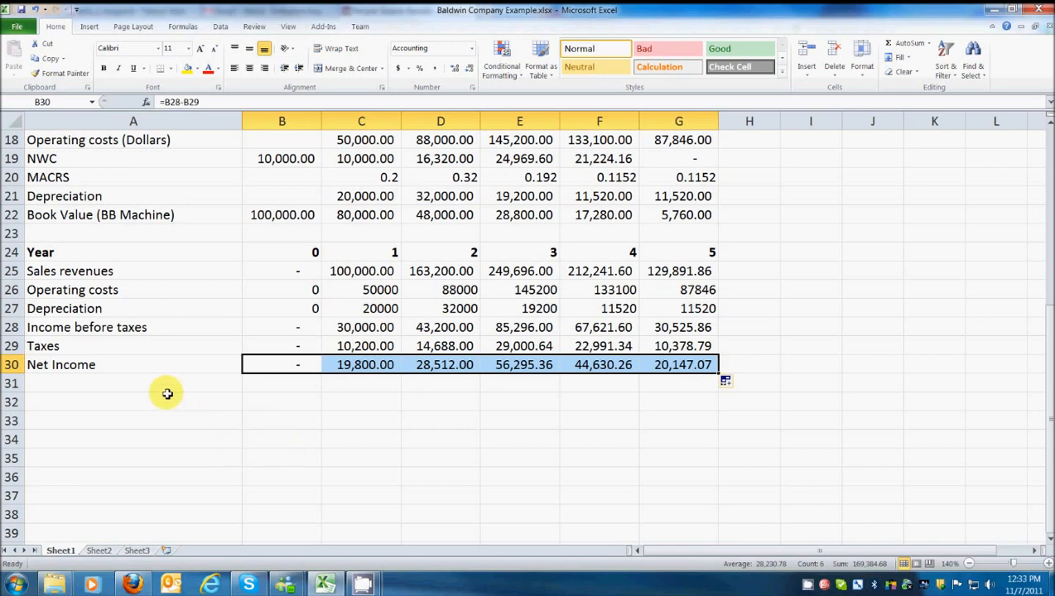
Label row 31 'Operating Cash Flow (OCF)' and fill =B30+B27 across to G31
type("Operating costs")
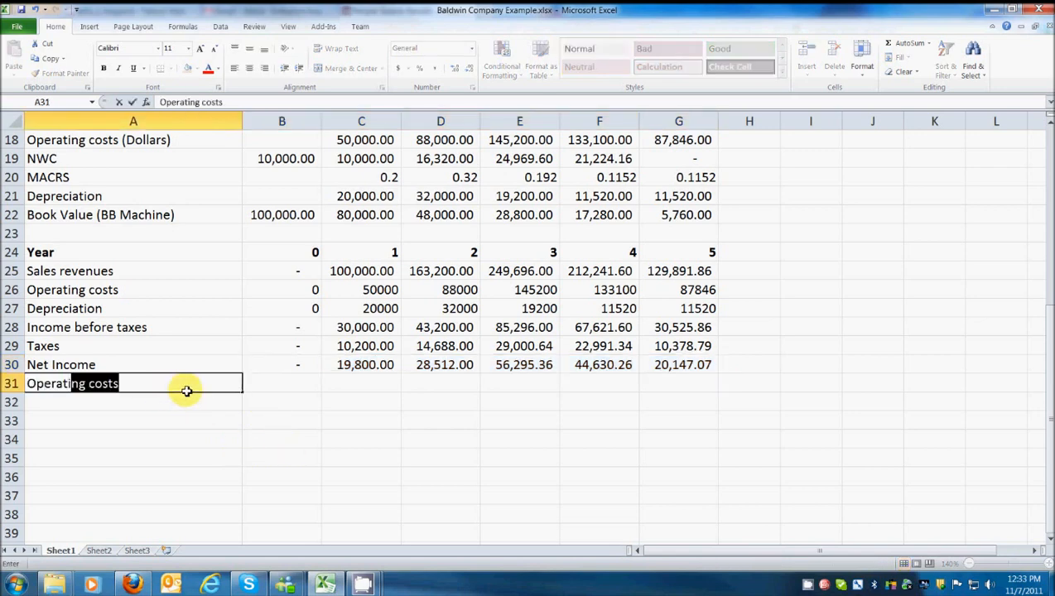
type("Operating Cash Flow")
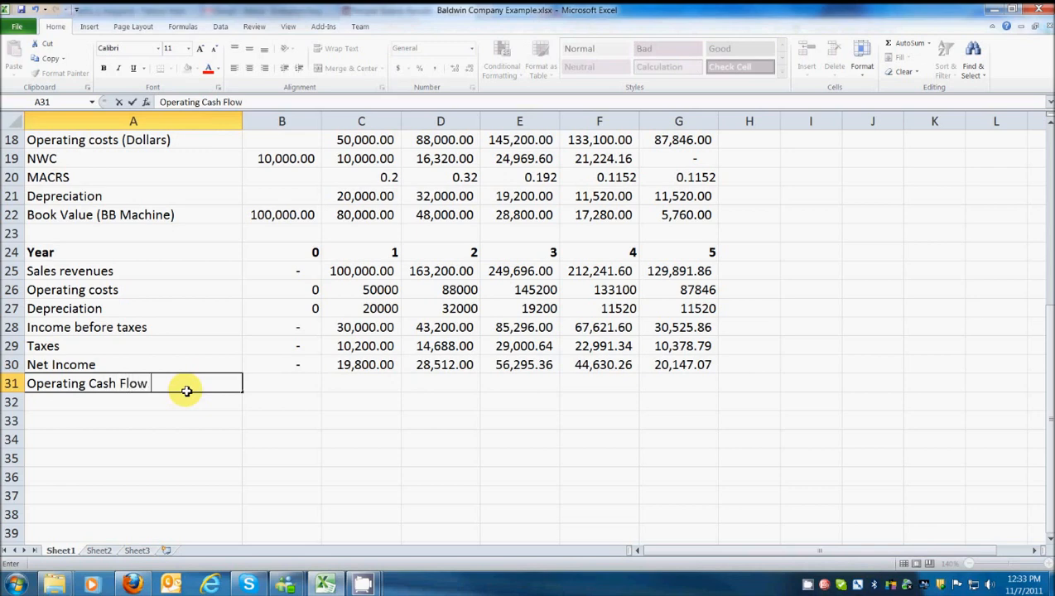
type("(OCF)")
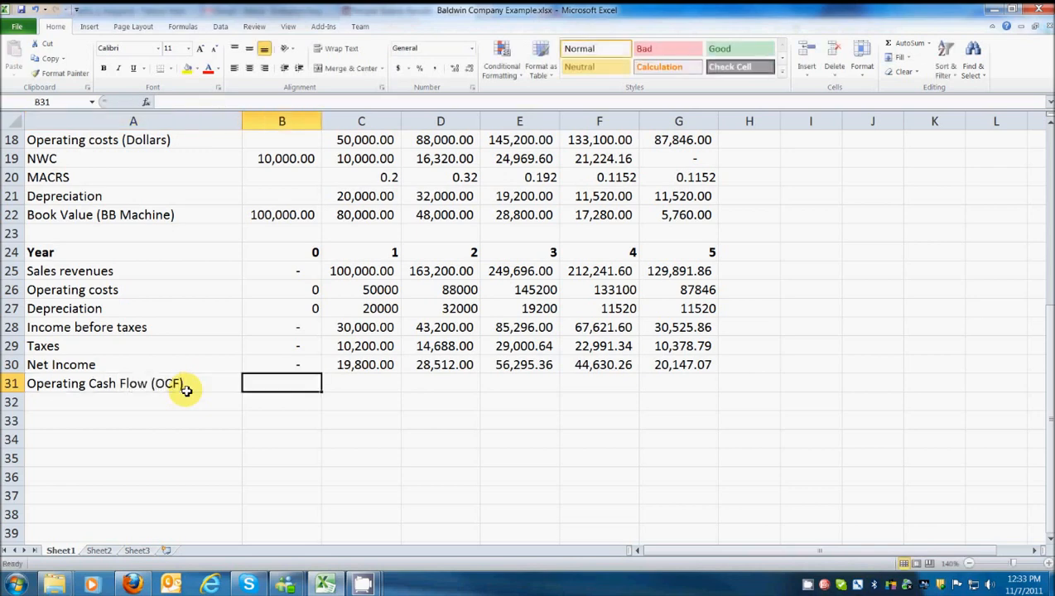
type("=")
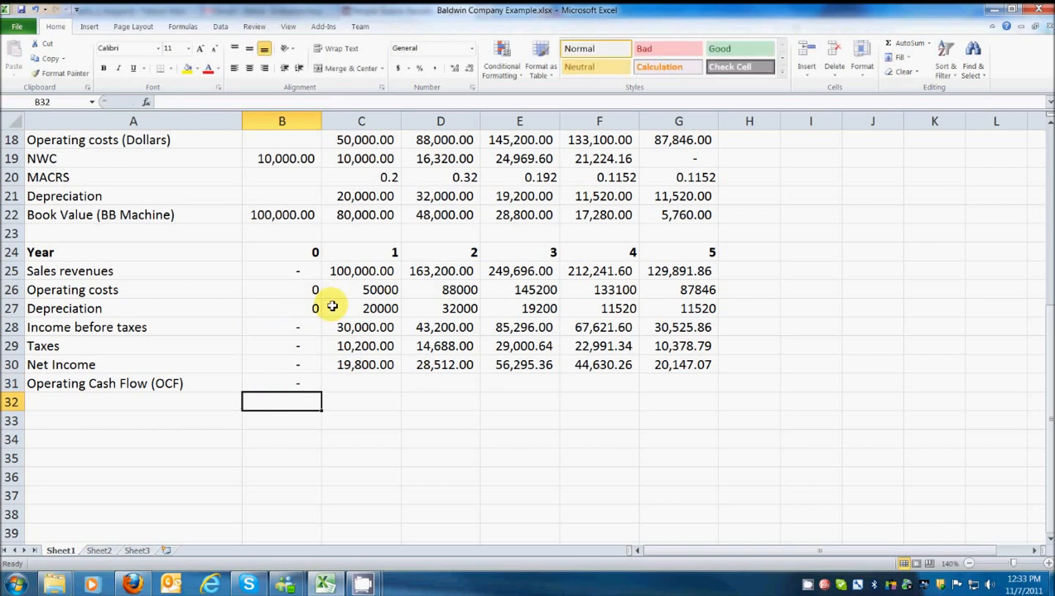
left_click(281, 383)
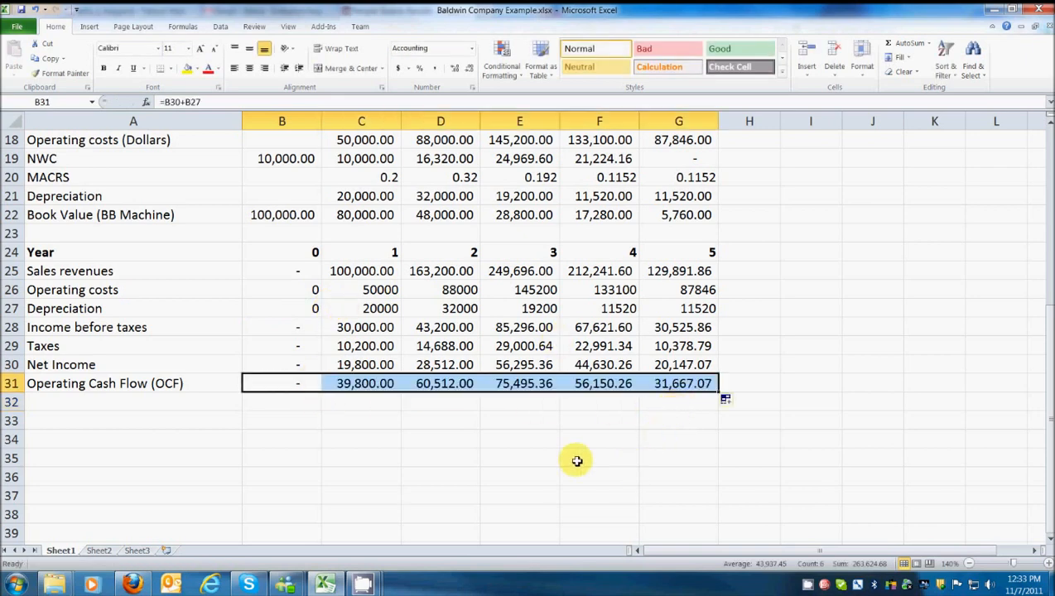
mouse_move(294, 423)
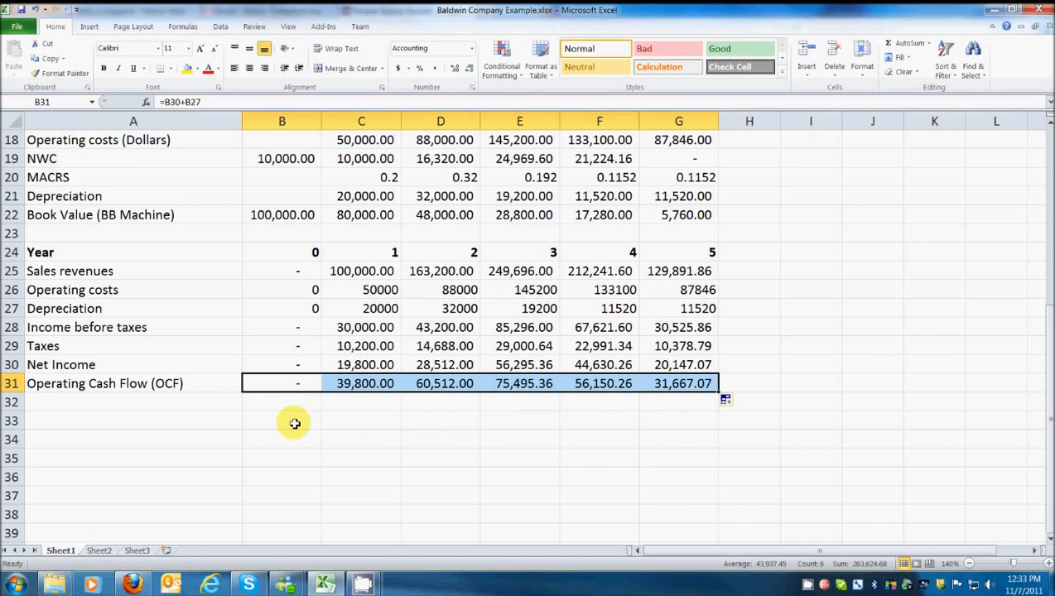
mouse_move(141, 413)
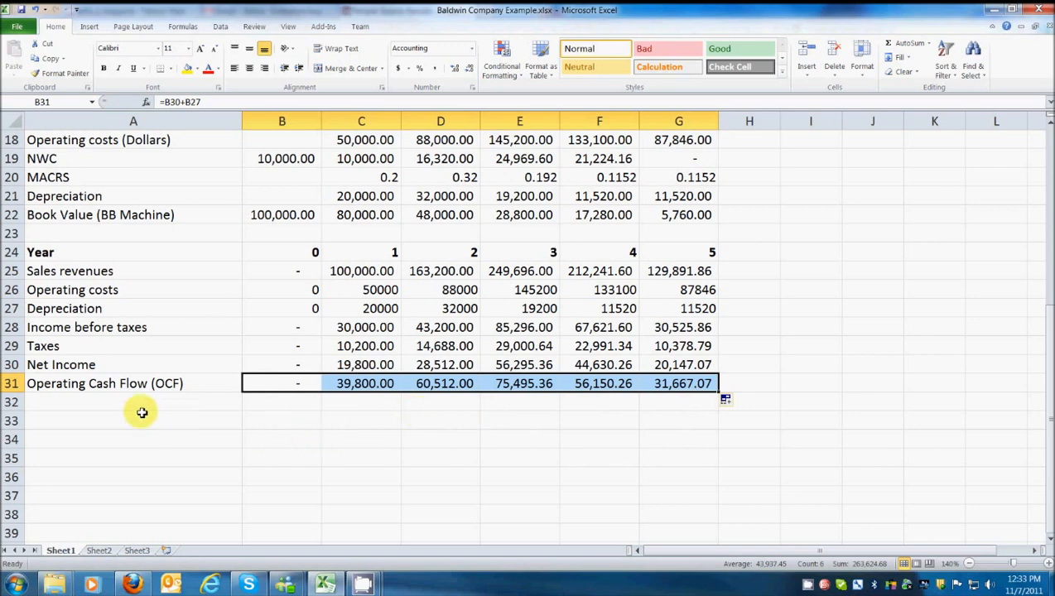
mouse_move(181, 423)
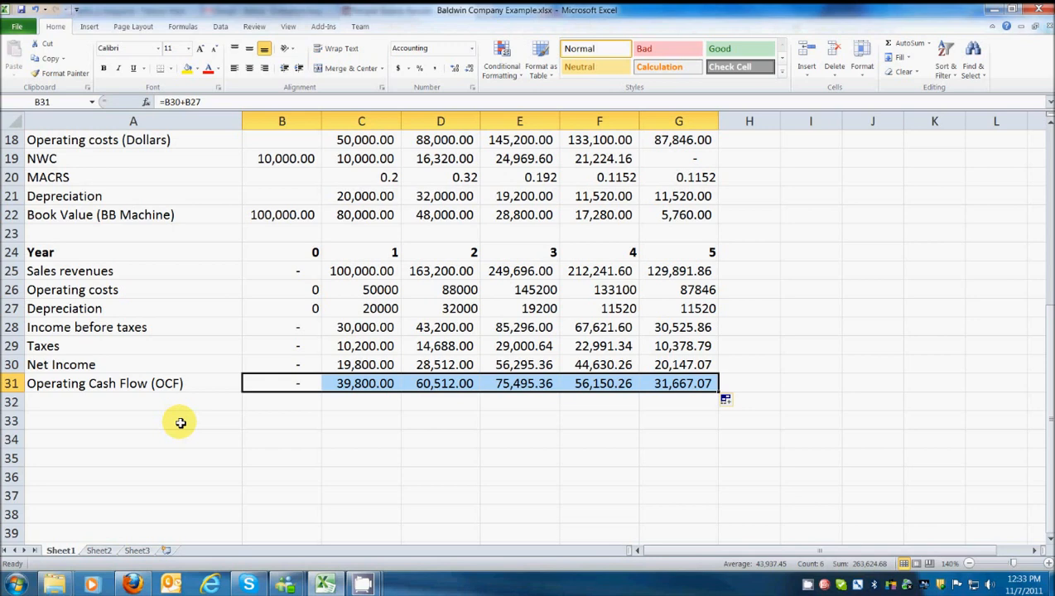
Select the Operating Cash Flow (OCF) row 31 to make it bold
left_click(132, 402)
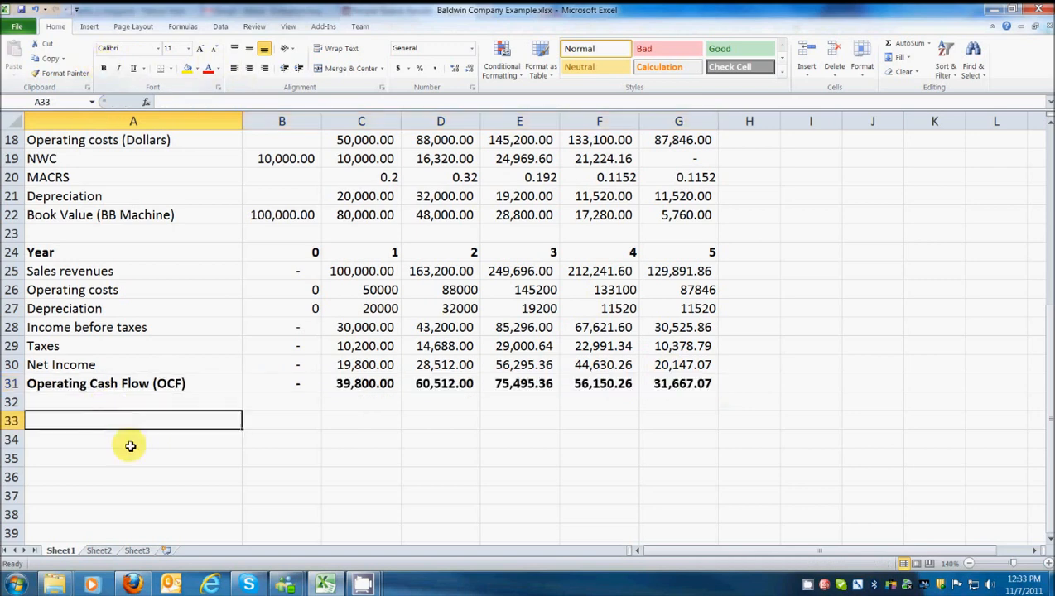
mouse_move(380, 473)
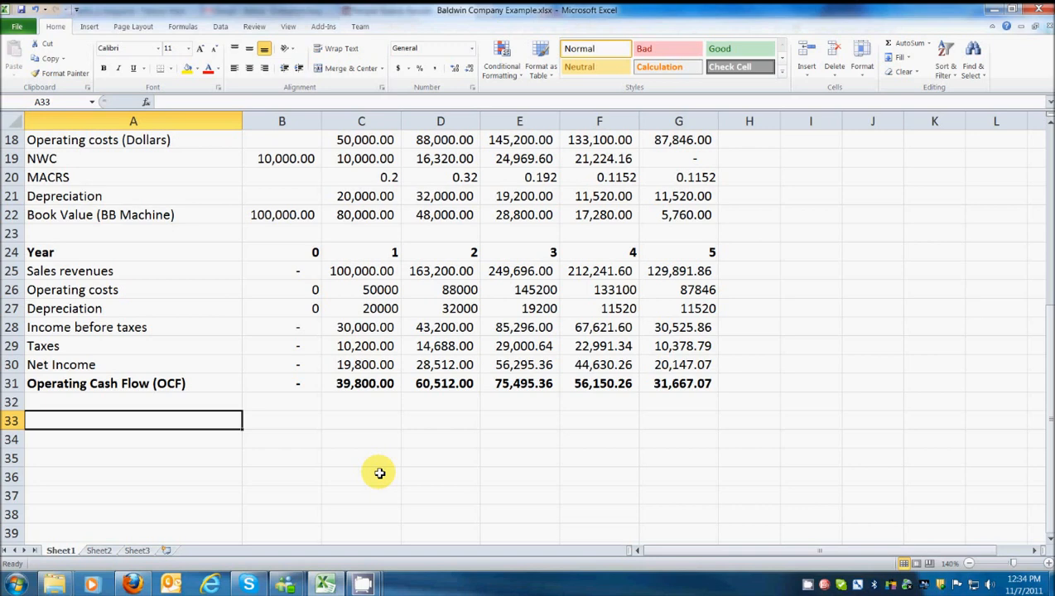
mouse_move(320, 341)
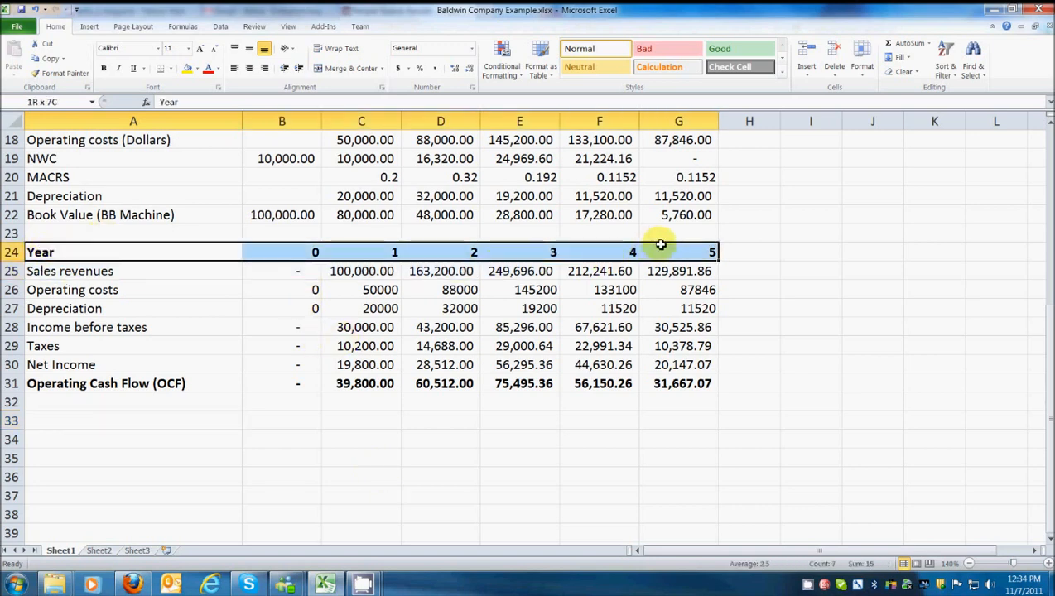
Paste the Year header into row 33 and add an NWC row linked to B19
left_click(132, 421)
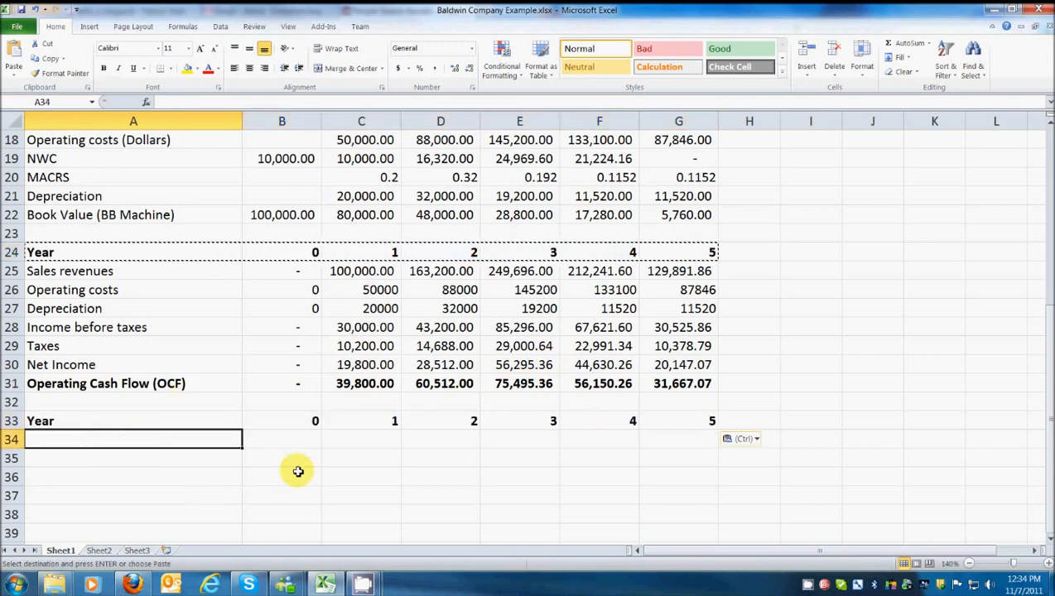
type("NWC")
left_click(281, 440)
type("=B19")
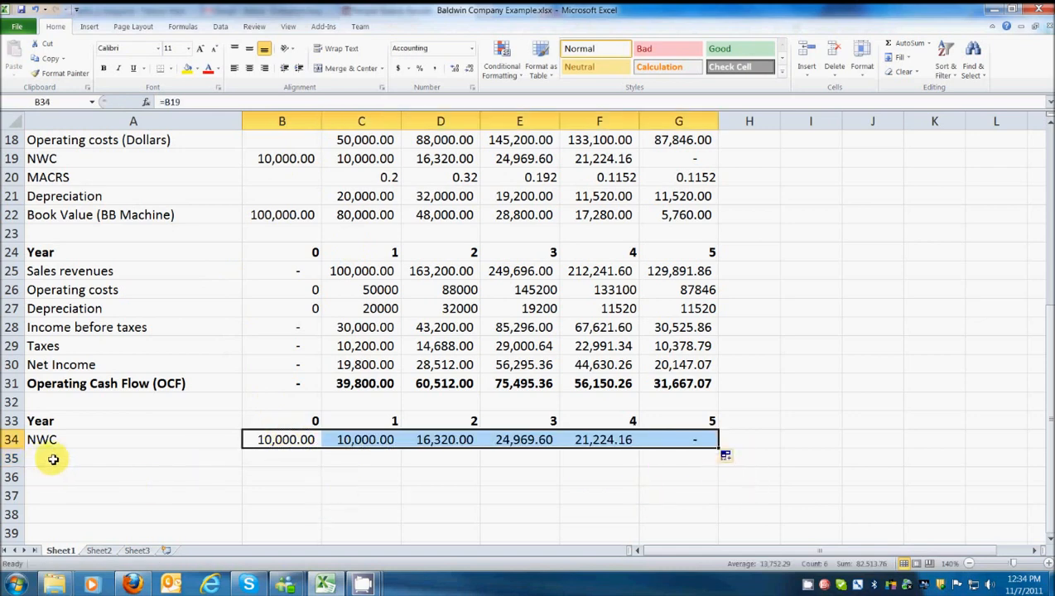
left_click(132, 458)
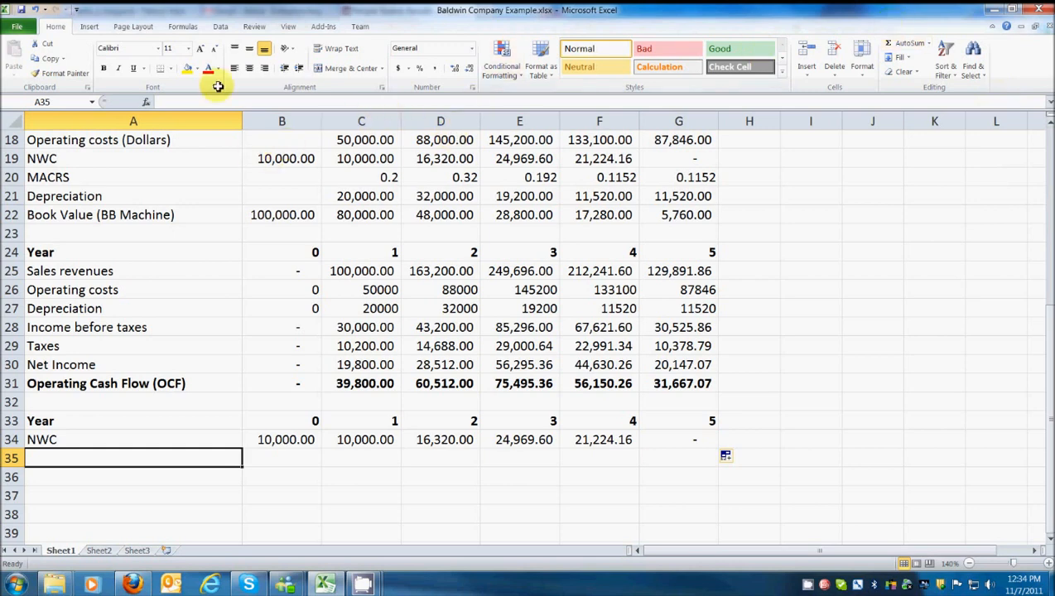
Label A35 'ΔNWC' using the Greek capital Delta symbol
left_click(88, 27)
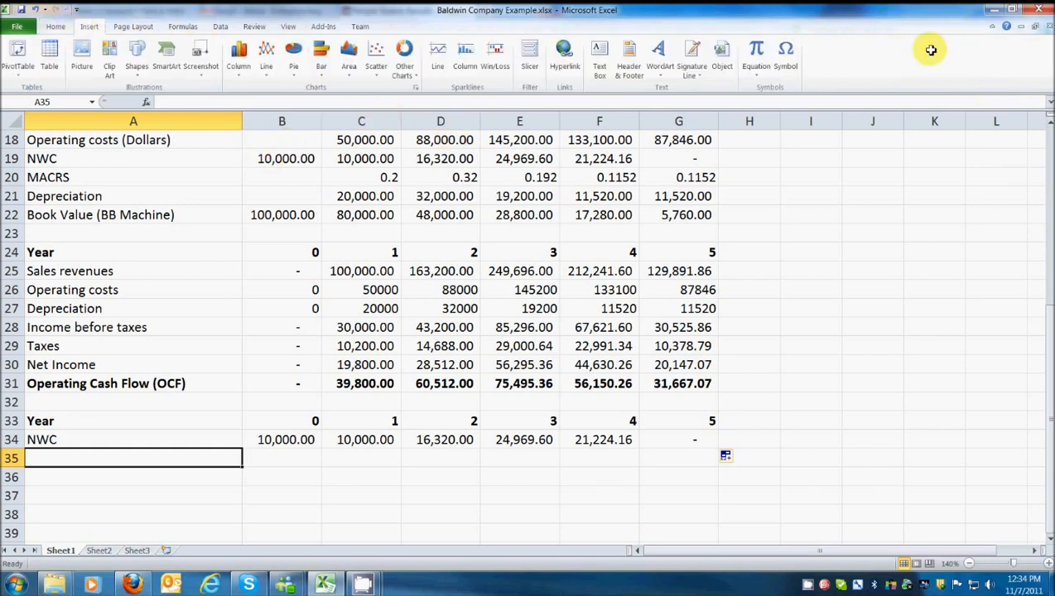
left_click(785, 54)
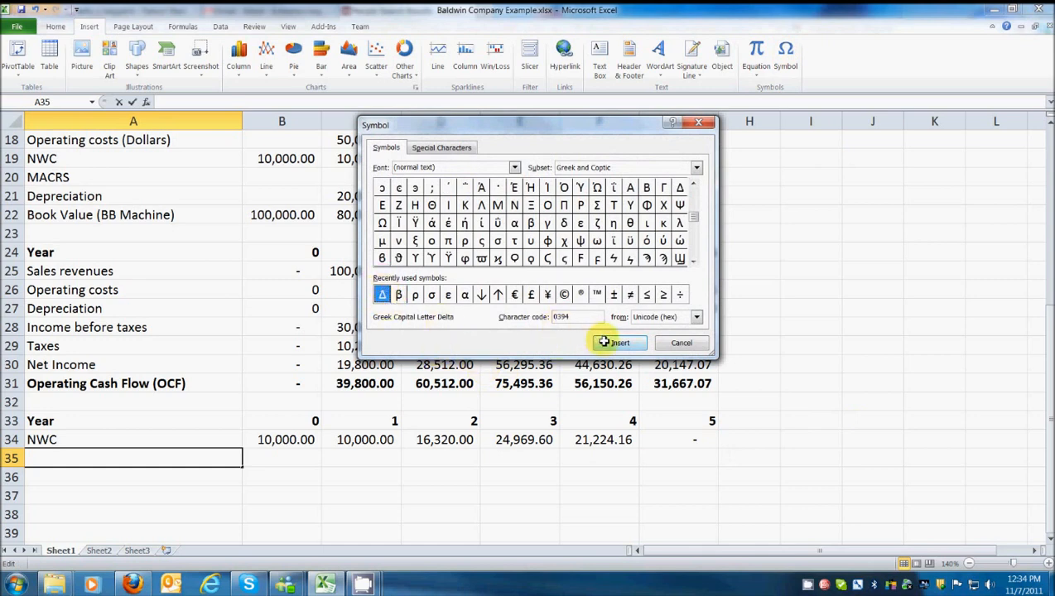
left_click(619, 343)
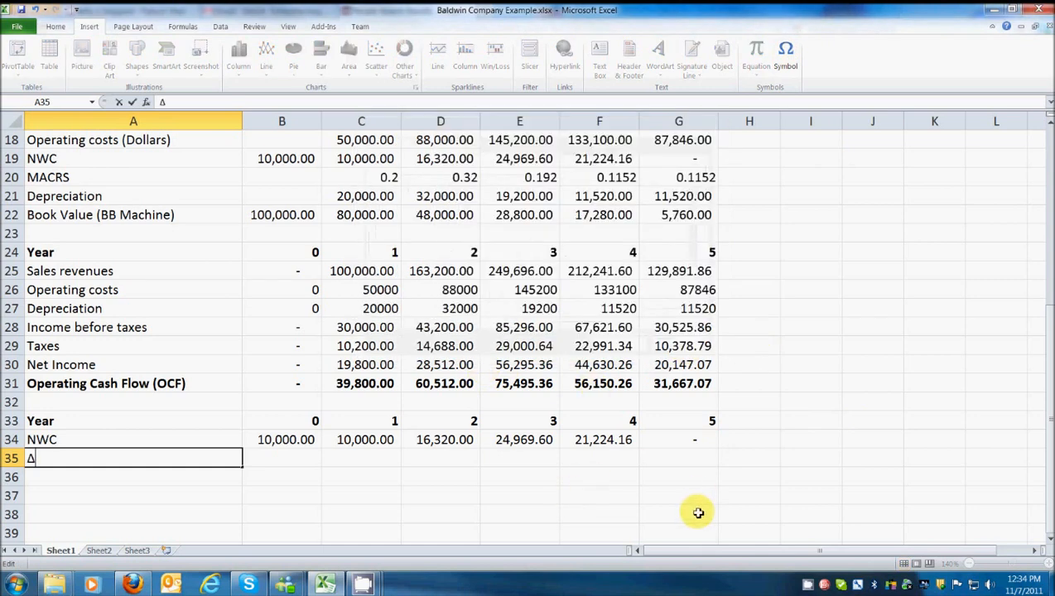
type("NWC")
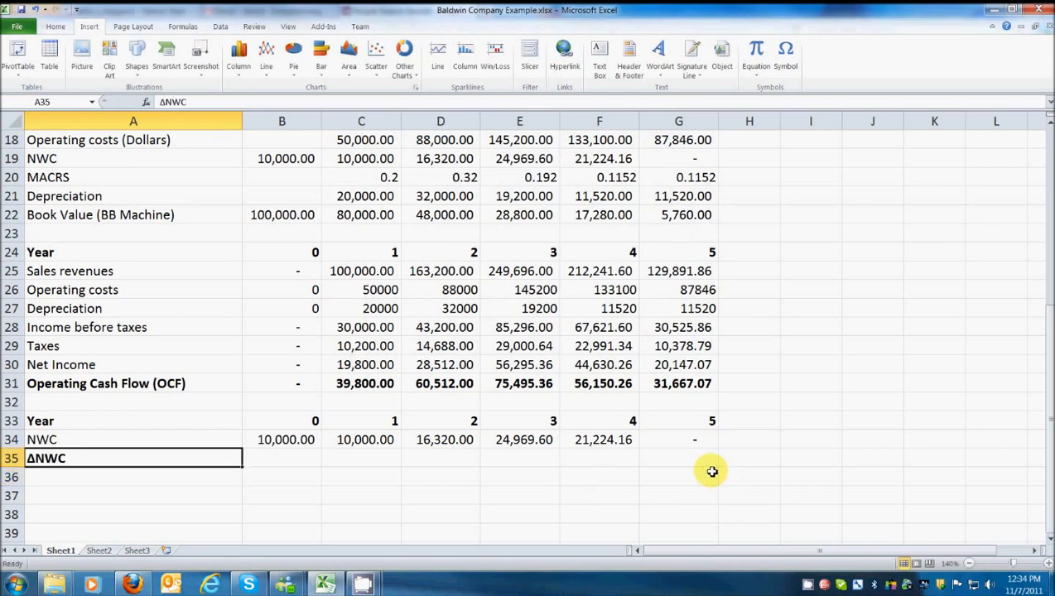
left_click(281, 458)
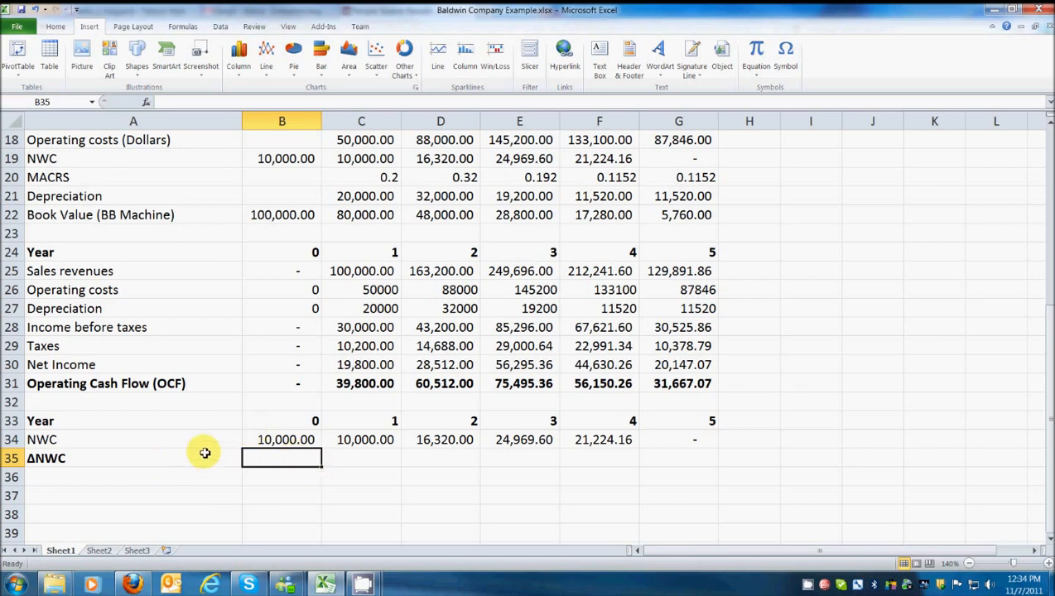
Fill the ΔNWC row with =B34 for year 0 and =C34-B34 across to G35
type("=")
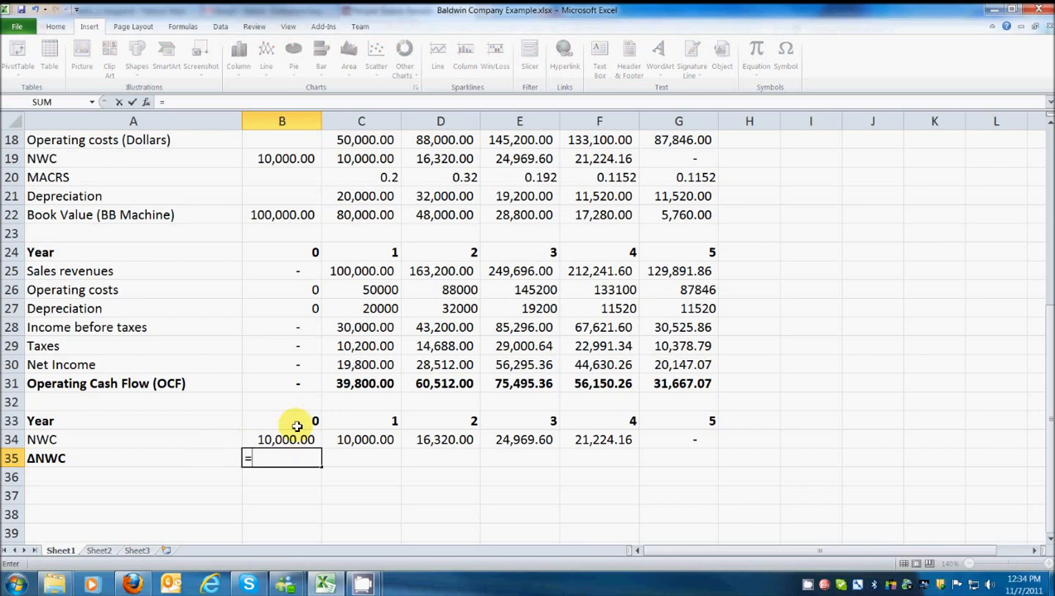
left_click(282, 439)
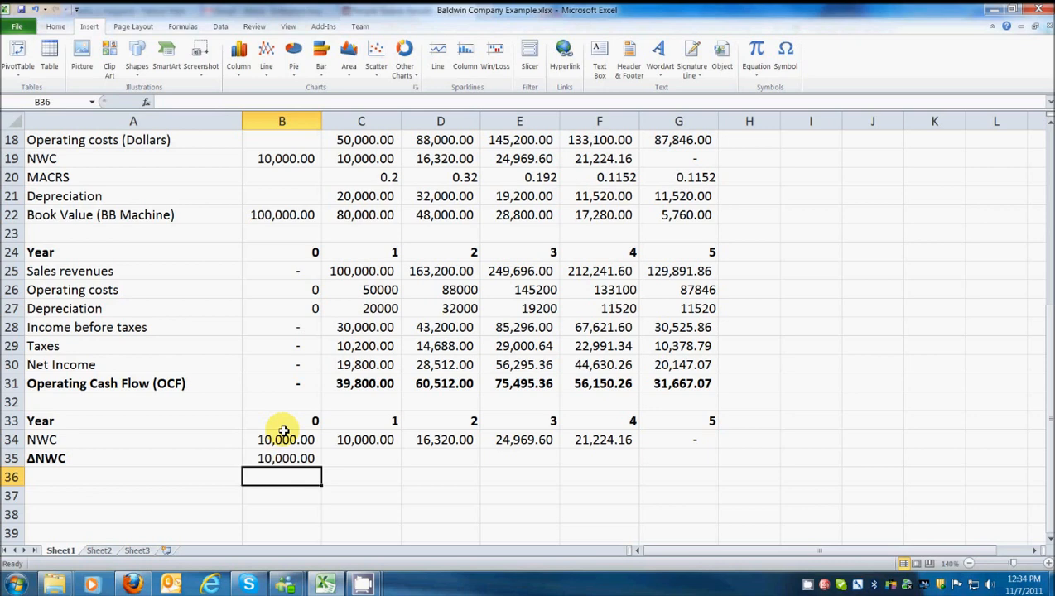
left_click(362, 458)
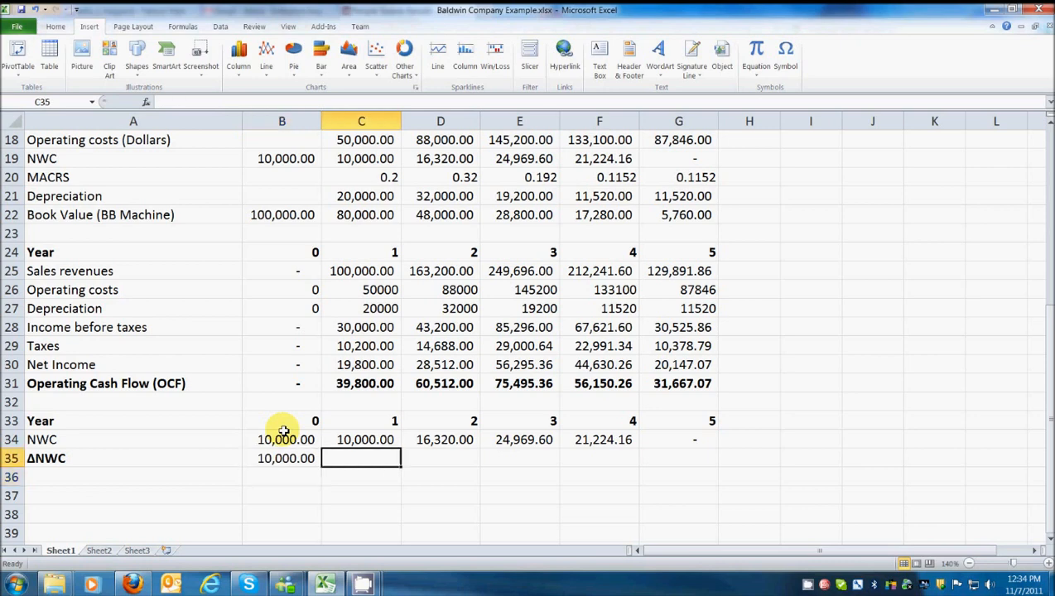
type("=")
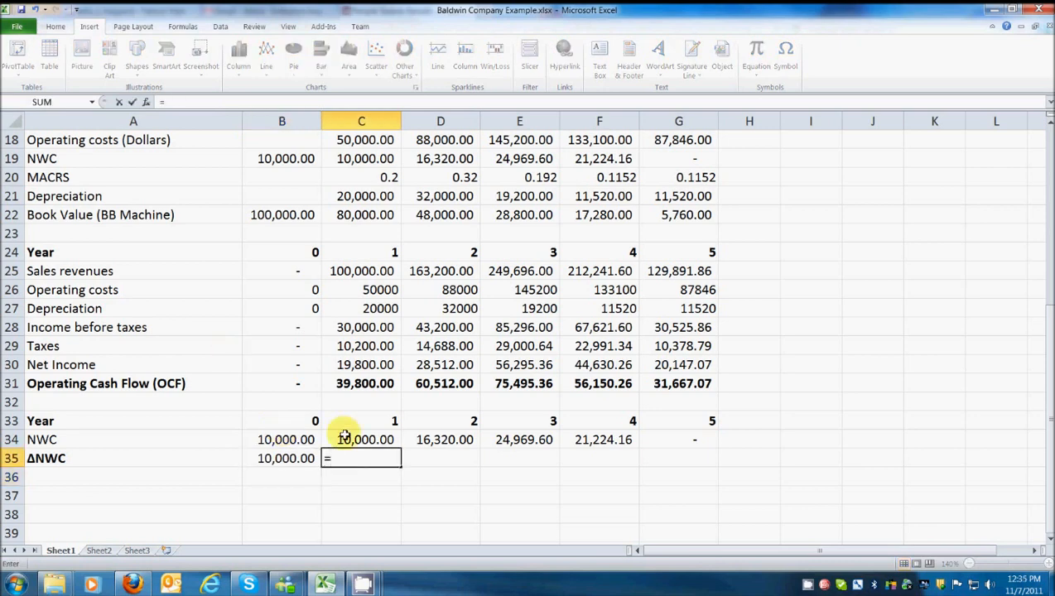
left_click(361, 440)
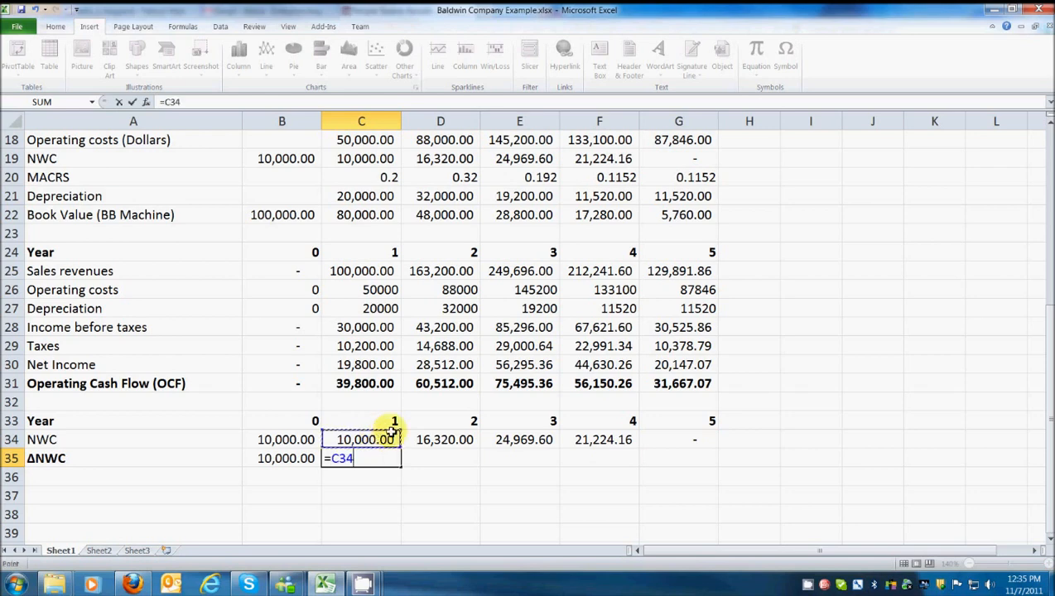
type("-")
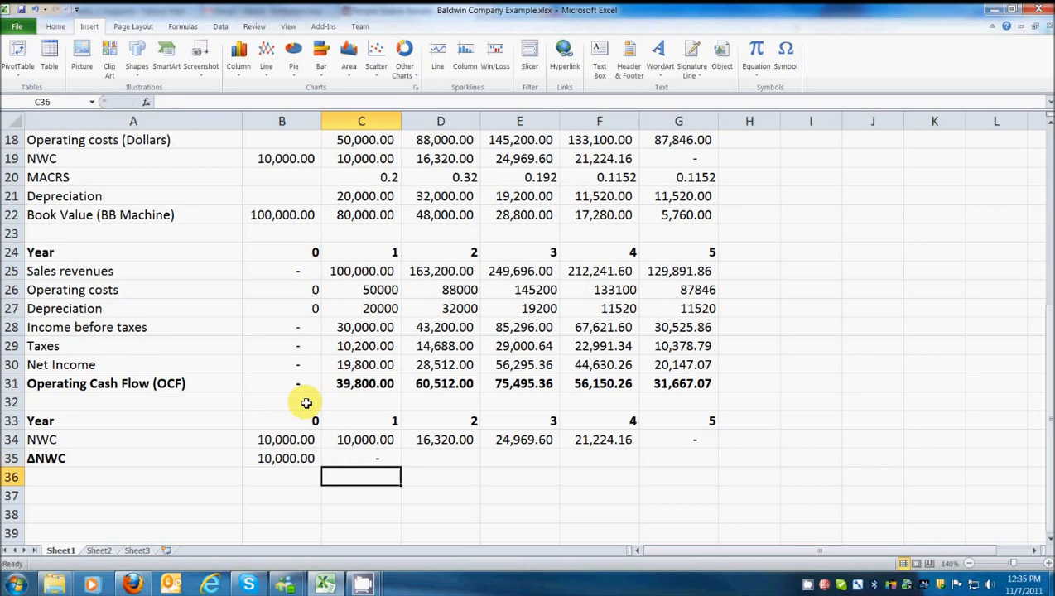
left_click(361, 458)
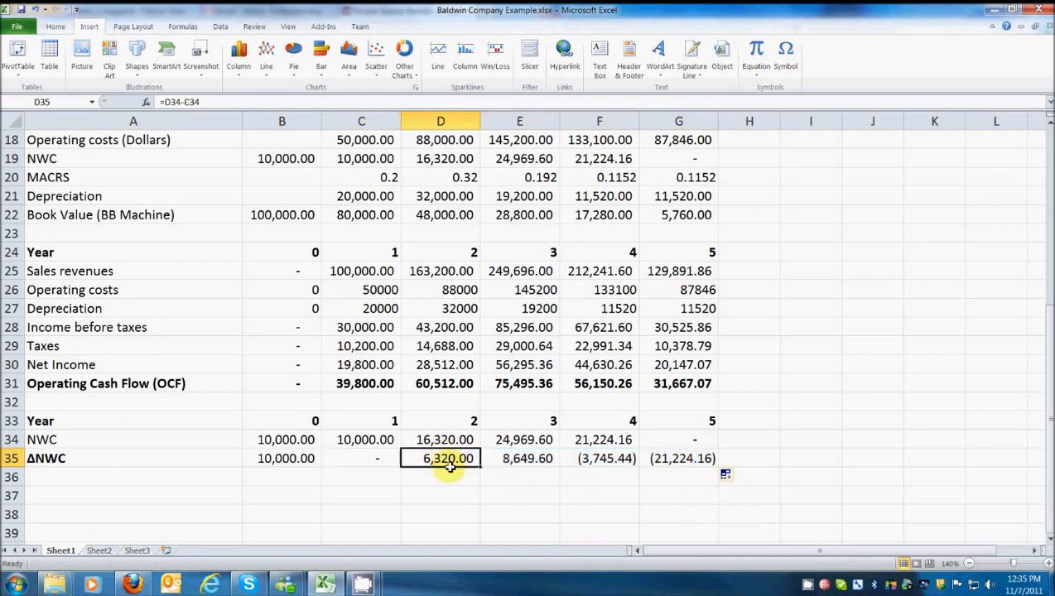
mouse_move(487, 508)
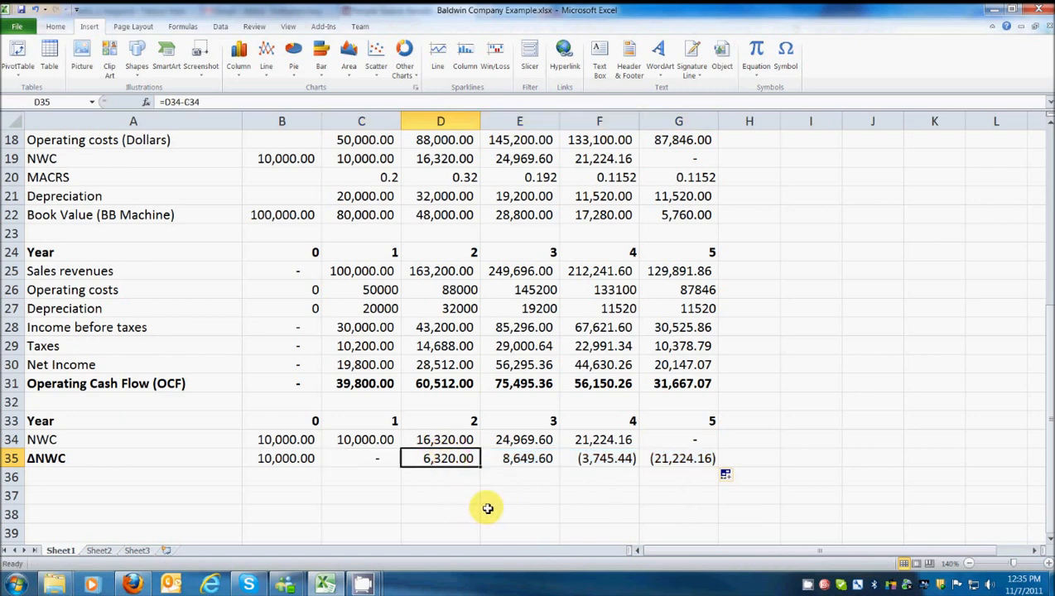
mouse_move(490, 503)
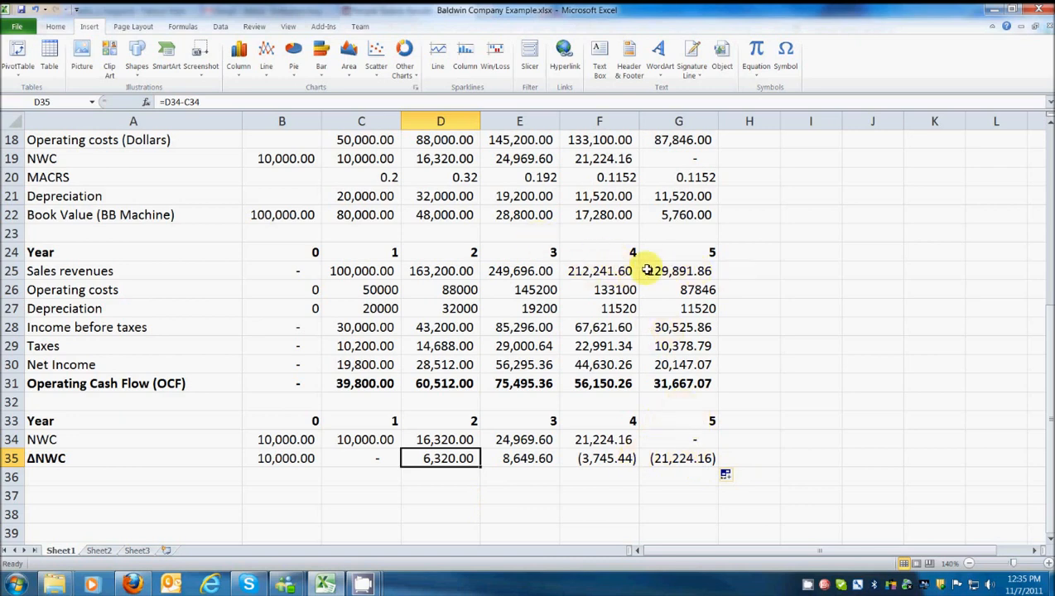
mouse_move(782, 310)
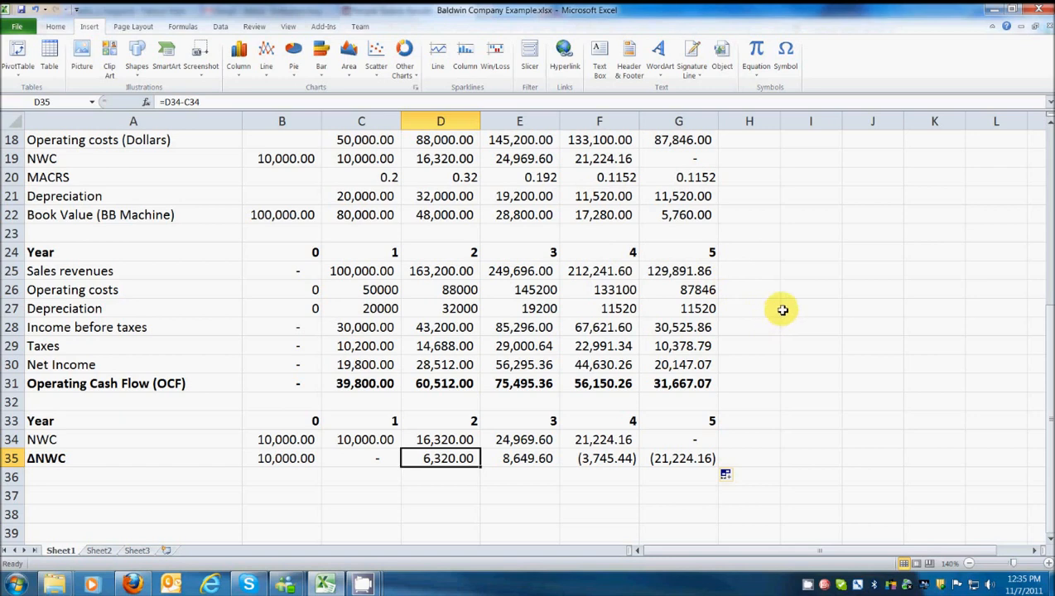
mouse_move(788, 308)
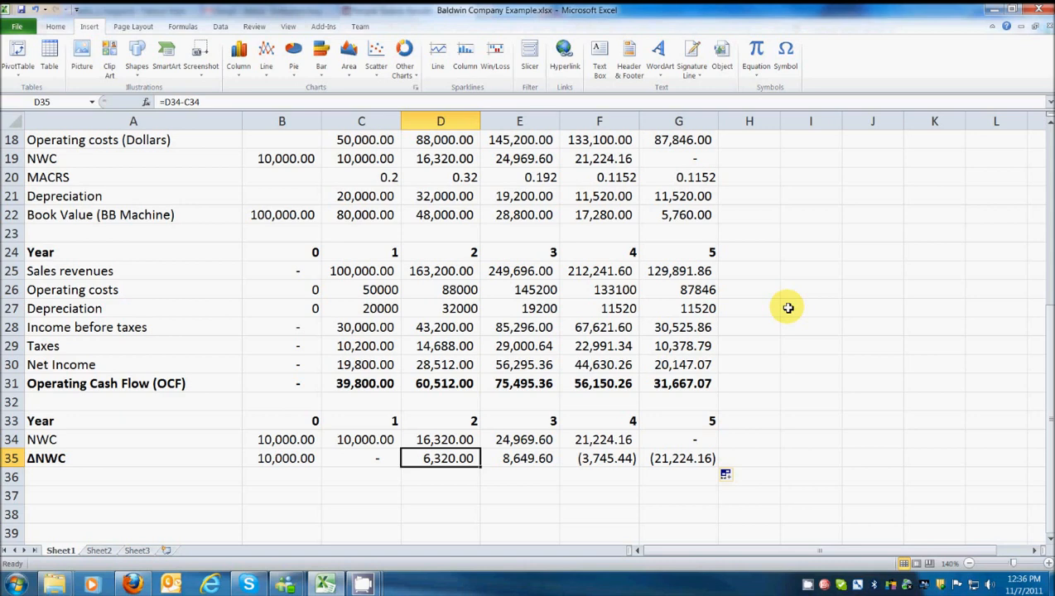
Bold the ΔNWC values in B35:G35
left_click(440, 495)
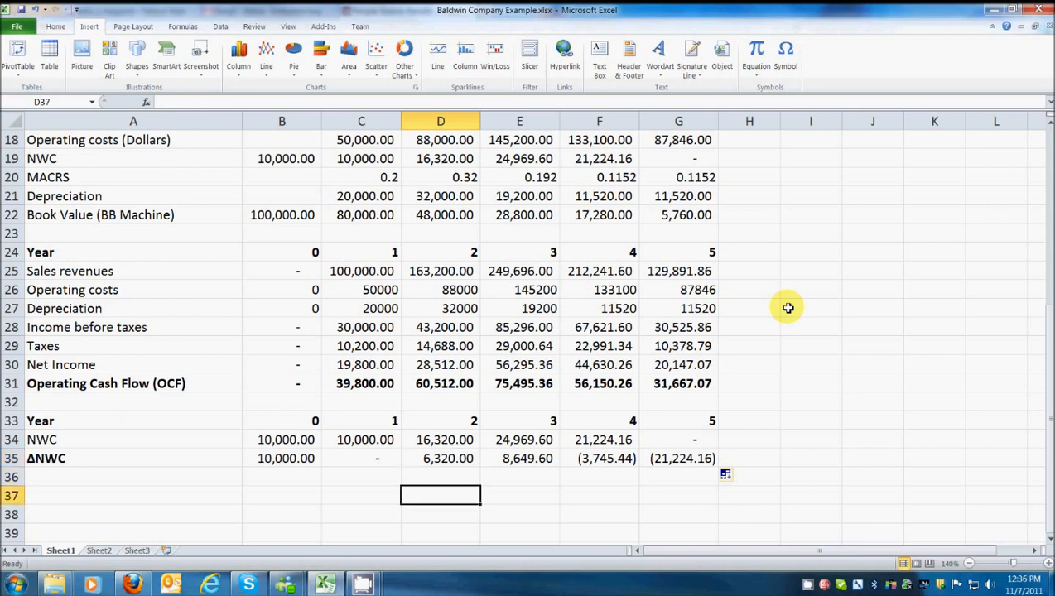
left_click(282, 458)
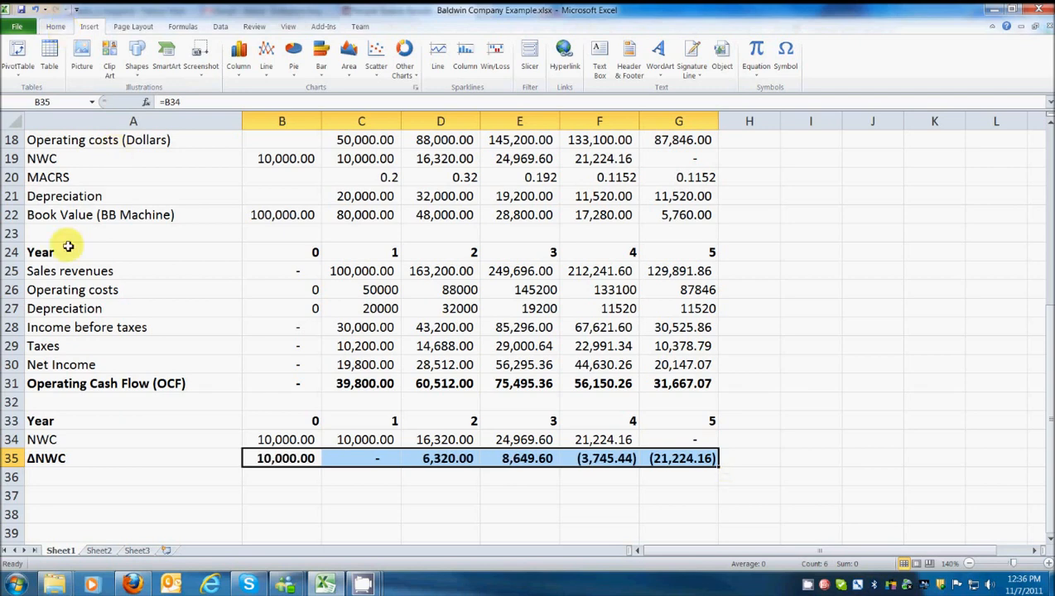
left_click(132, 494)
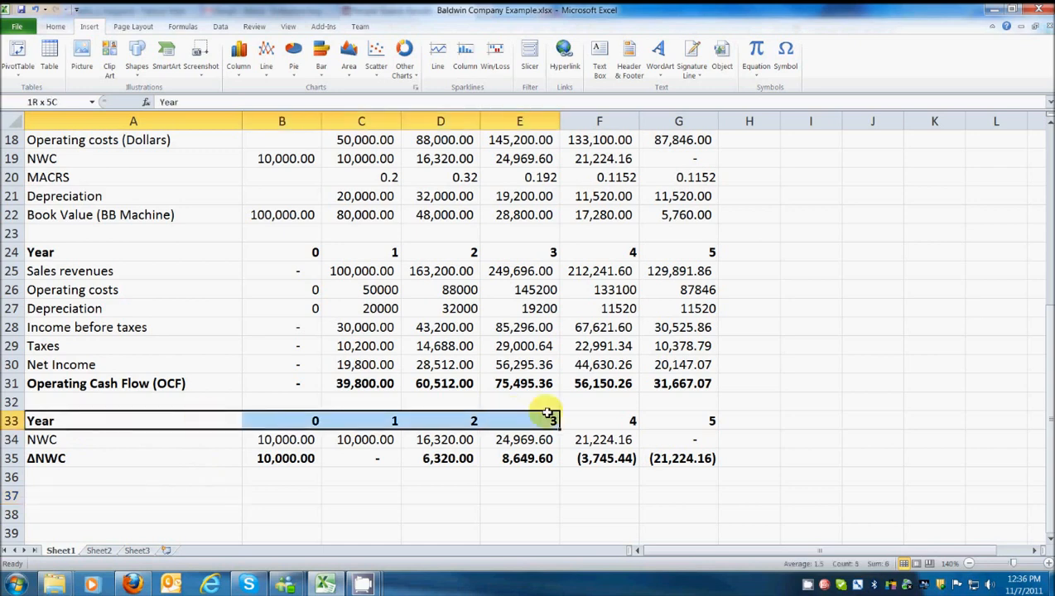
Copy the Year row into row 37 and add 'BB Machine' and 'Building' labels below
right_click(547, 421)
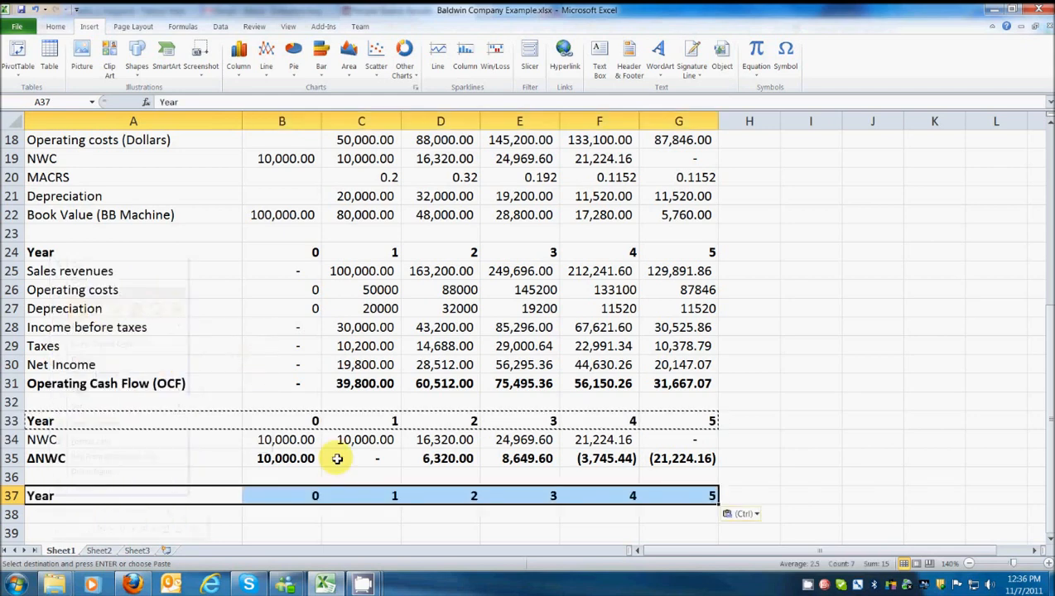
scroll("down", 3)
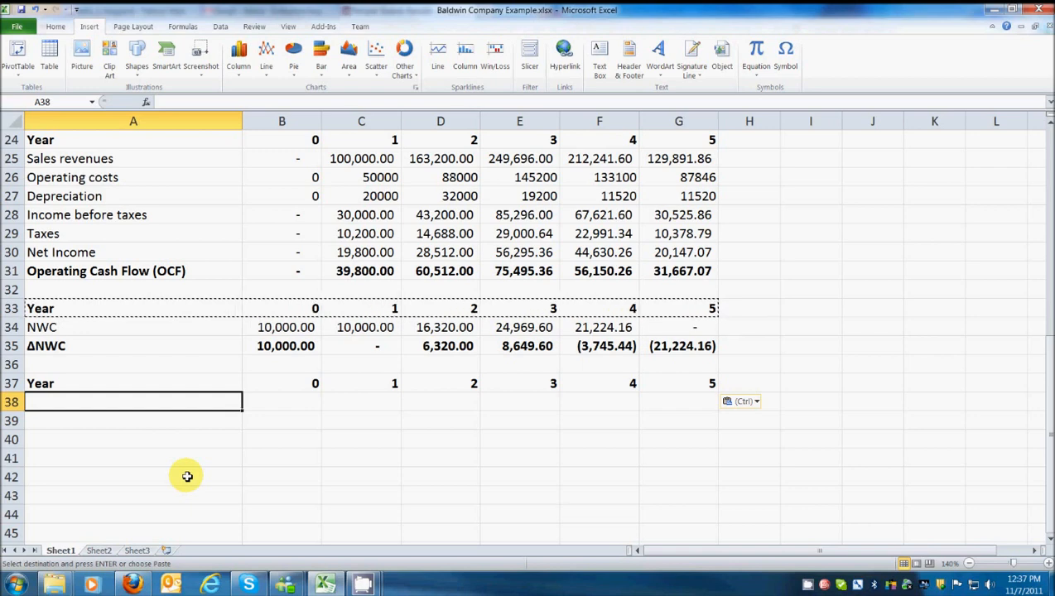
type("BB MAchine")
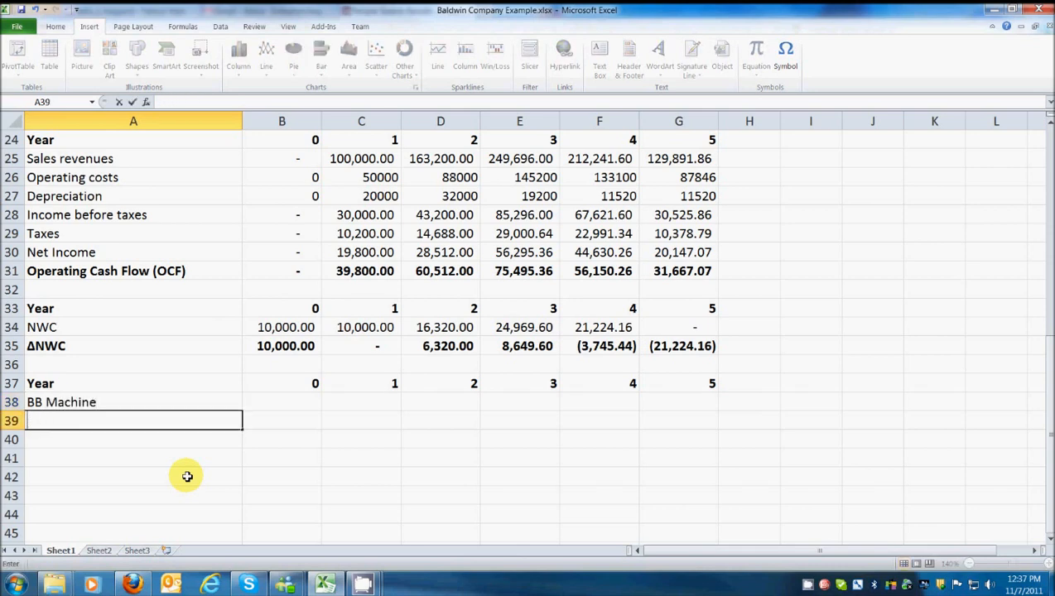
type("Building")
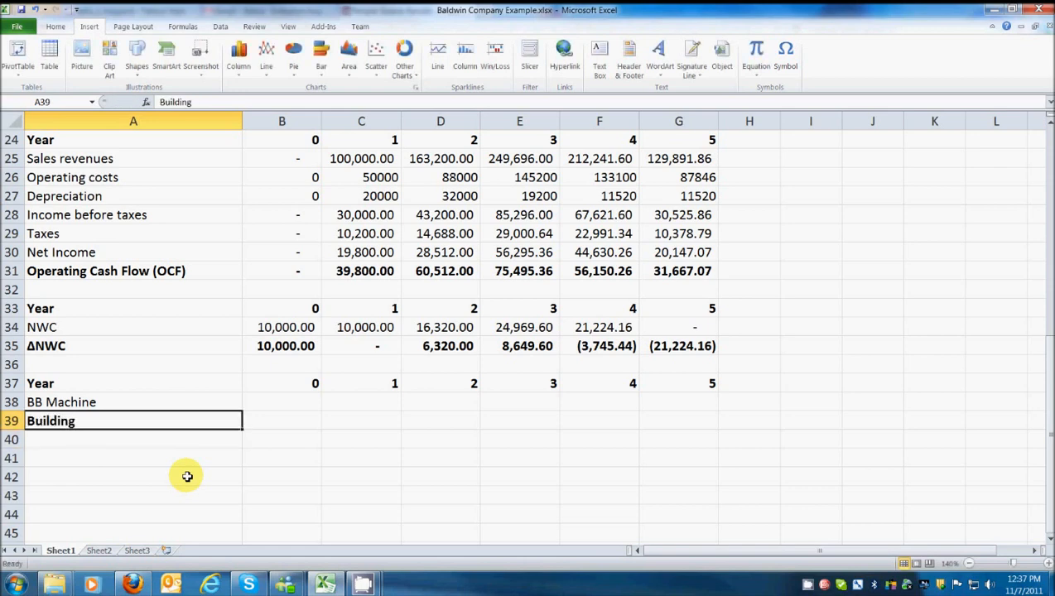
mouse_move(144, 502)
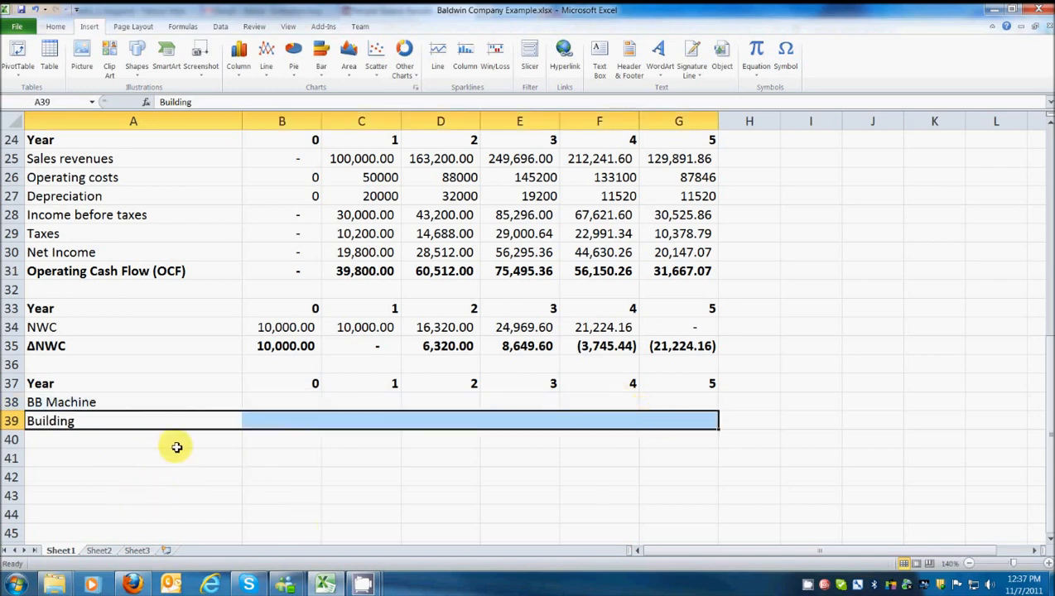
left_click(132, 439)
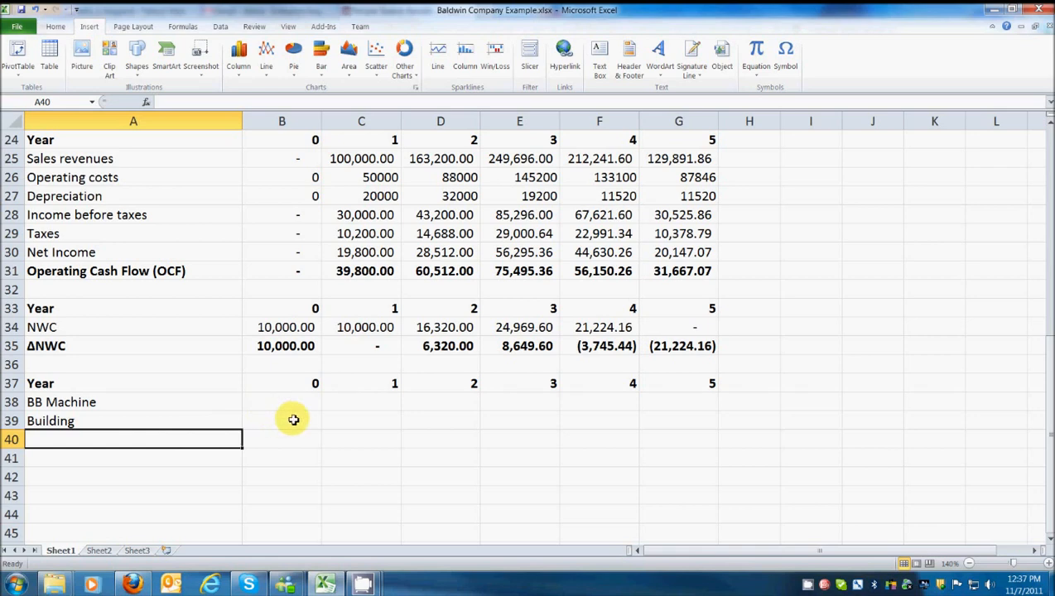
left_click(295, 405)
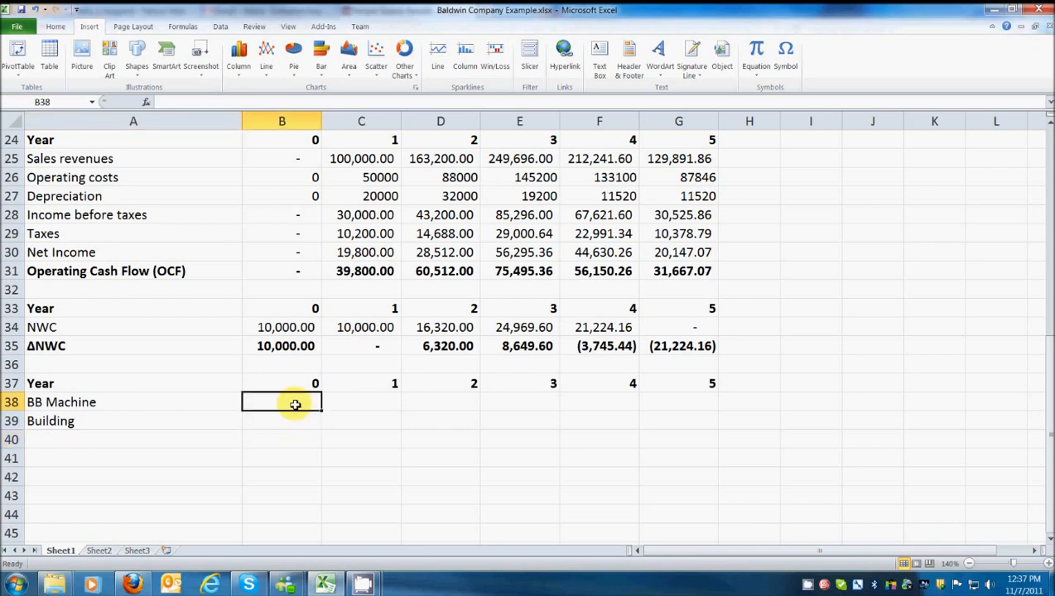
mouse_move(288, 425)
type("=")
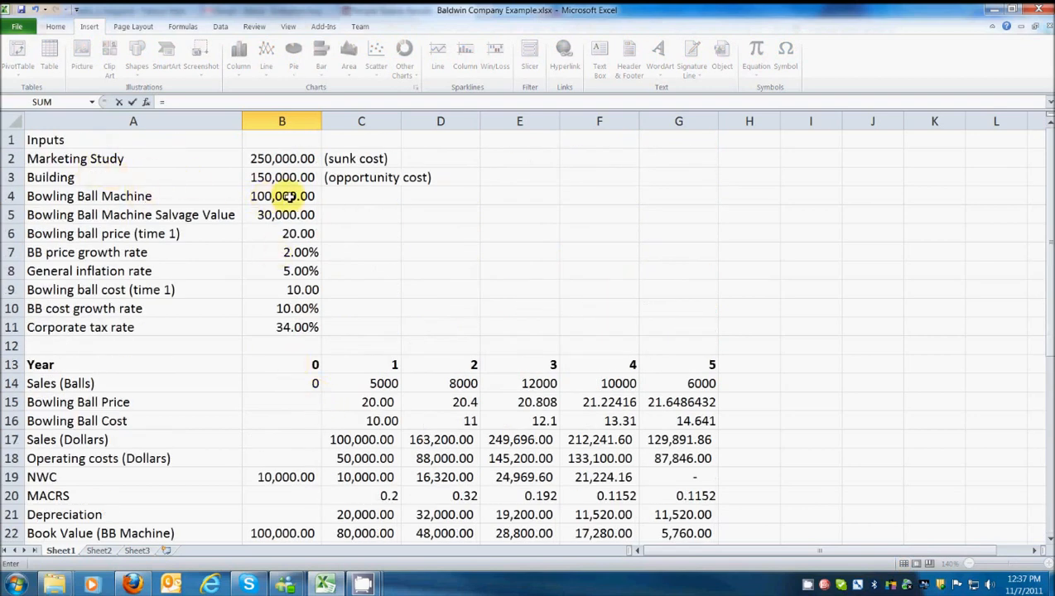
Link BB Machine year 0 to the 100,000.00 machine cost in B4
left_click(282, 196)
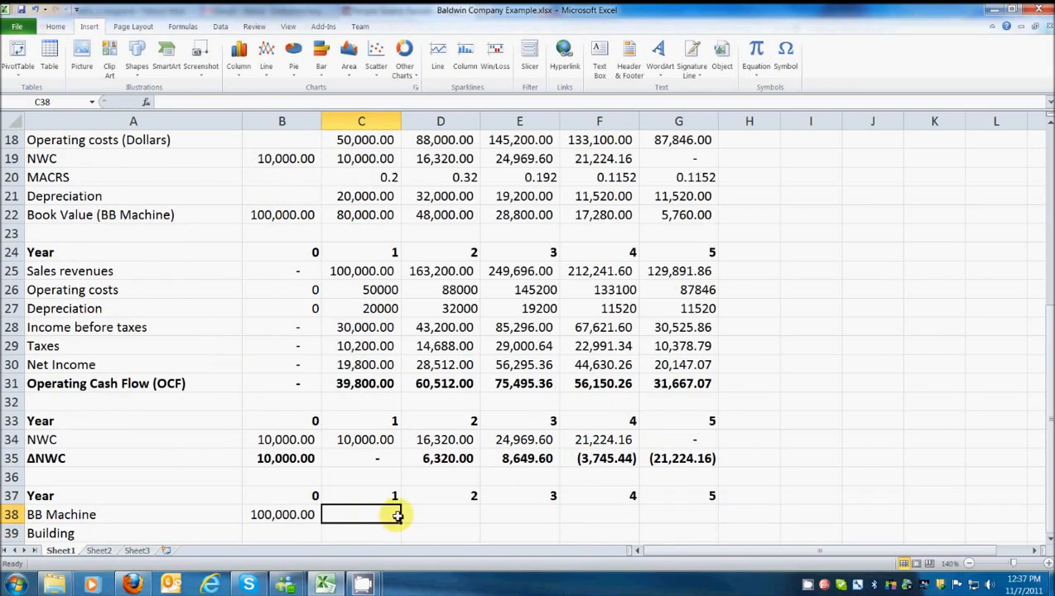
left_click(519, 515)
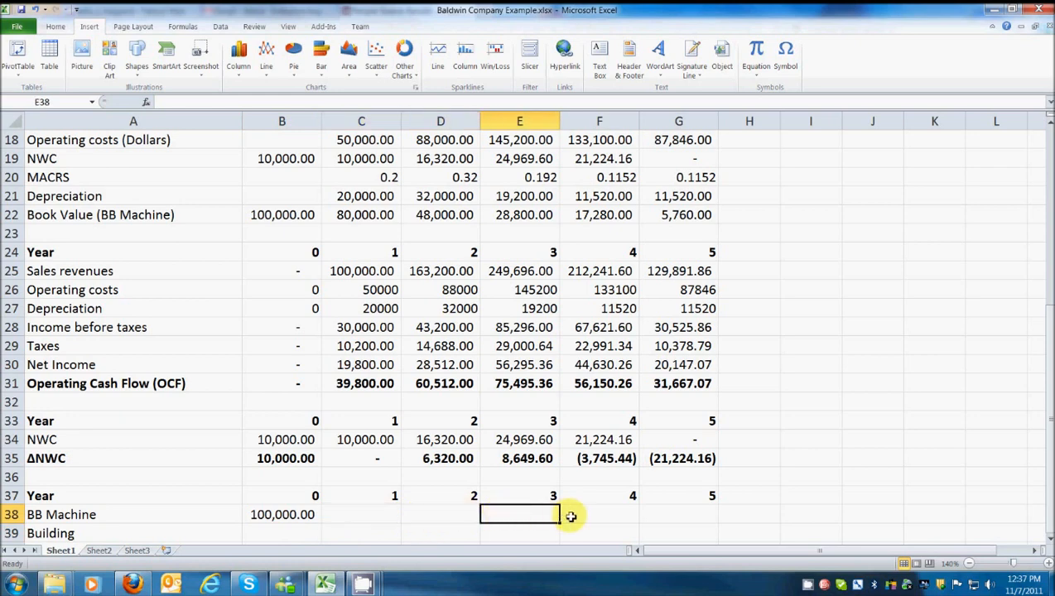
left_click(678, 514)
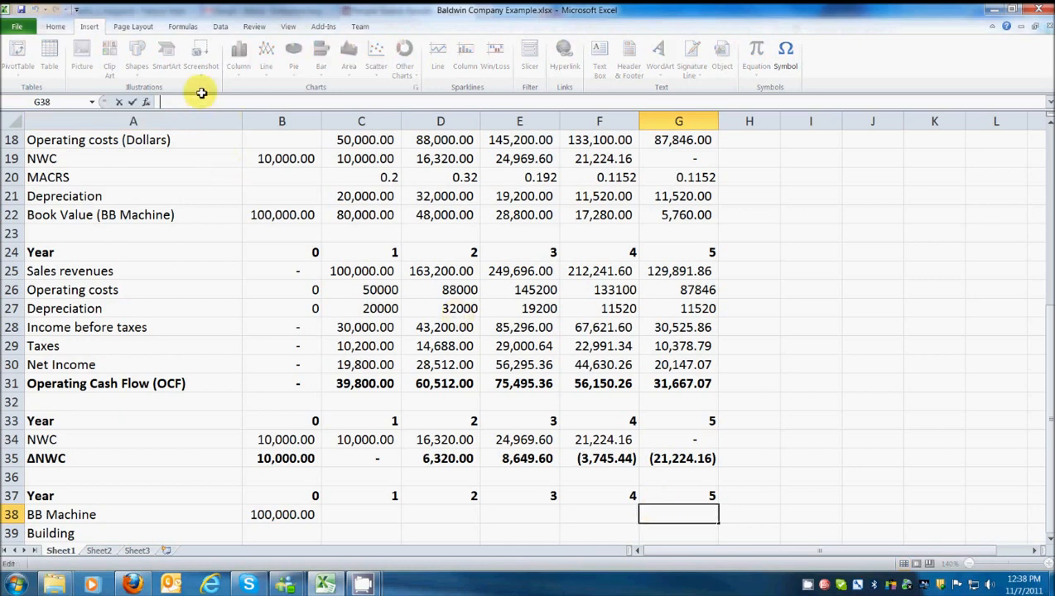
Enter the after-tax salvage formula =-(B5-(B5-G22)*B11) in G38, showing -21758.4
type("=-")
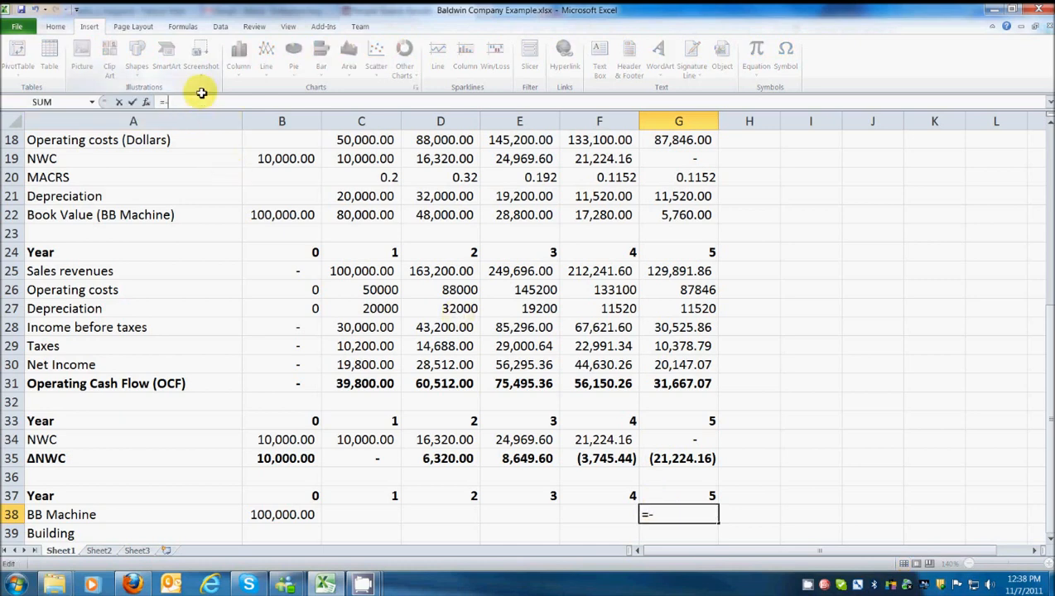
type("(")
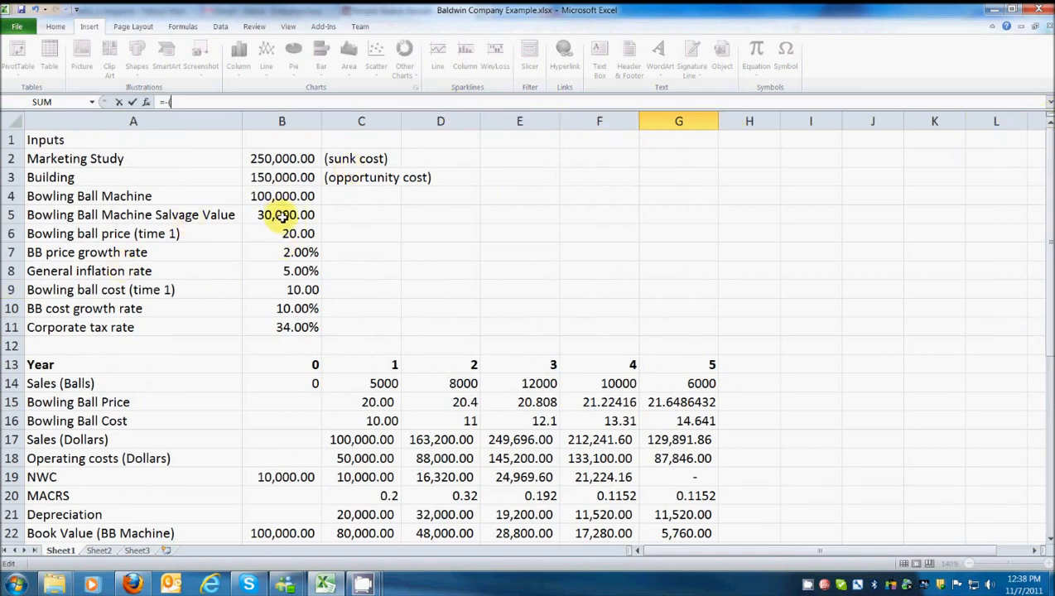
left_click(282, 214)
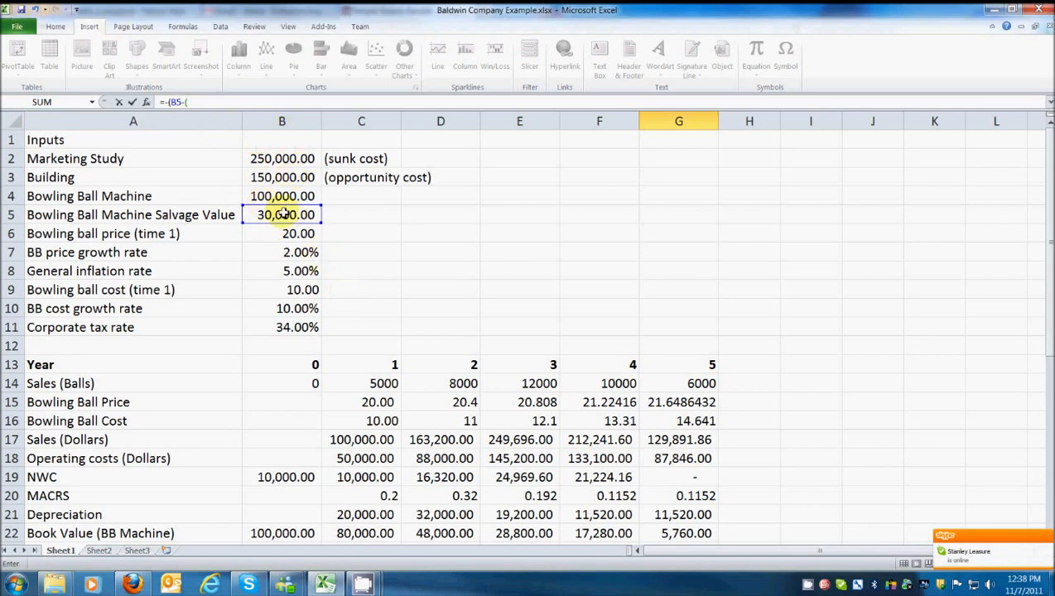
mouse_move(352, 240)
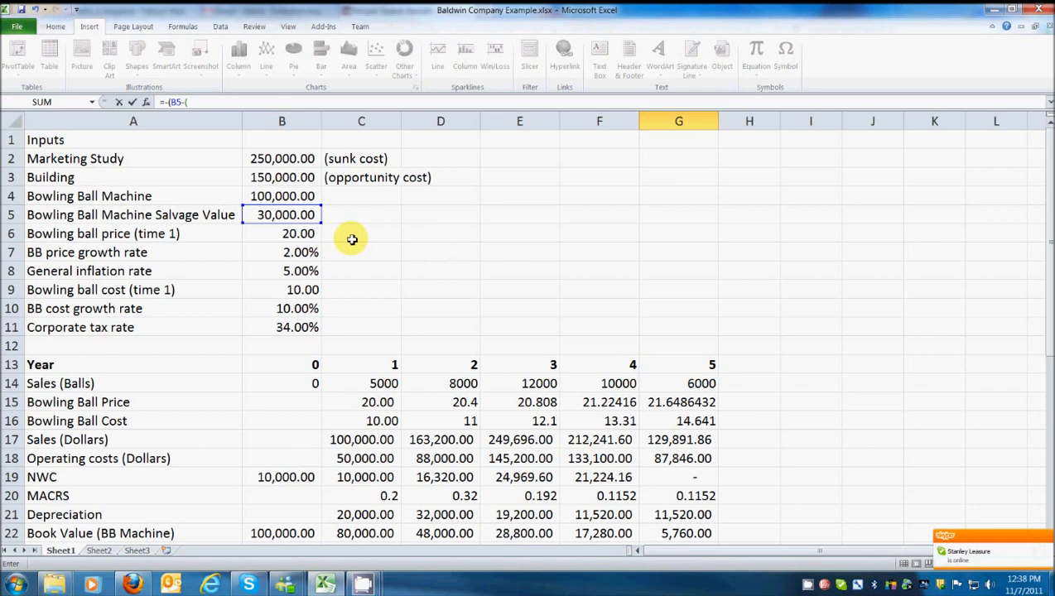
left_click(282, 214)
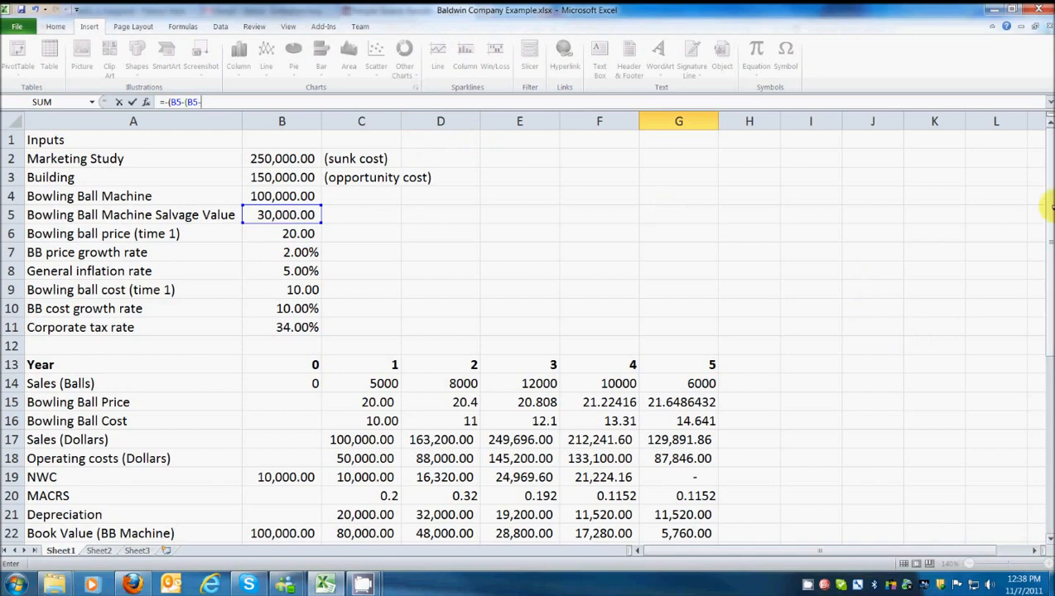
scroll("down", 3)
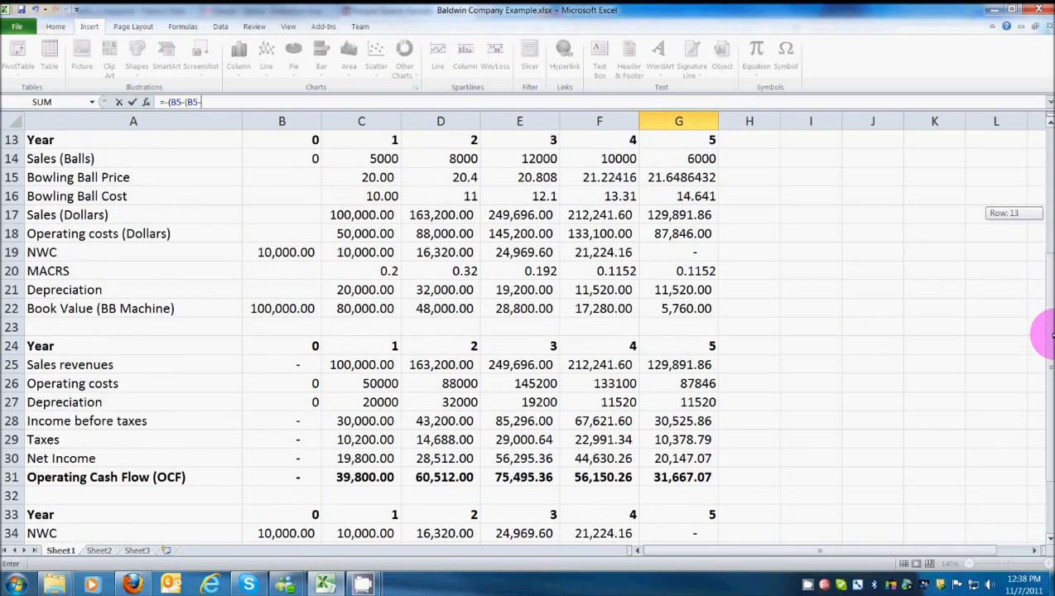
scroll("down", 3)
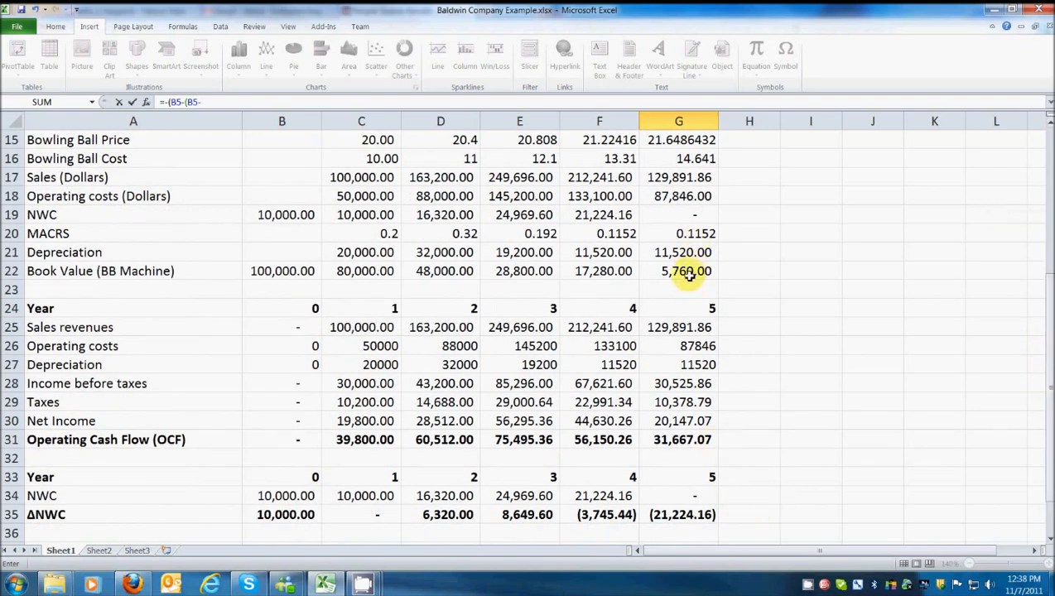
left_click(678, 271)
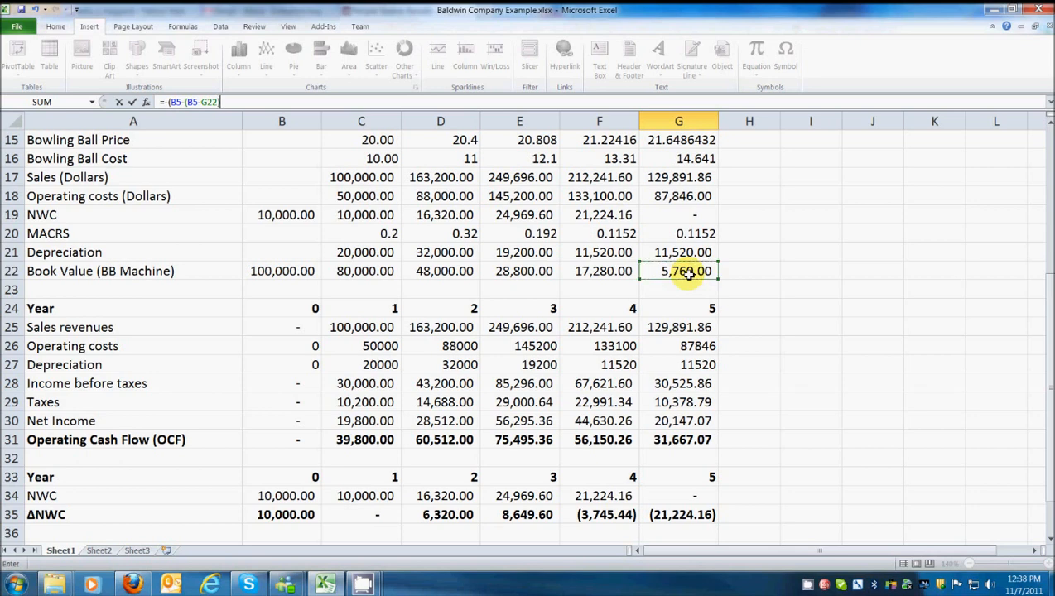
type("*")
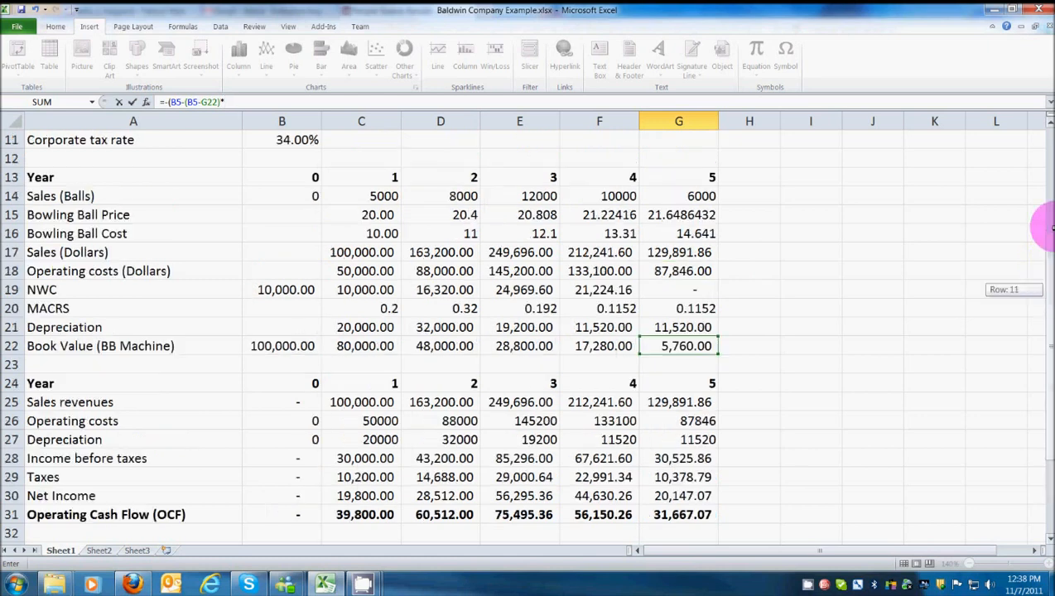
scroll("up", 3)
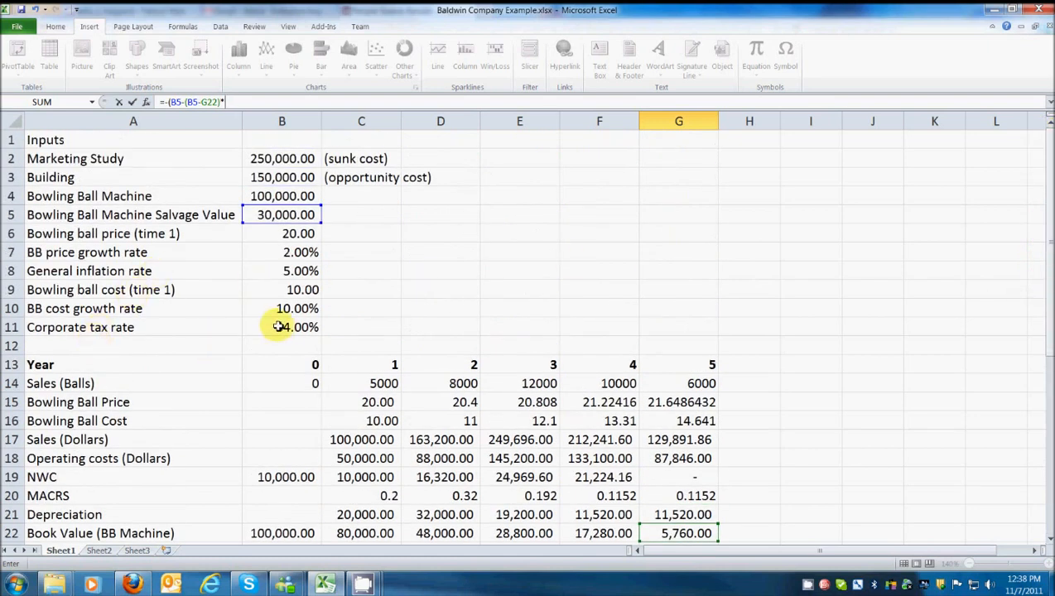
left_click(282, 327)
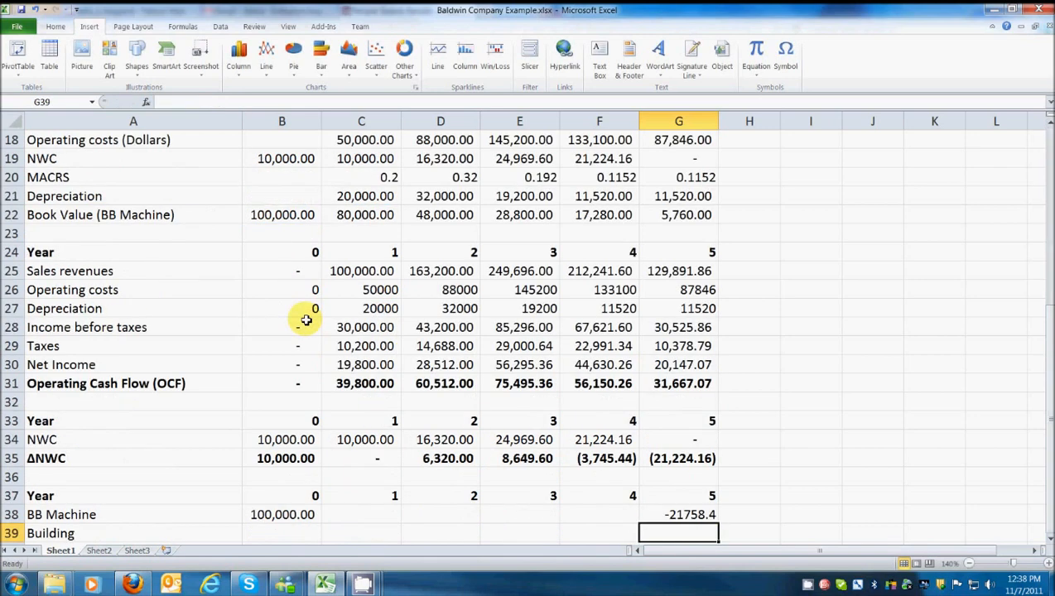
left_click(678, 514)
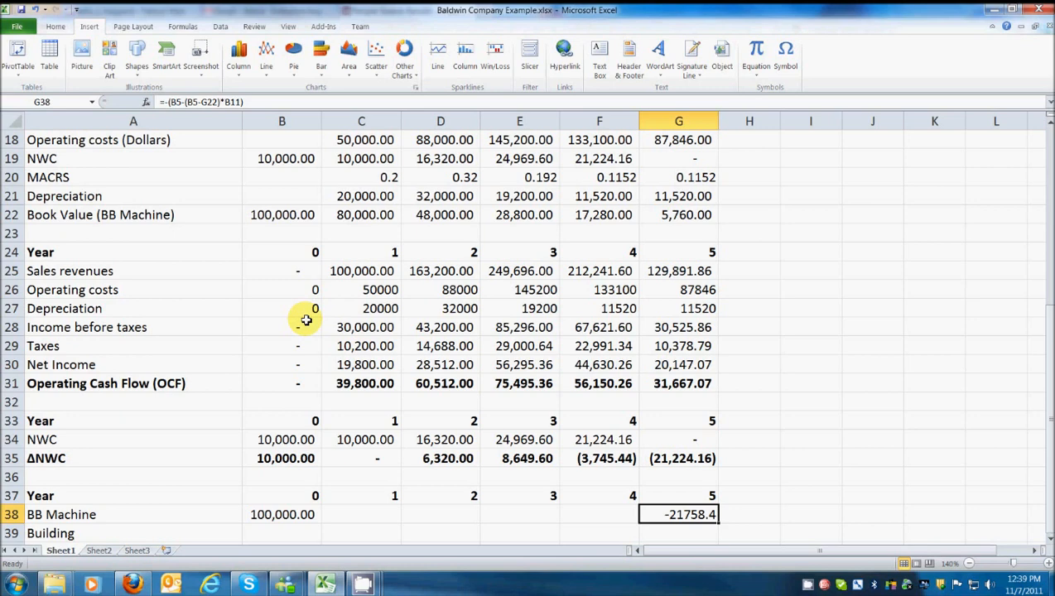
mouse_move(184, 101)
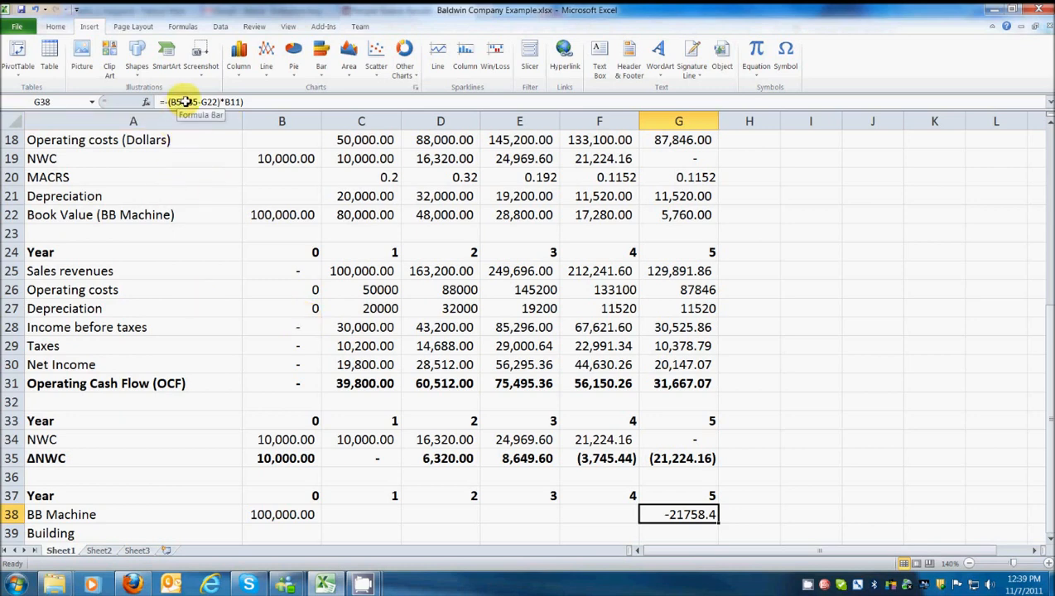
left_click(678, 215)
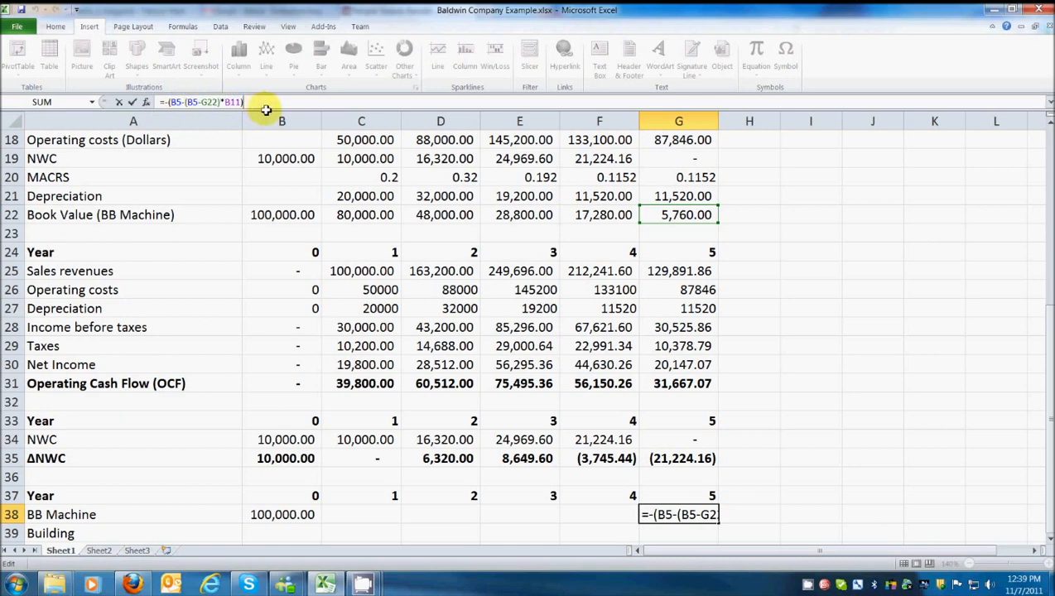
key("Enter")
type("=")
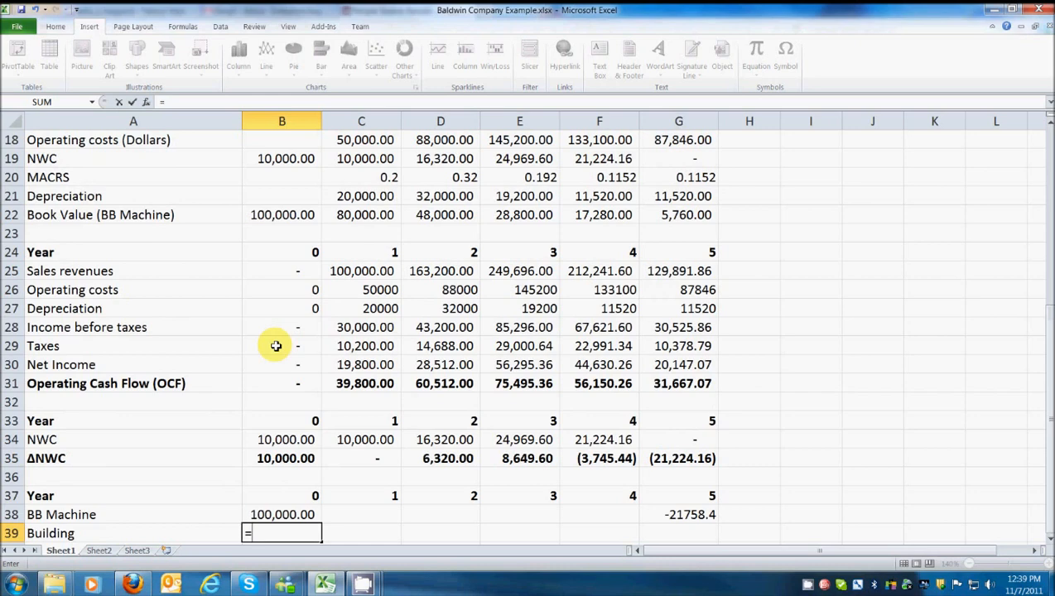
Link the Building row to the building input: =B3 in year 0 and =-B3 in year 5
scroll("up", 3)
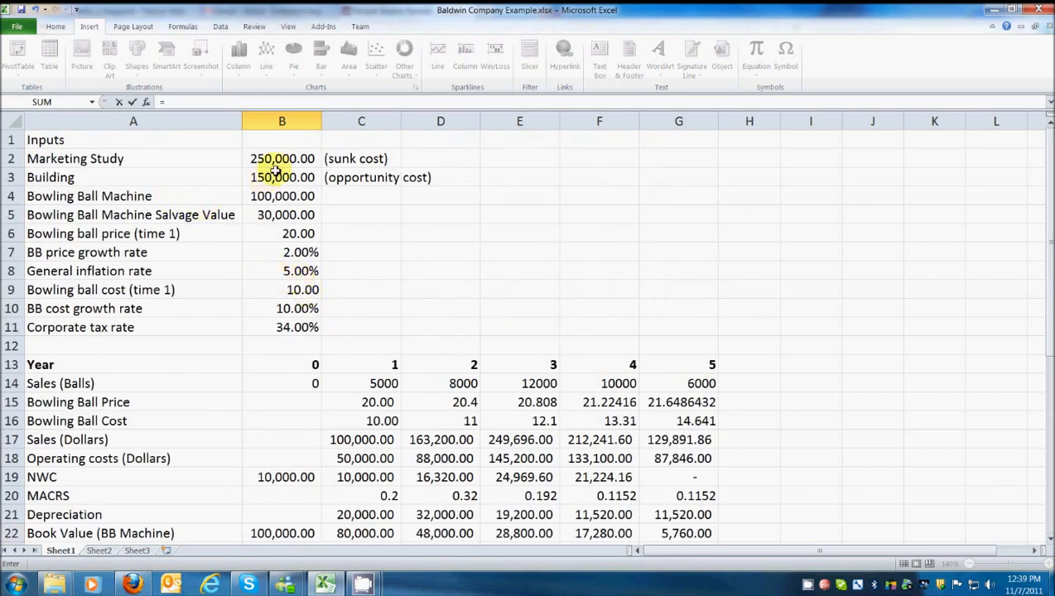
scroll("down", 3)
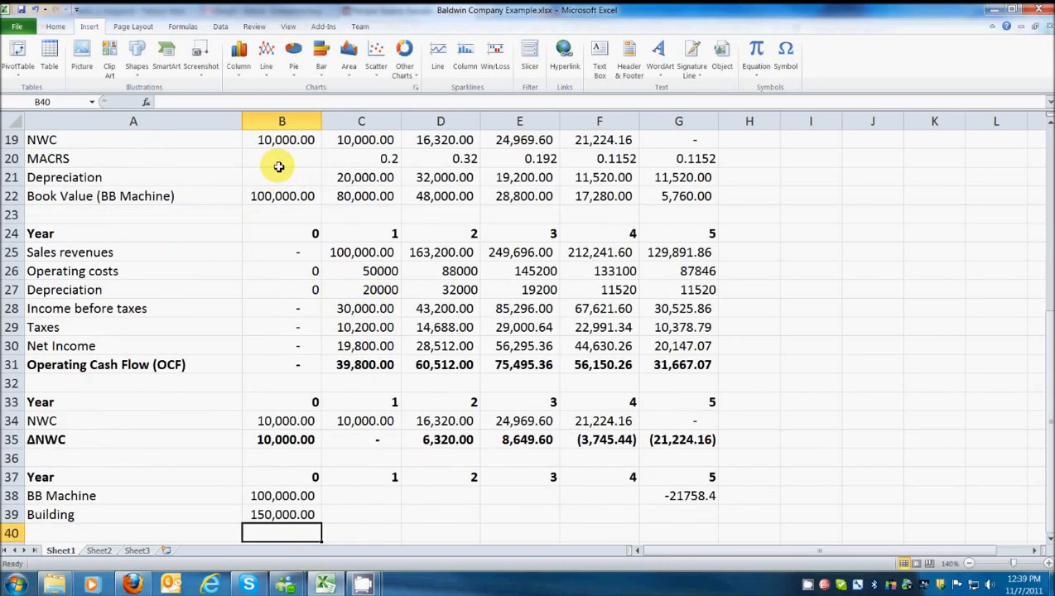
left_click(679, 514)
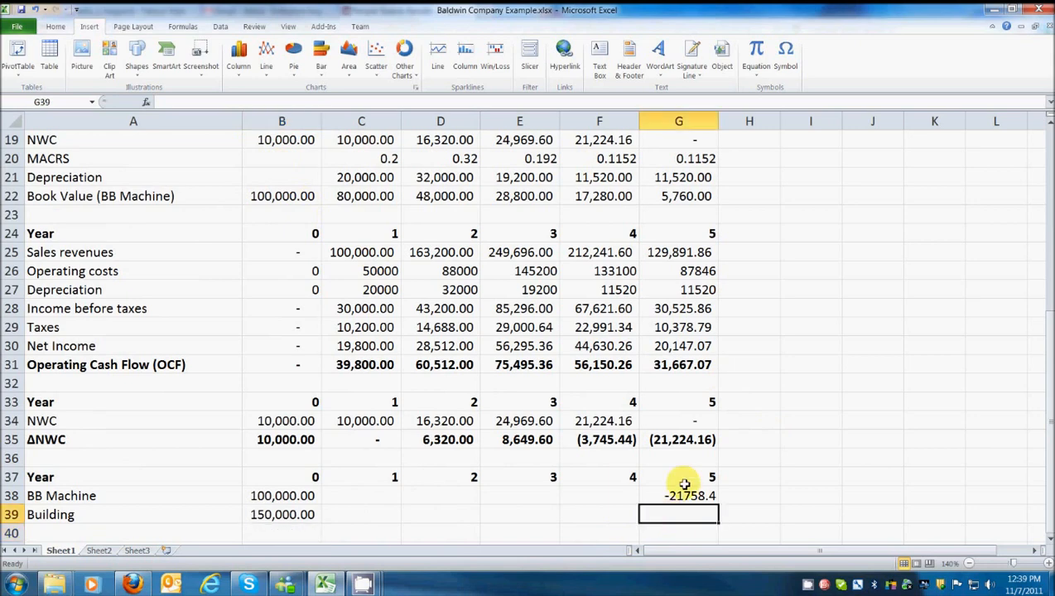
type("=-B3")
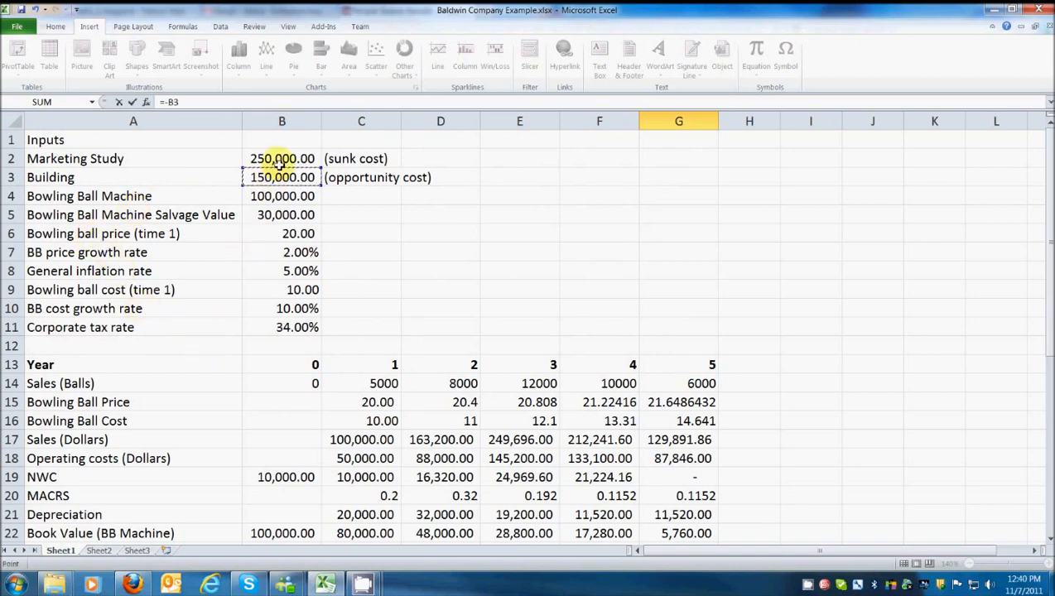
scroll("down", 3)
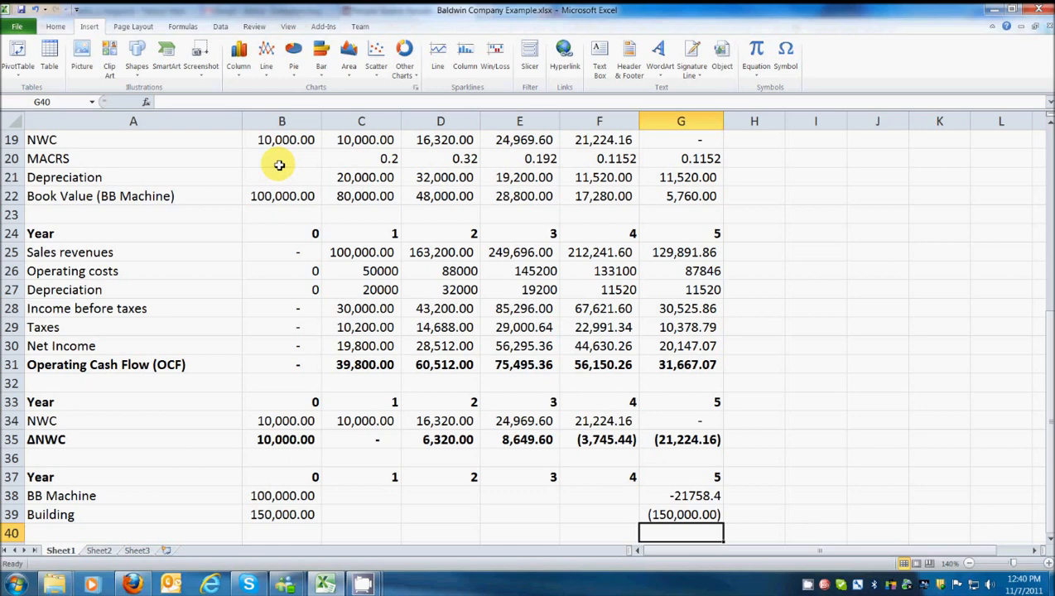
left_click(680, 515)
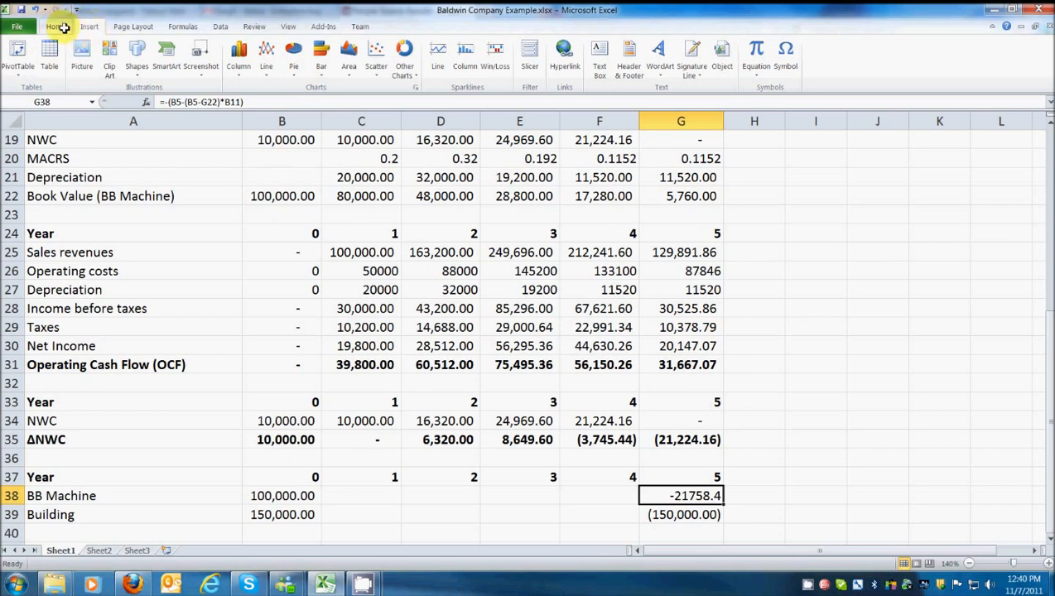
Format the year 5 BB Machine salvage value in G38 as Accounting, showing (21,758.40)
left_click(54, 27)
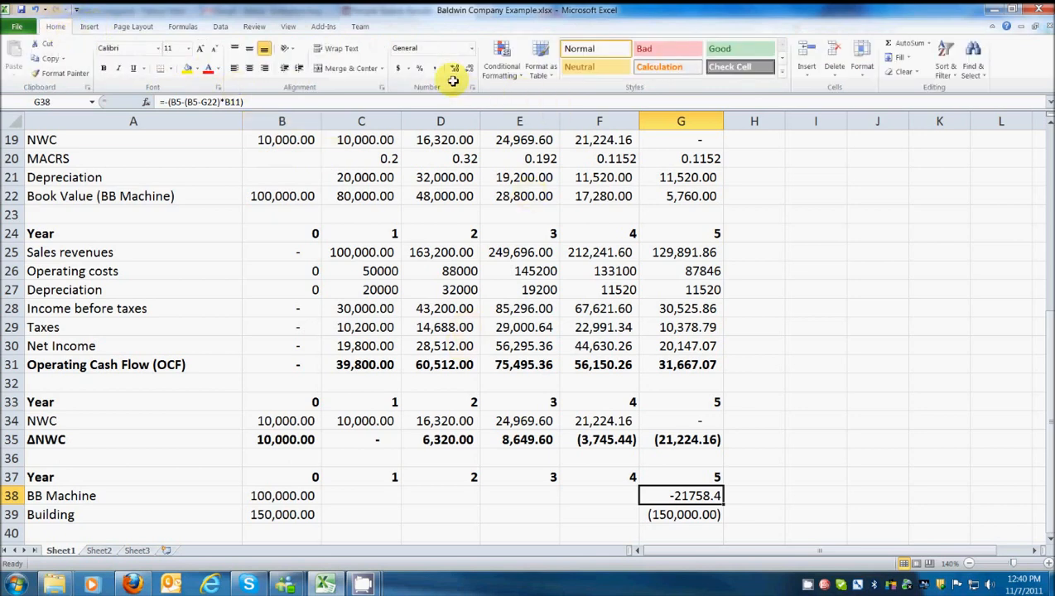
mouse_move(440, 68)
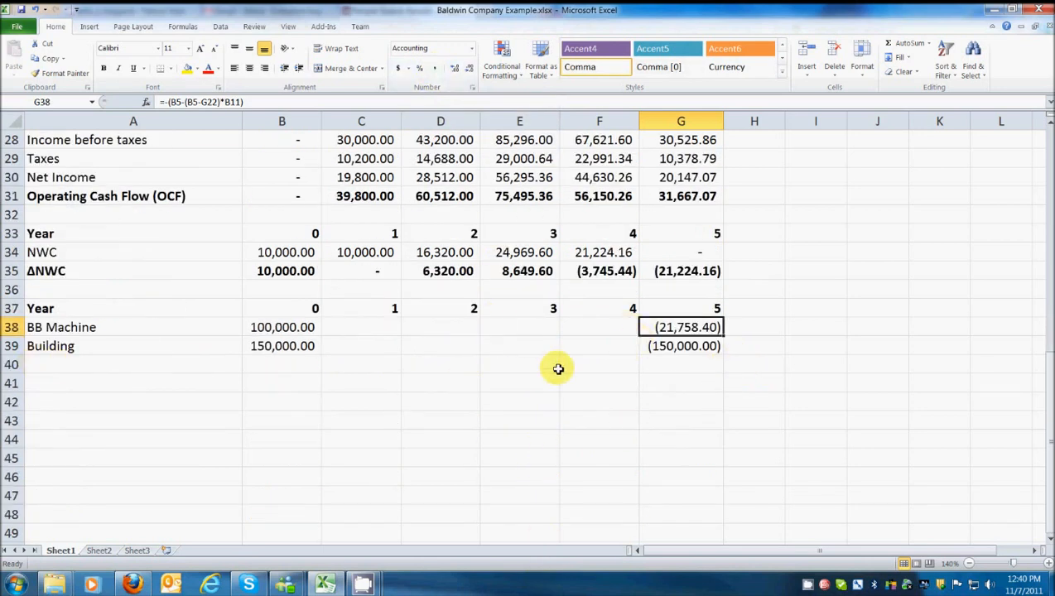
mouse_move(135, 364)
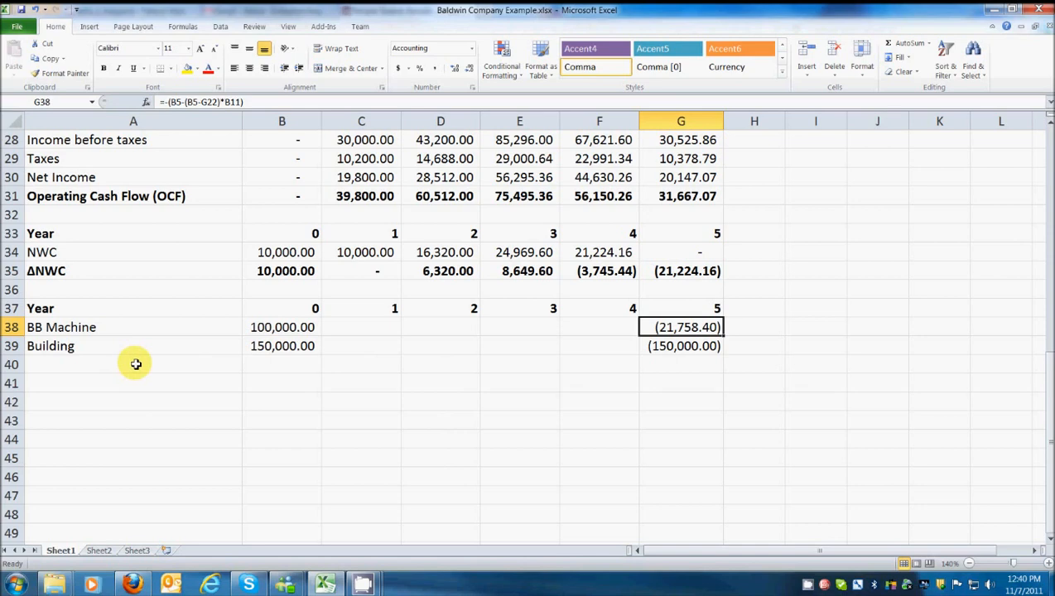
left_click(132, 365)
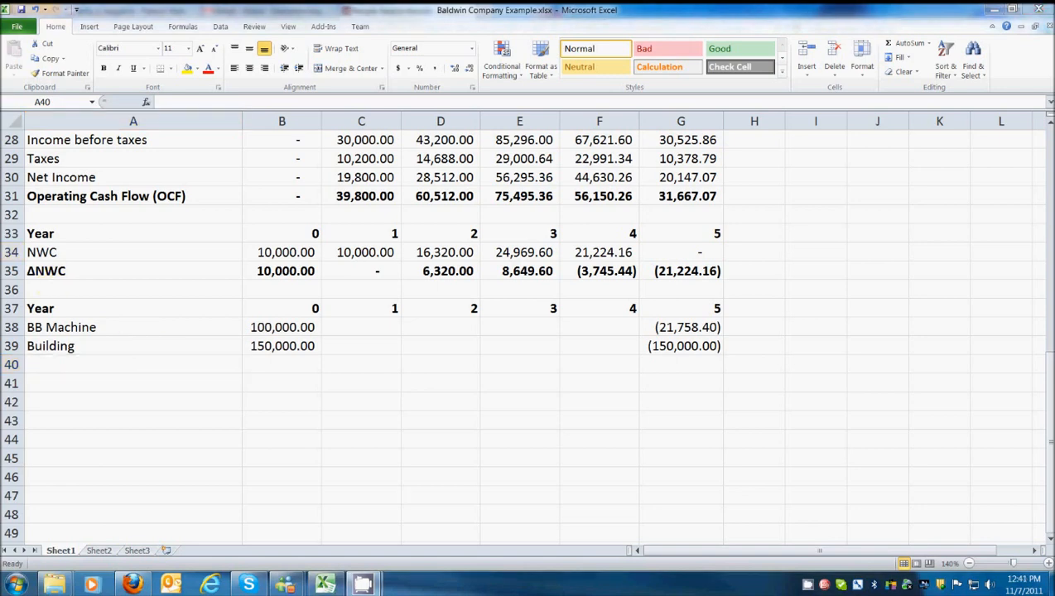
Add a bold NCS row with =B38+B39 filled to G40: 250,000.00 and (171,758.40)
left_click(89, 364)
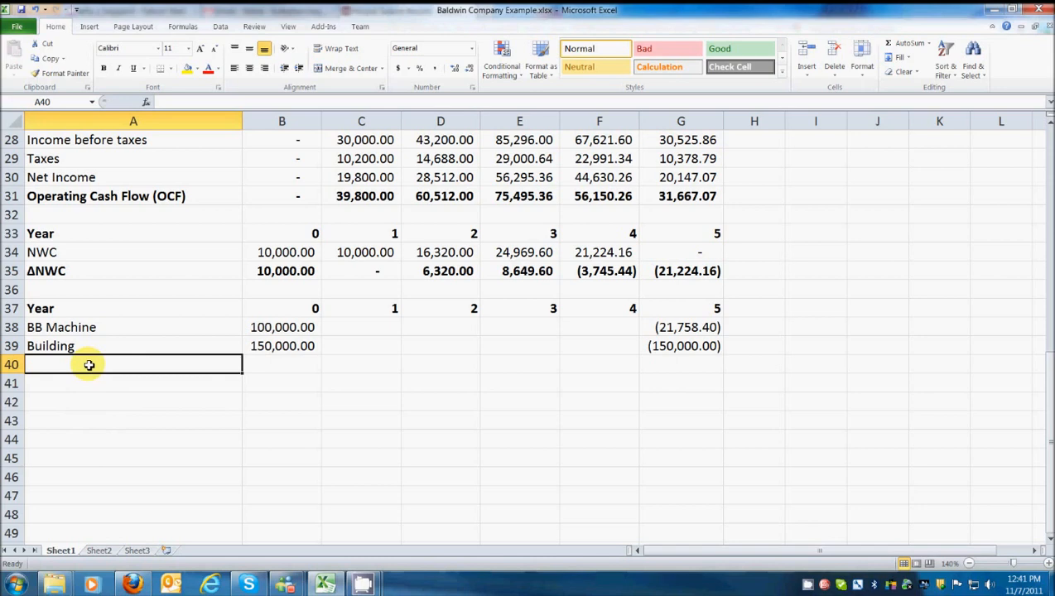
type("NCS")
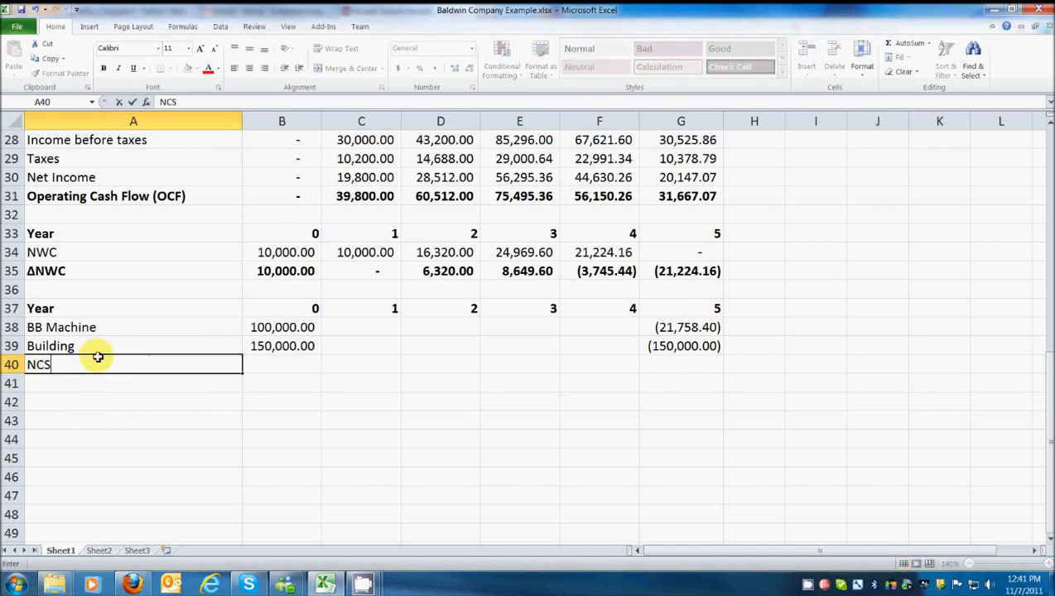
key("enter")
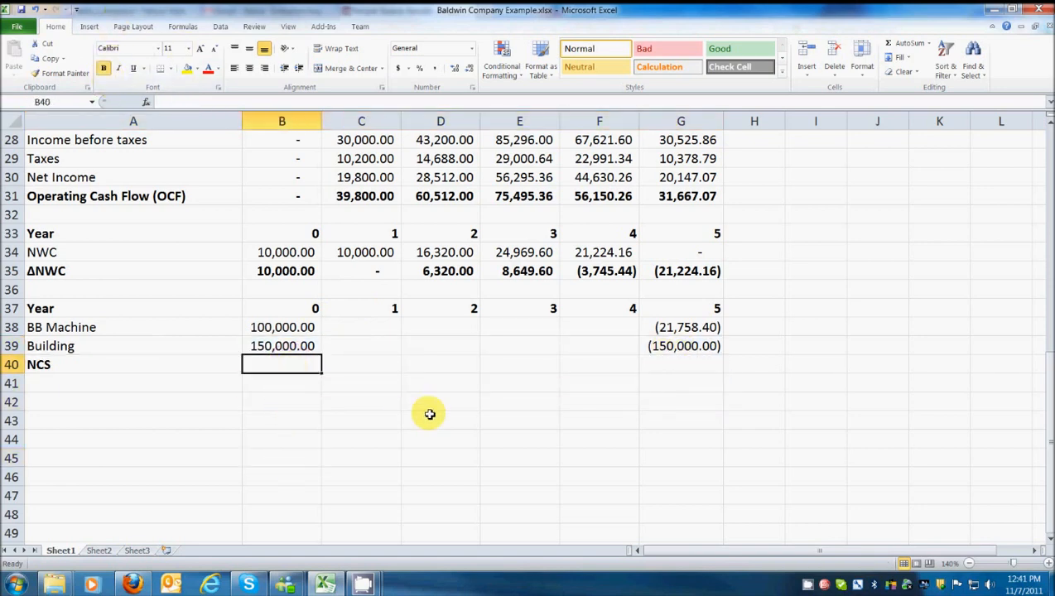
type("=")
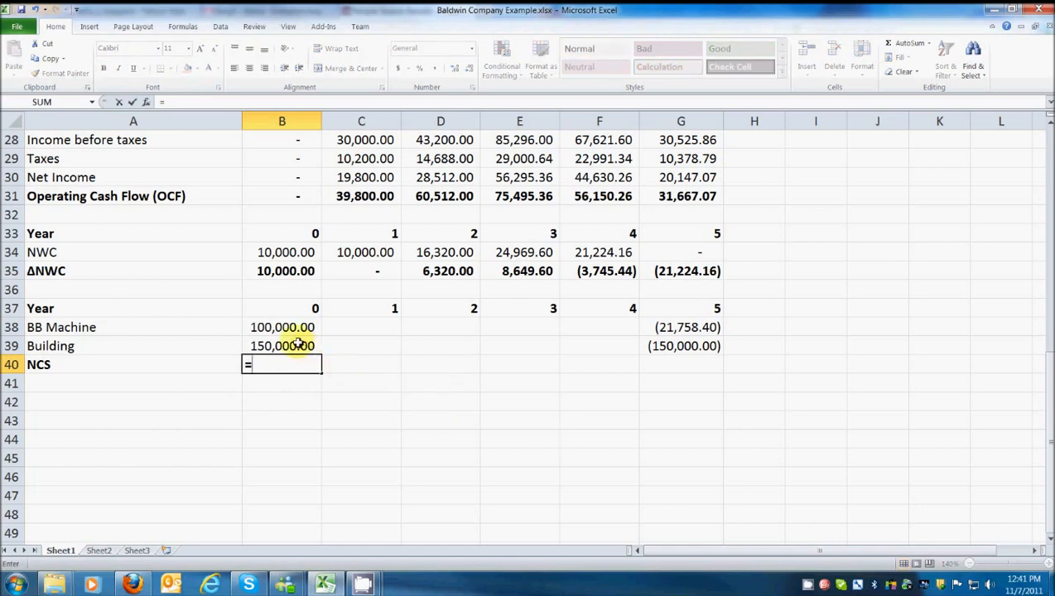
left_click(282, 327)
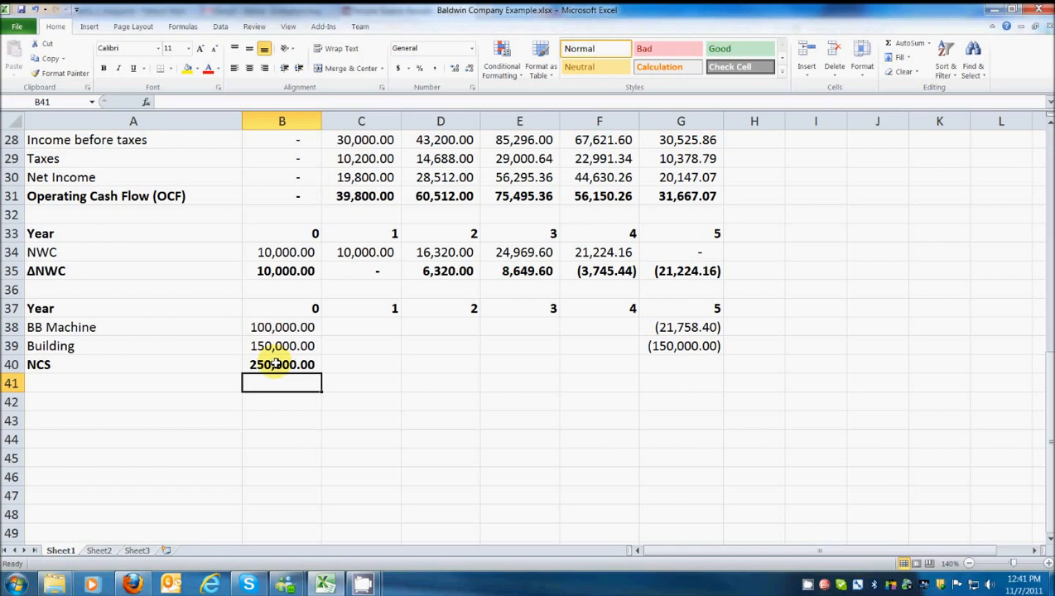
left_click(282, 364)
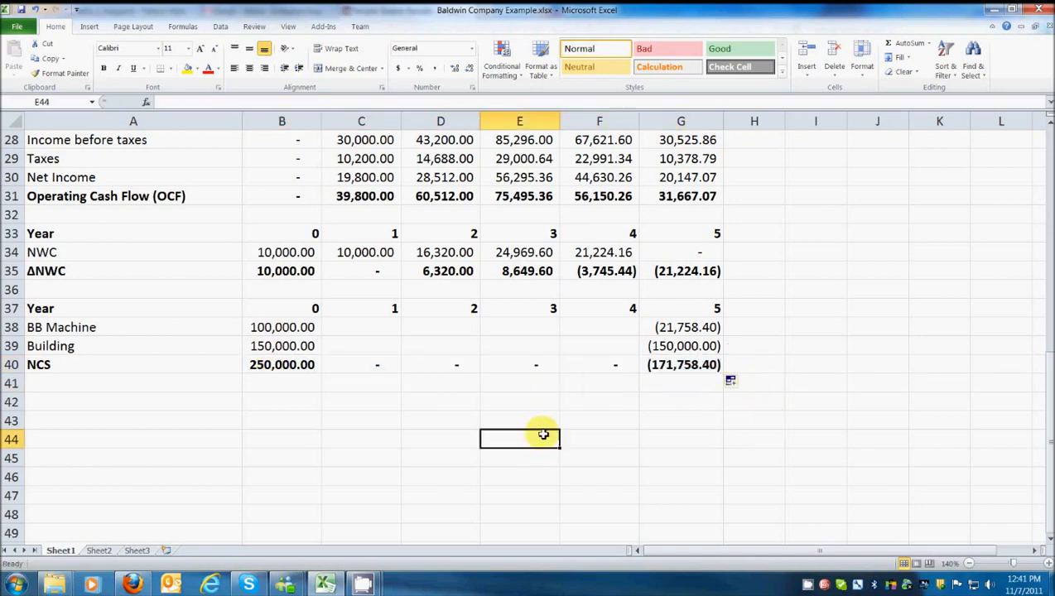
mouse_move(666, 445)
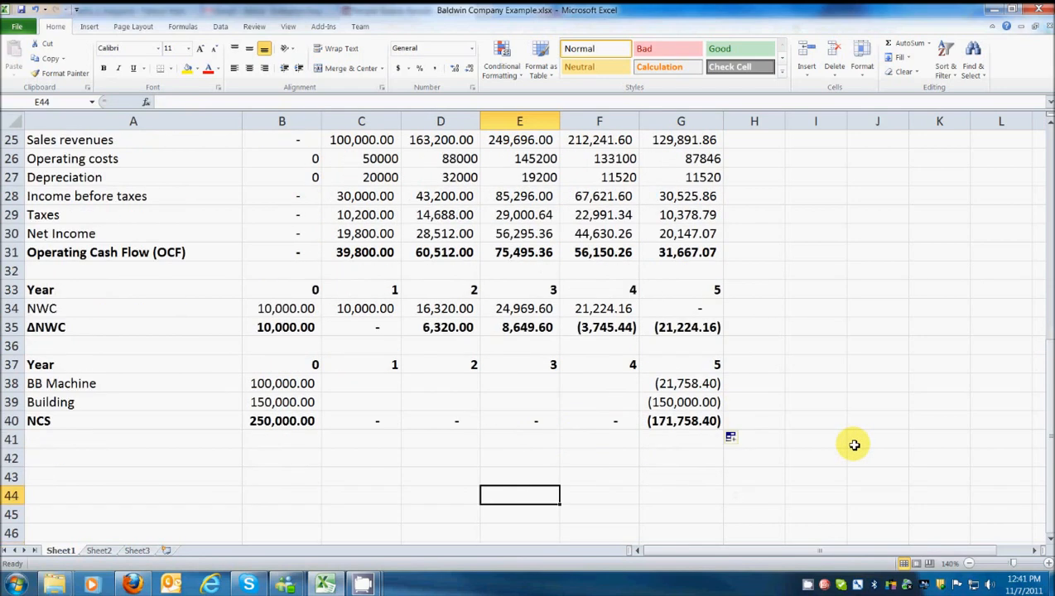
Paste the Year 0–5 header into row 42 and add a bold CFFA label in A43
scroll("down", 3)
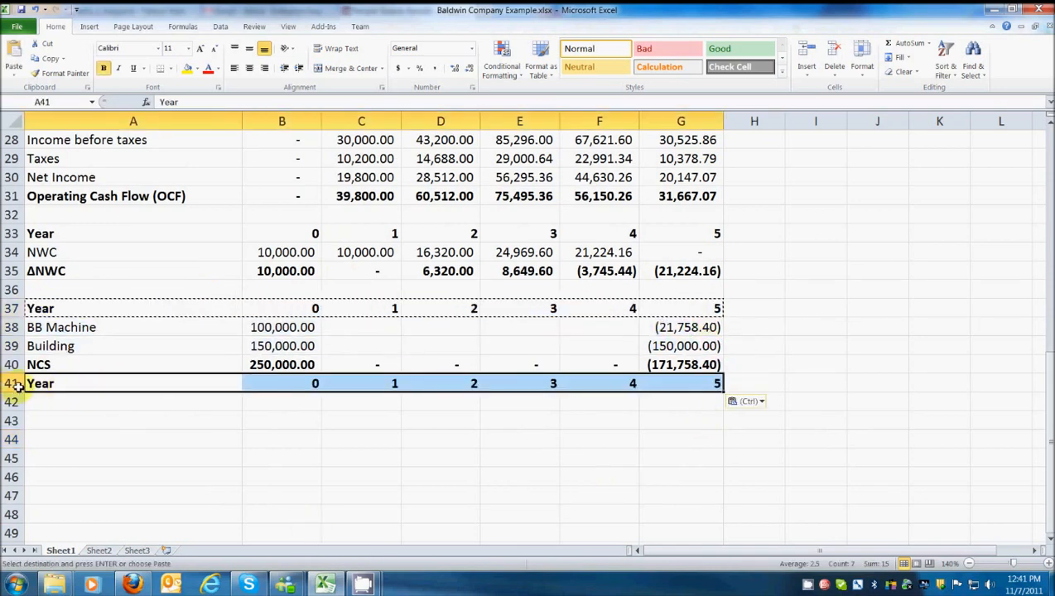
right_click(133, 383)
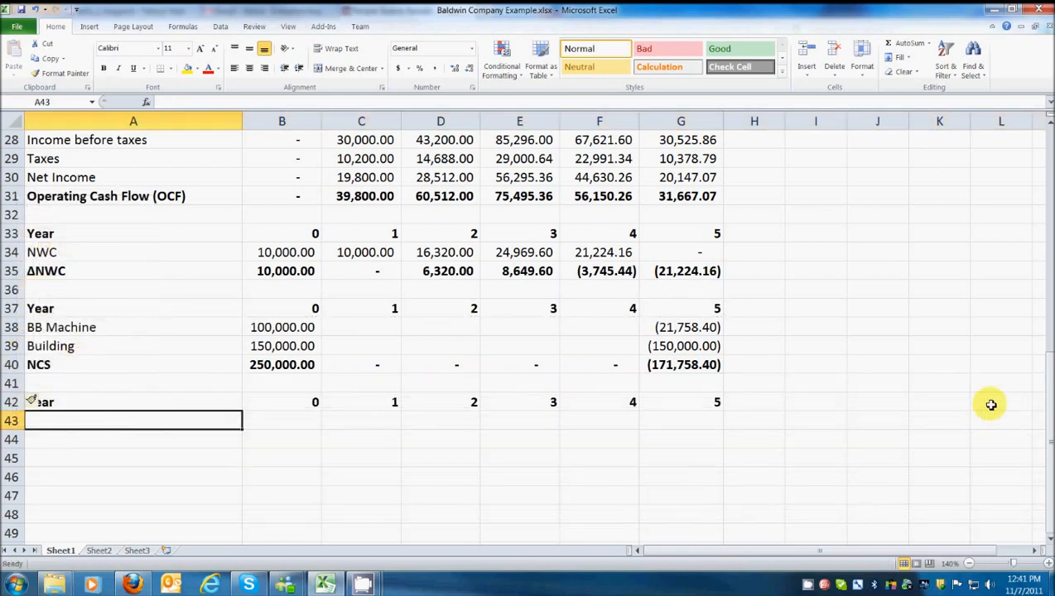
type("CFFA")
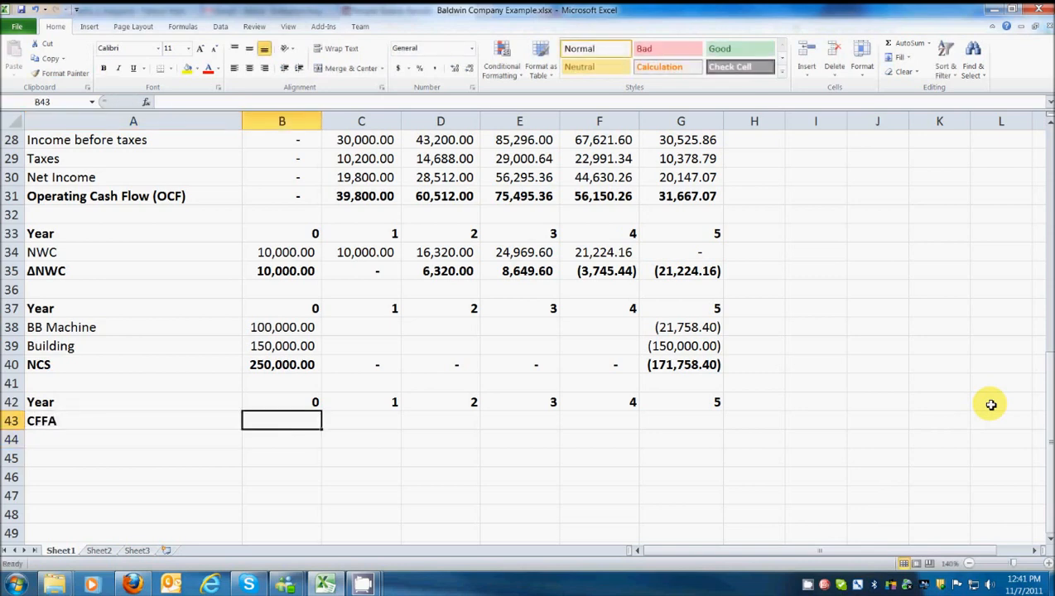
Enter =B31-B35-B40 in B43, fill right to G43, and bold the row
type("=")
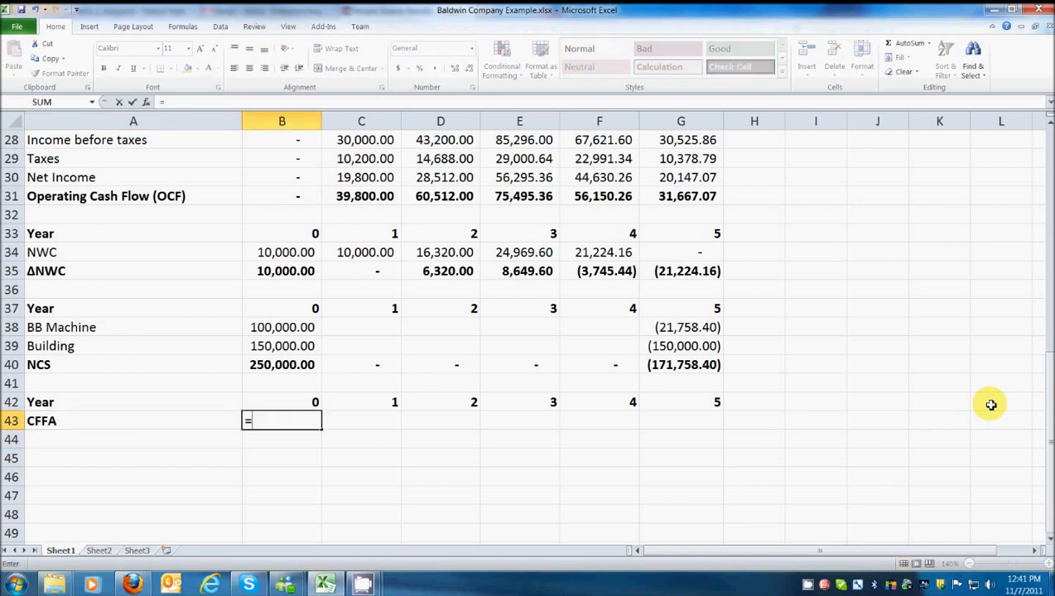
left_click(281, 197)
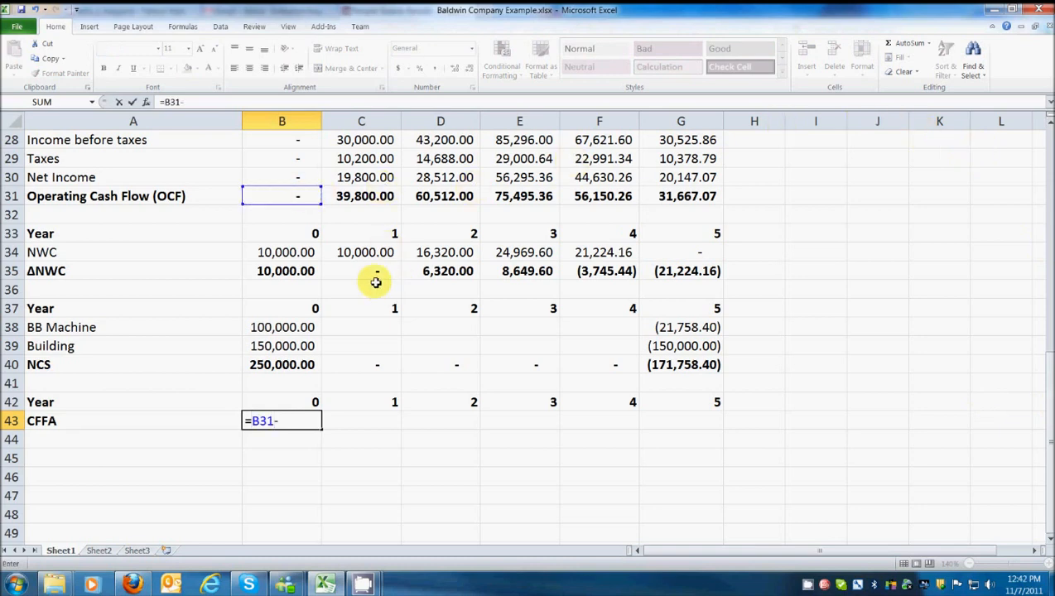
left_click(281, 271)
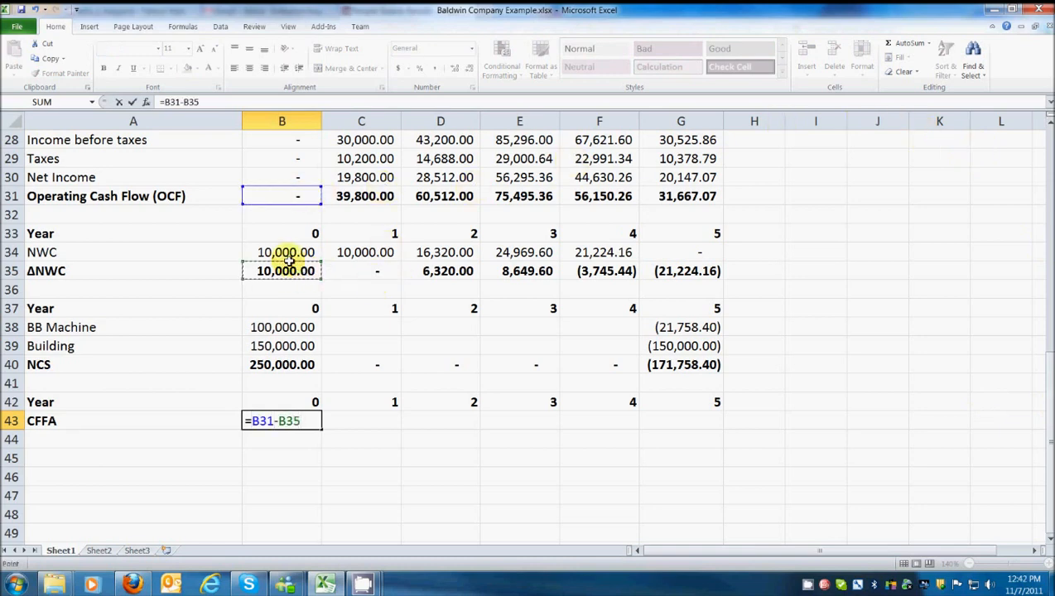
left_click(282, 364)
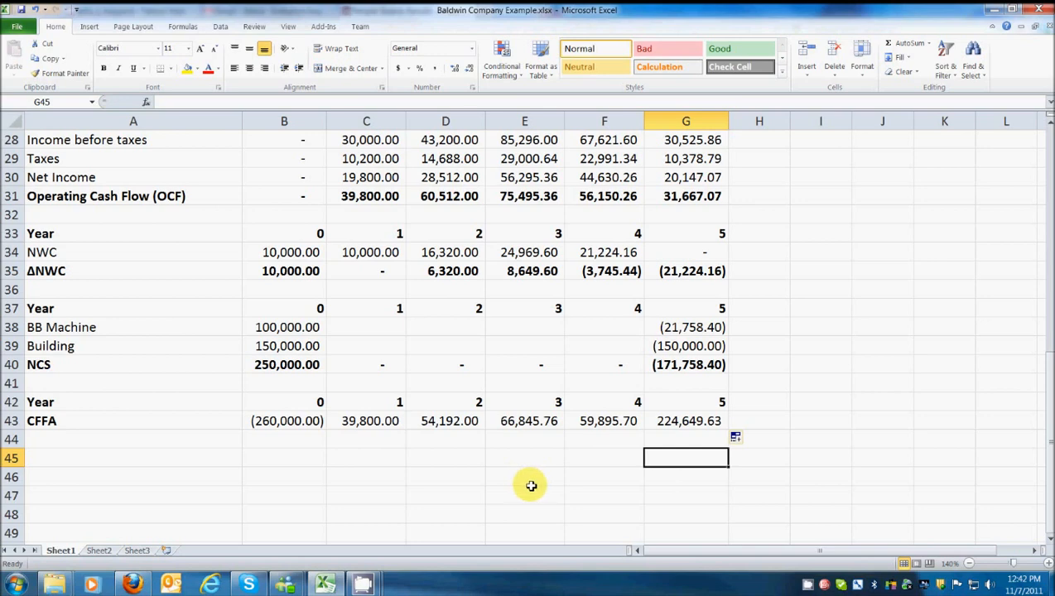
mouse_move(539, 485)
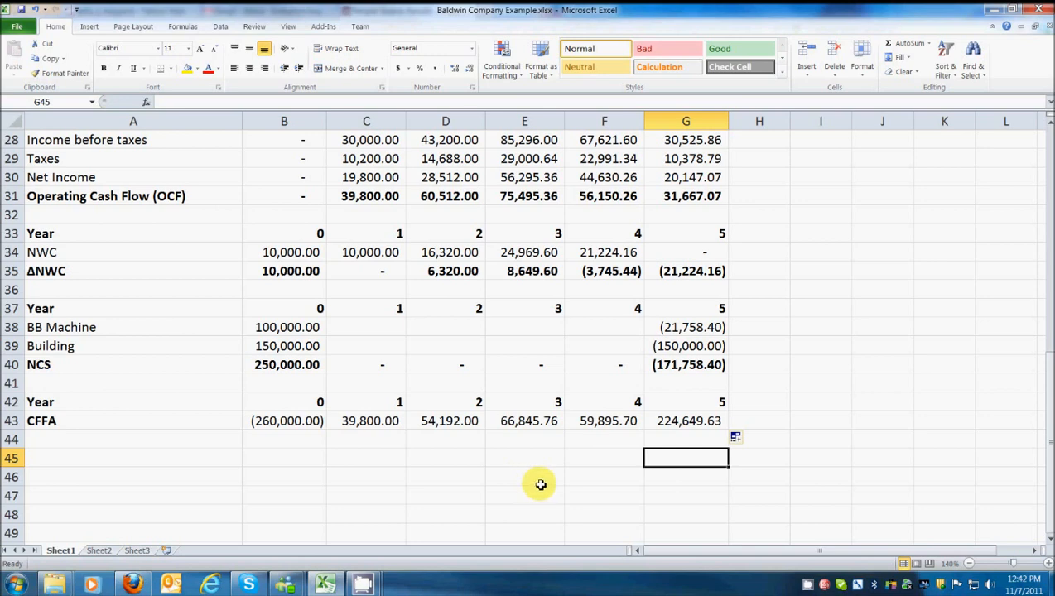
mouse_move(256, 482)
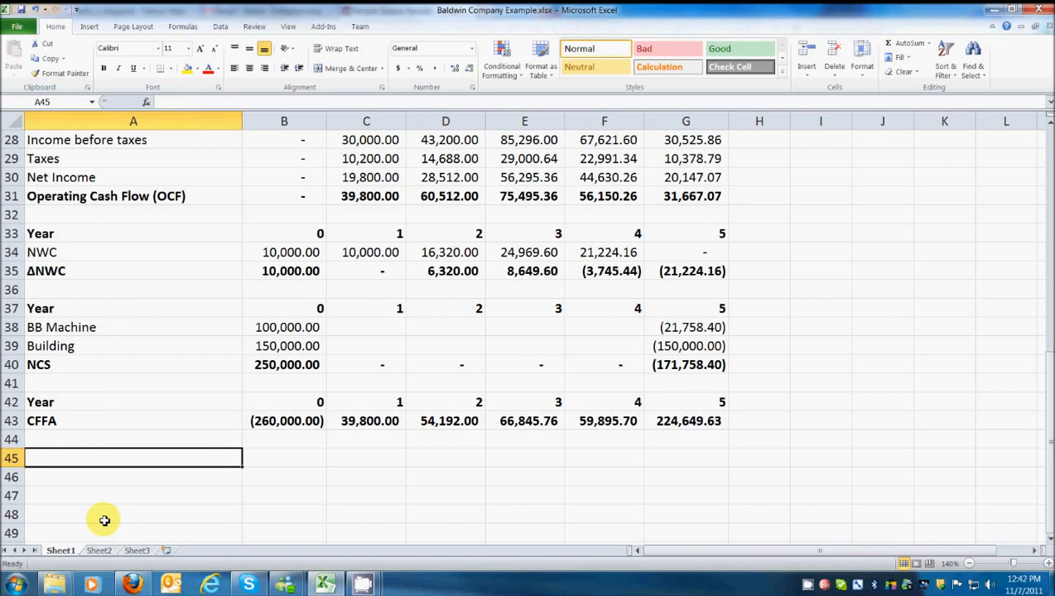
Type a bold Net Present Value label in A45, abandoning the started =NPV formula
type("Net Present Value")
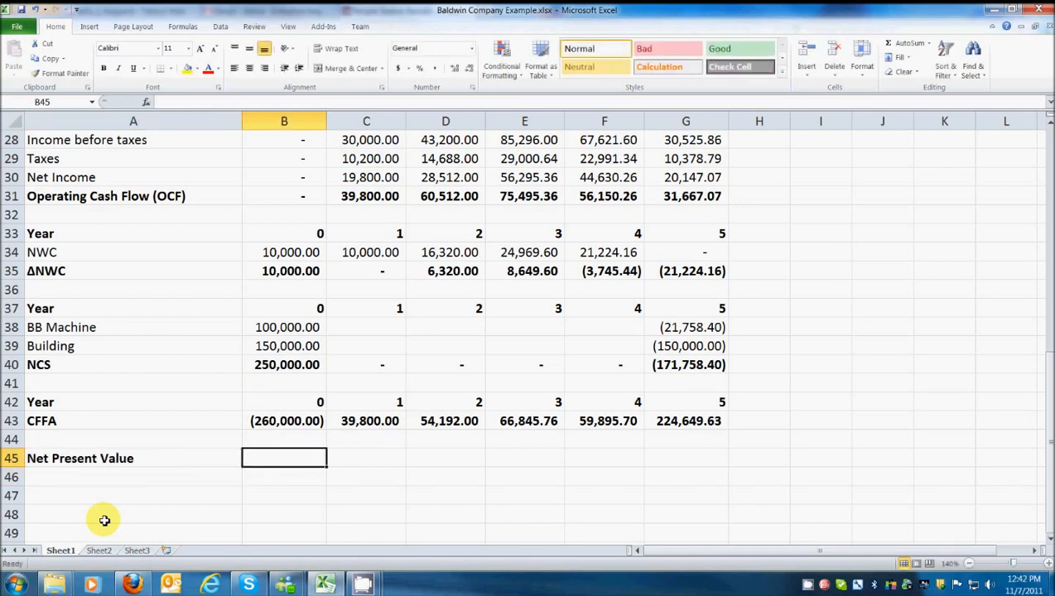
type("=npv")
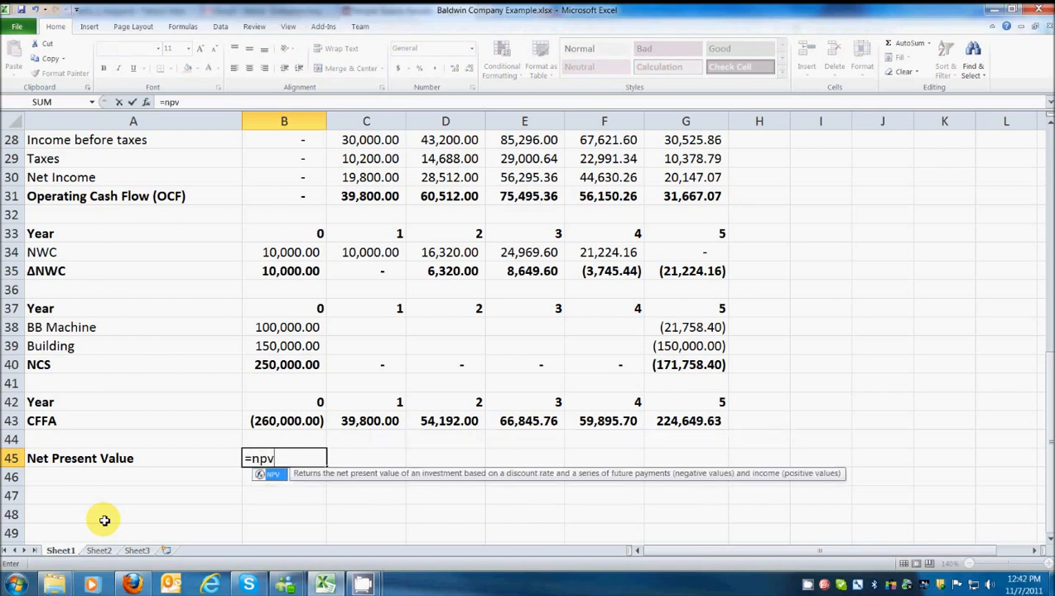
key("Escape")
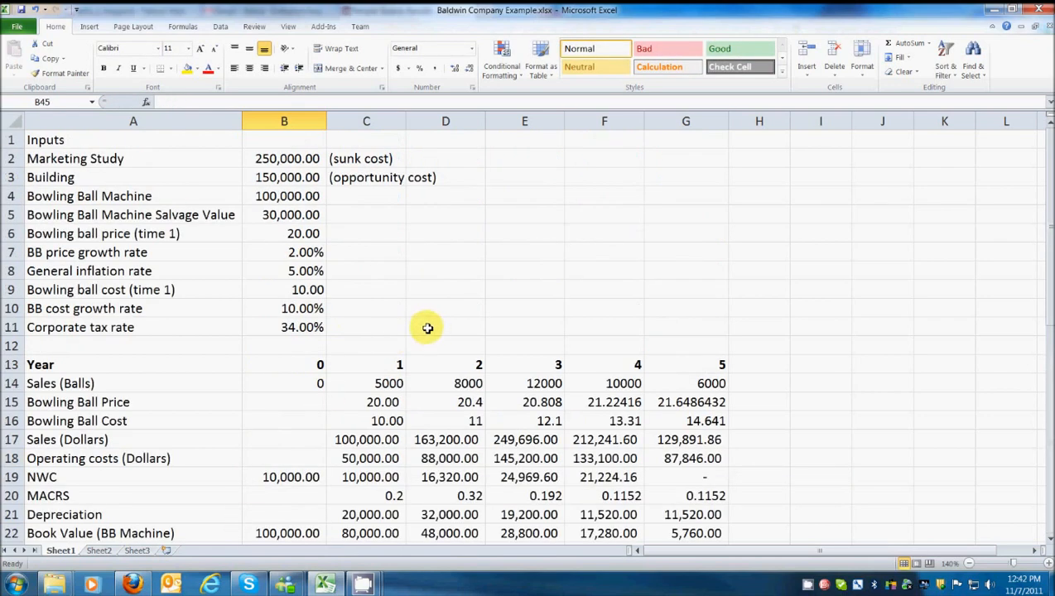
Add a Discount rate row in row 45 holding 0.1, formatted as 10%
scroll("down", 3)
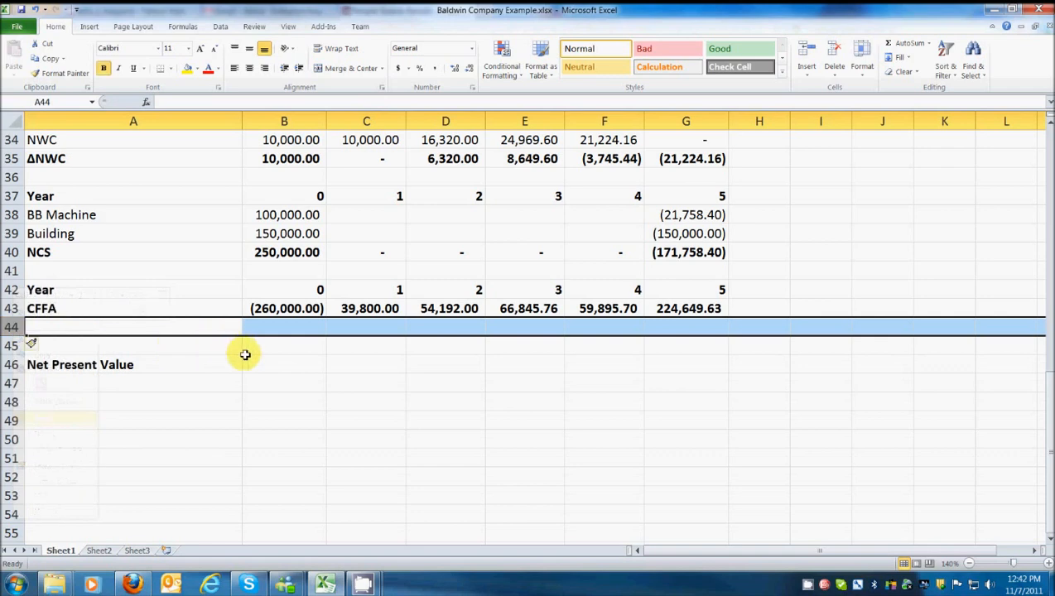
type("Discount rate")
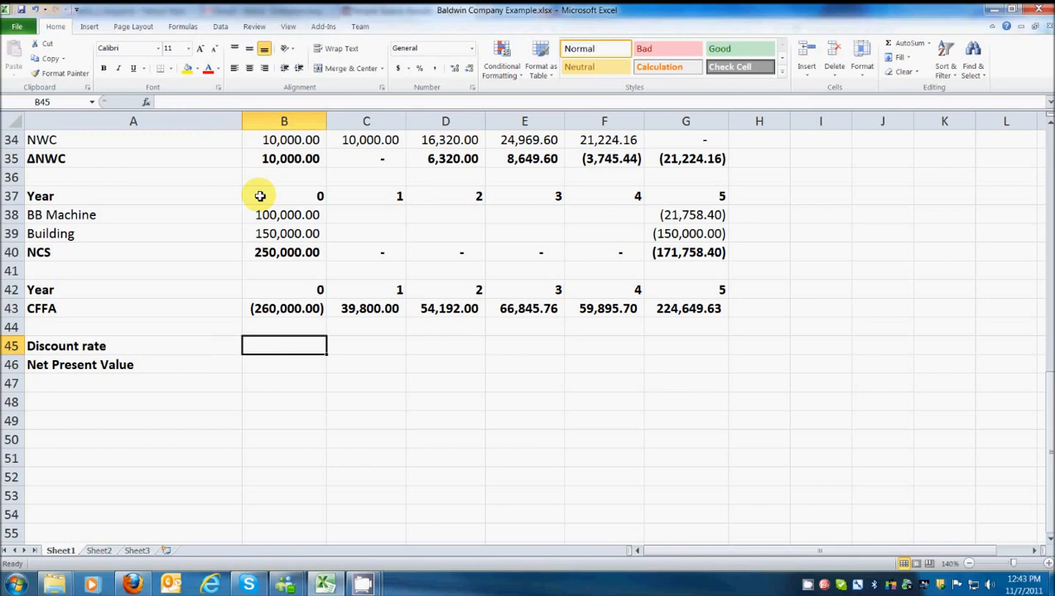
type("0.1")
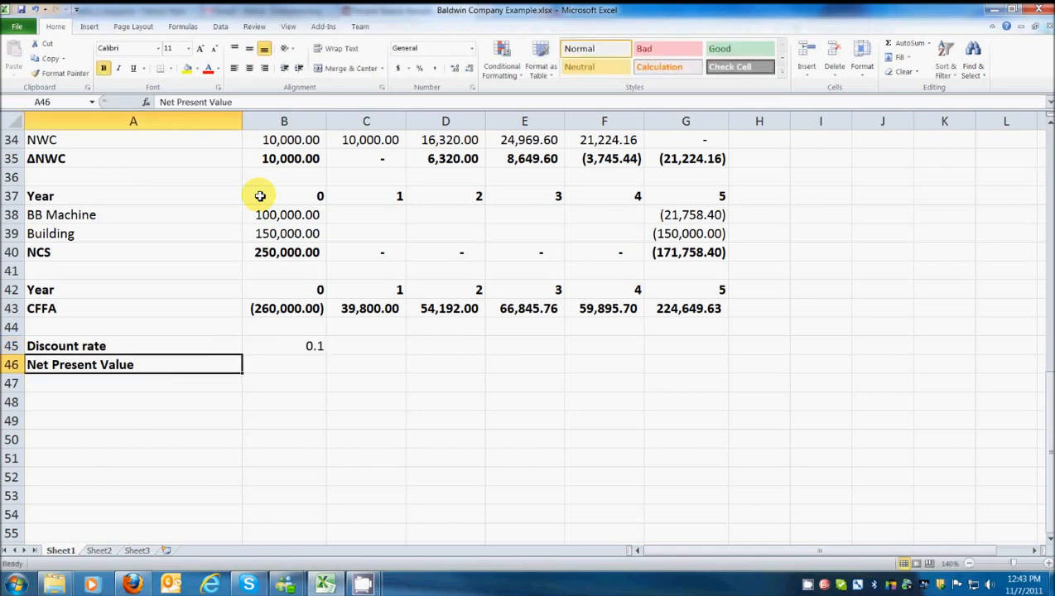
left_click(284, 346)
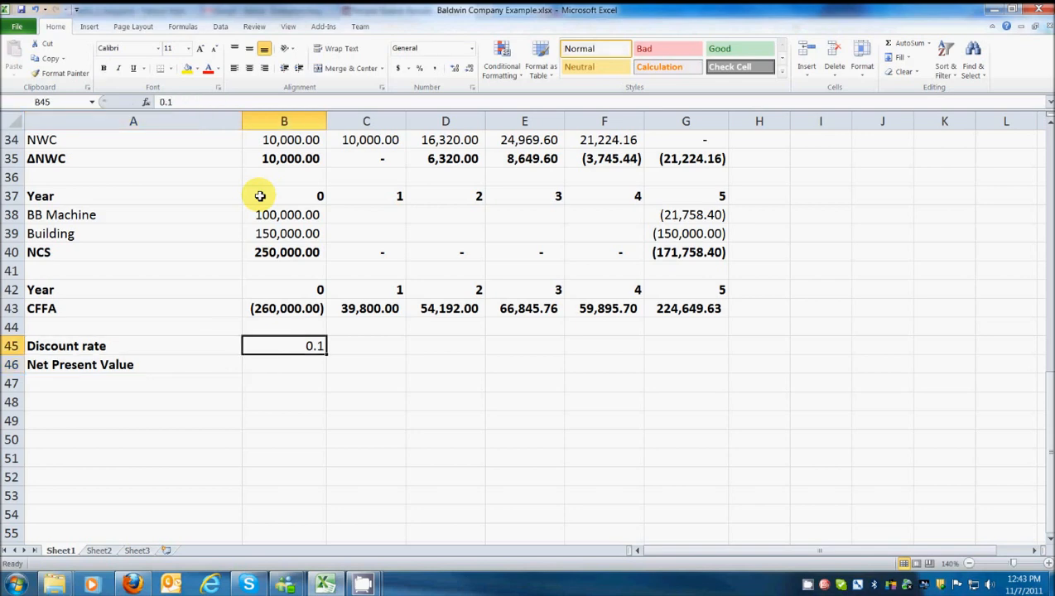
mouse_move(387, 222)
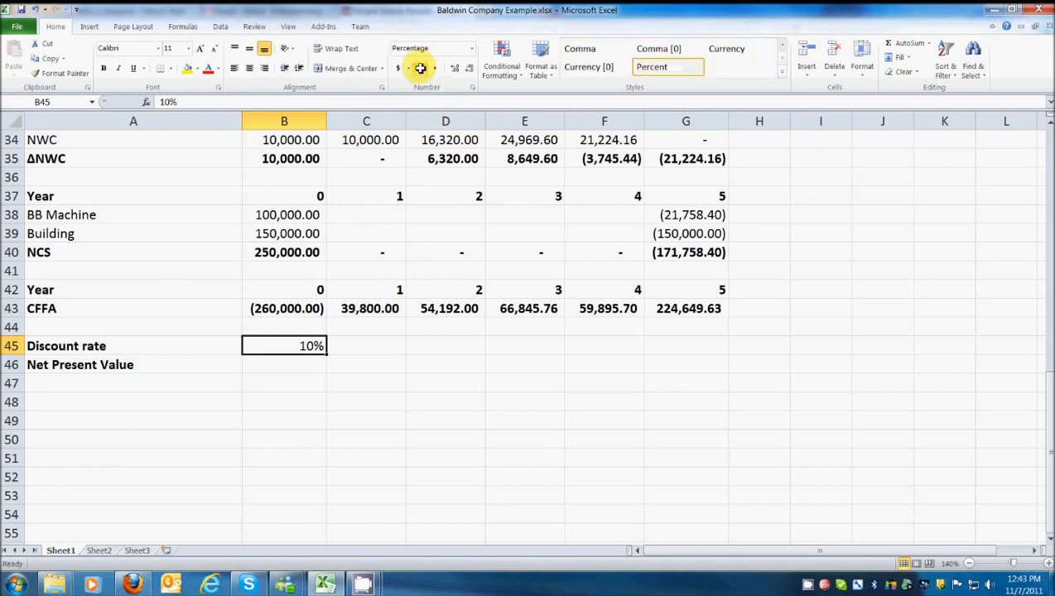
left_click(284, 364)
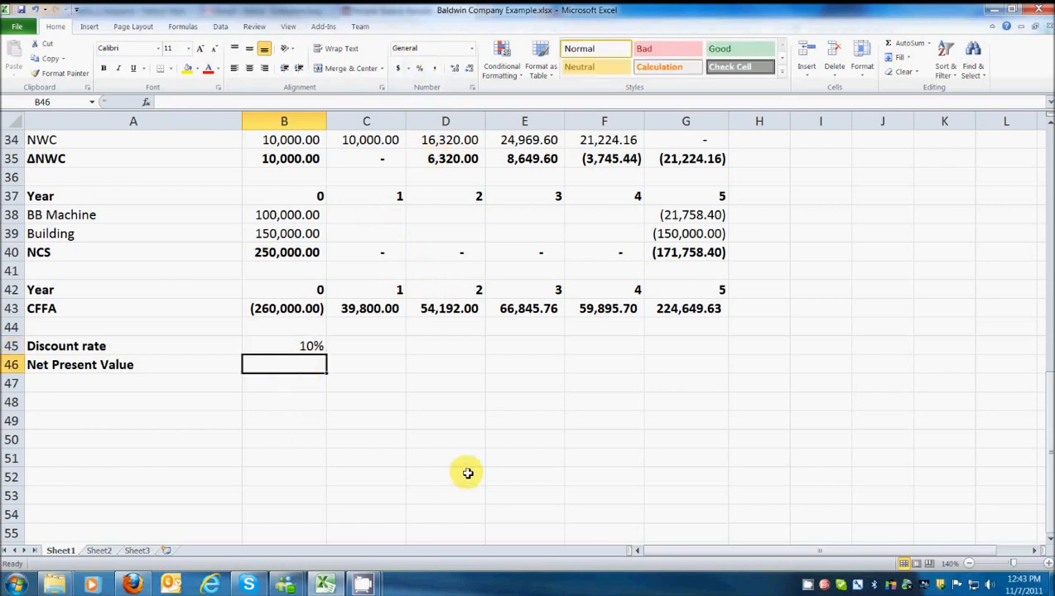
Enter =NPV(B45,C43:G43)+B43 in B46, giving a net present value of 51,590.11
type("=")
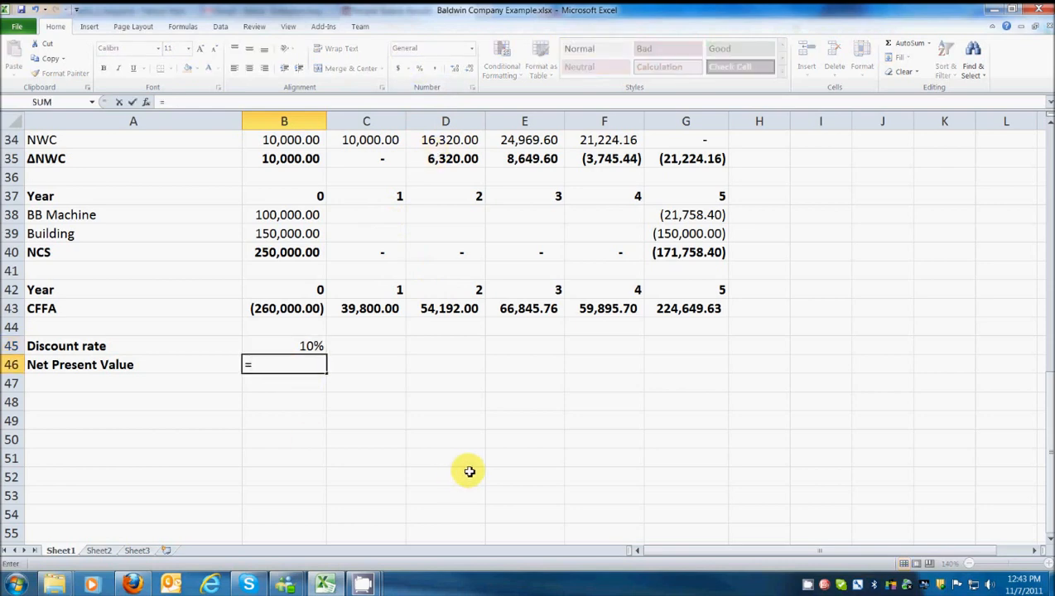
type("npv(")
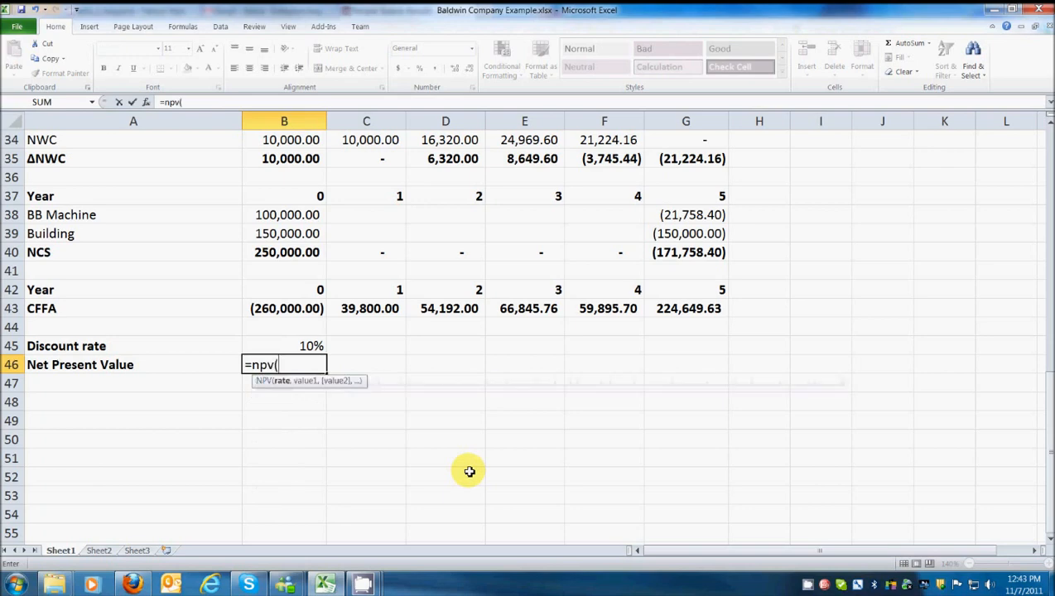
mouse_move(288, 384)
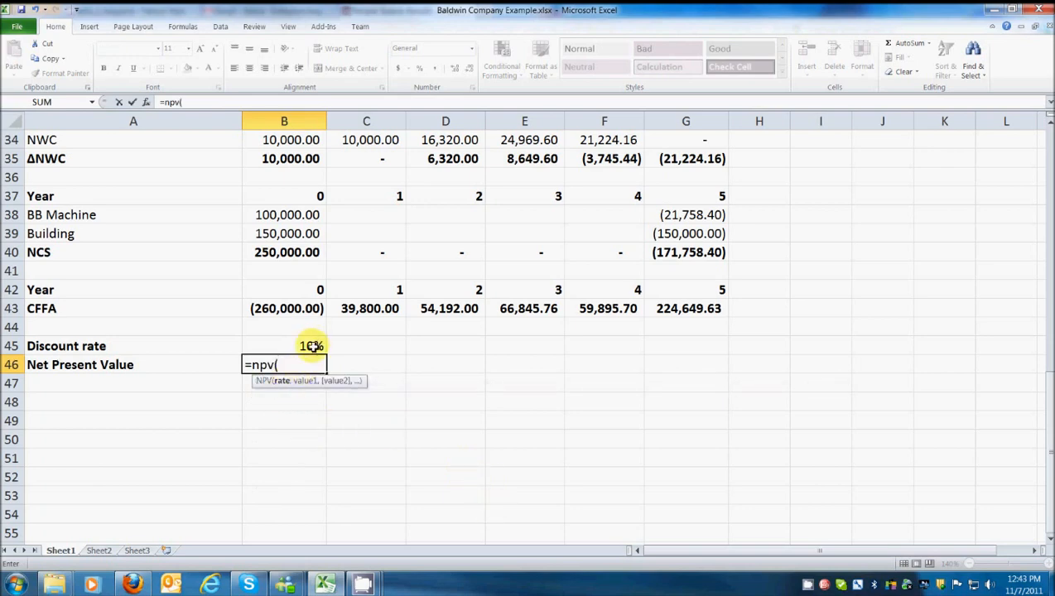
left_click(284, 345)
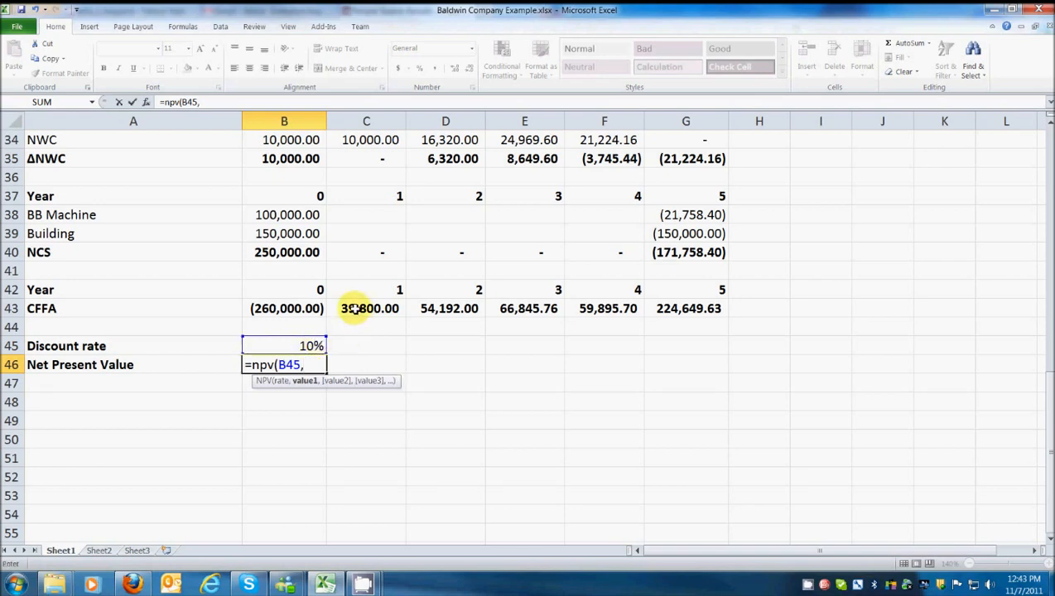
left_click_drag(369, 308, 686, 308)
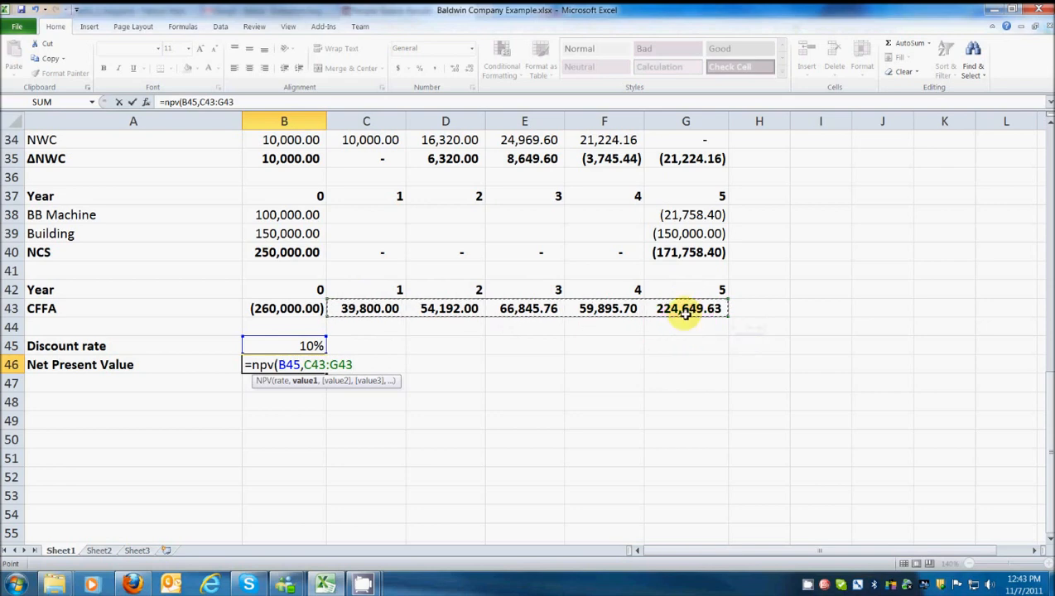
type(")")
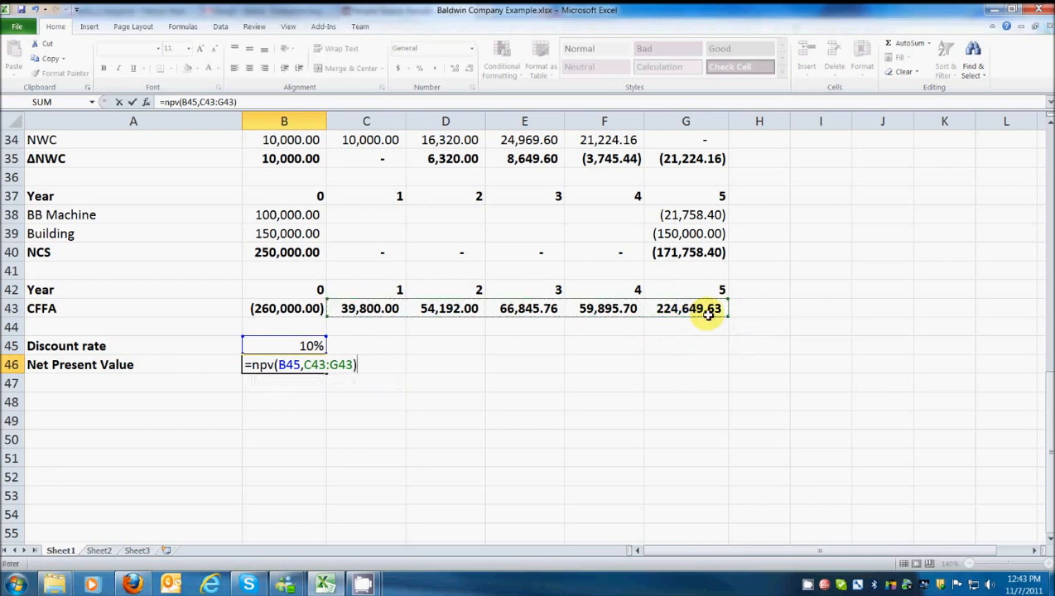
type("+")
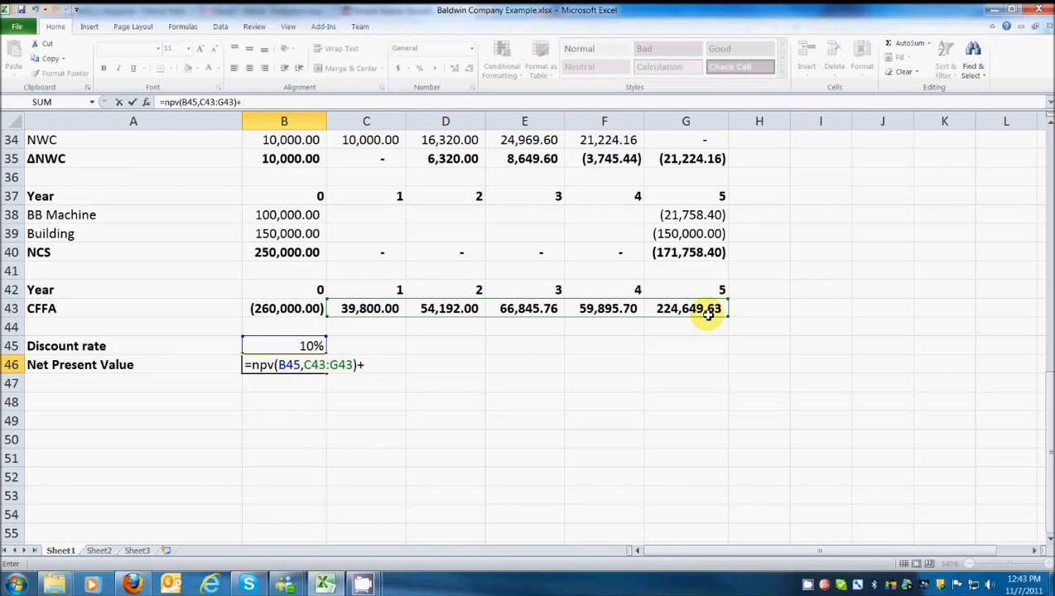
mouse_move(527, 391)
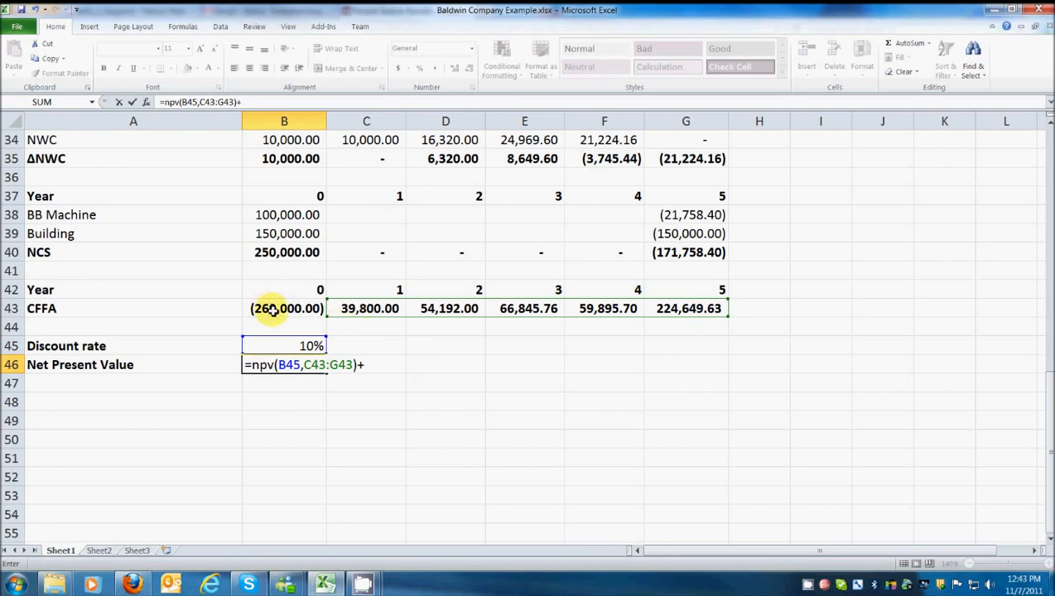
left_click(284, 308)
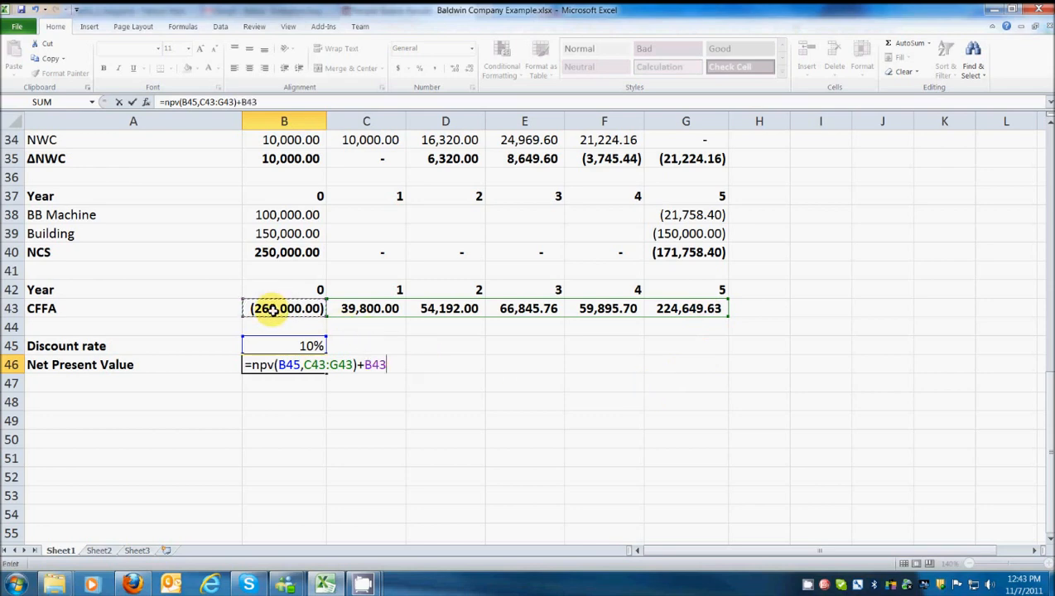
key("enter")
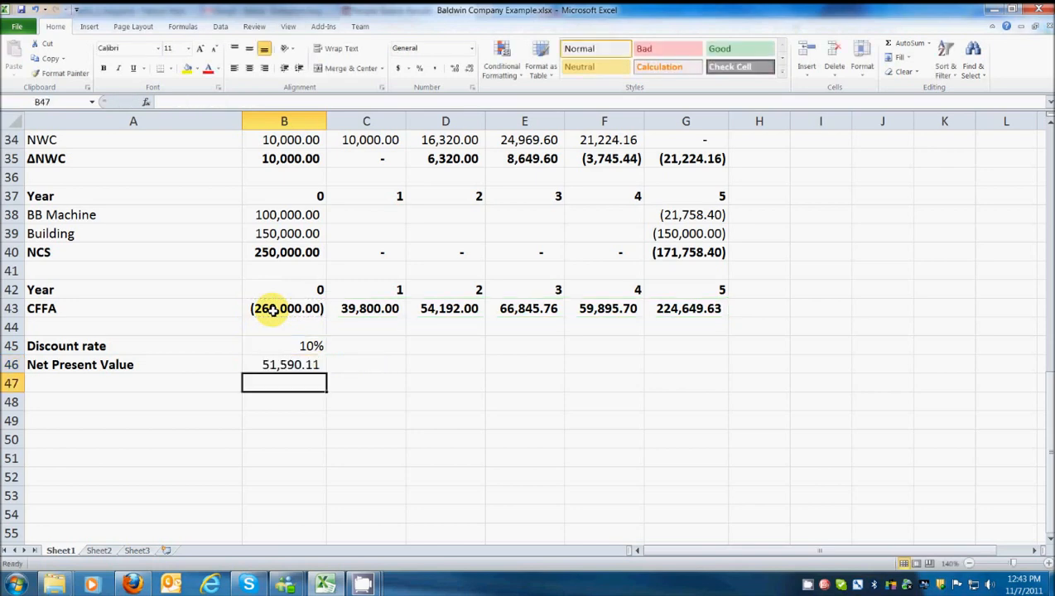
left_click(284, 365)
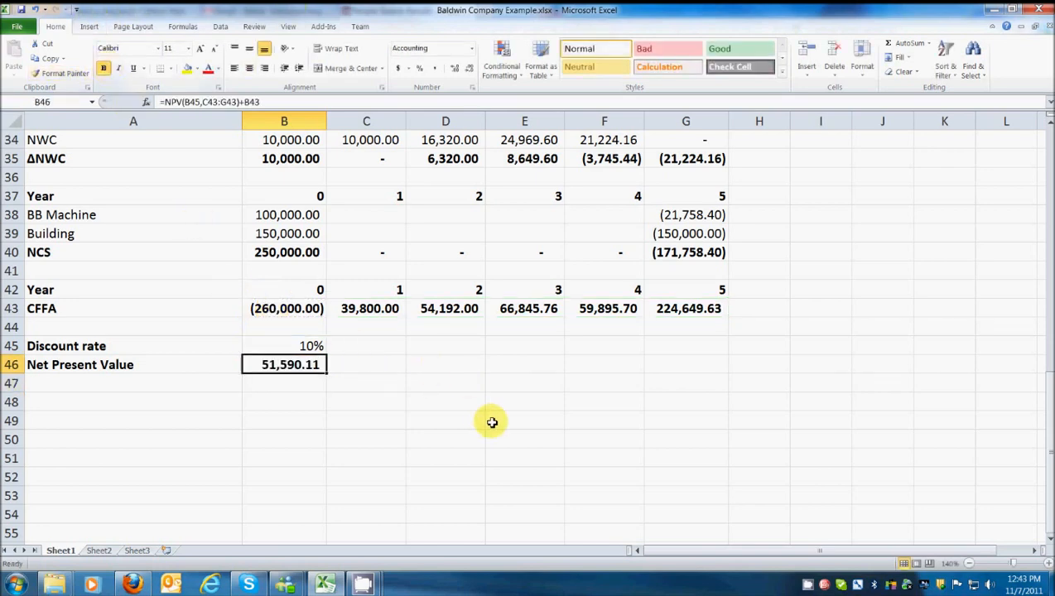
mouse_move(481, 413)
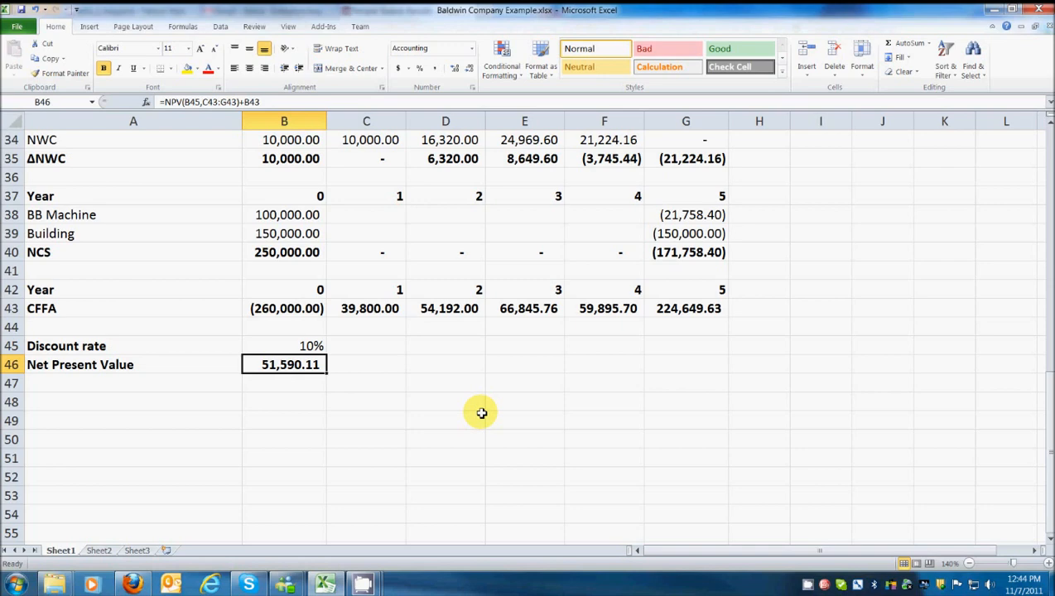
mouse_move(399, 428)
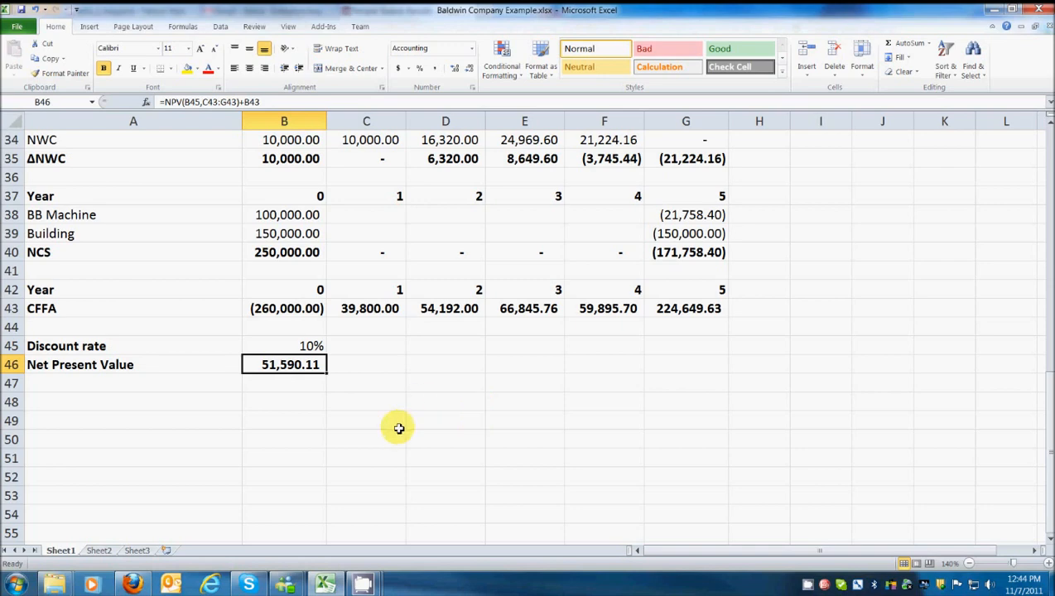
mouse_move(405, 429)
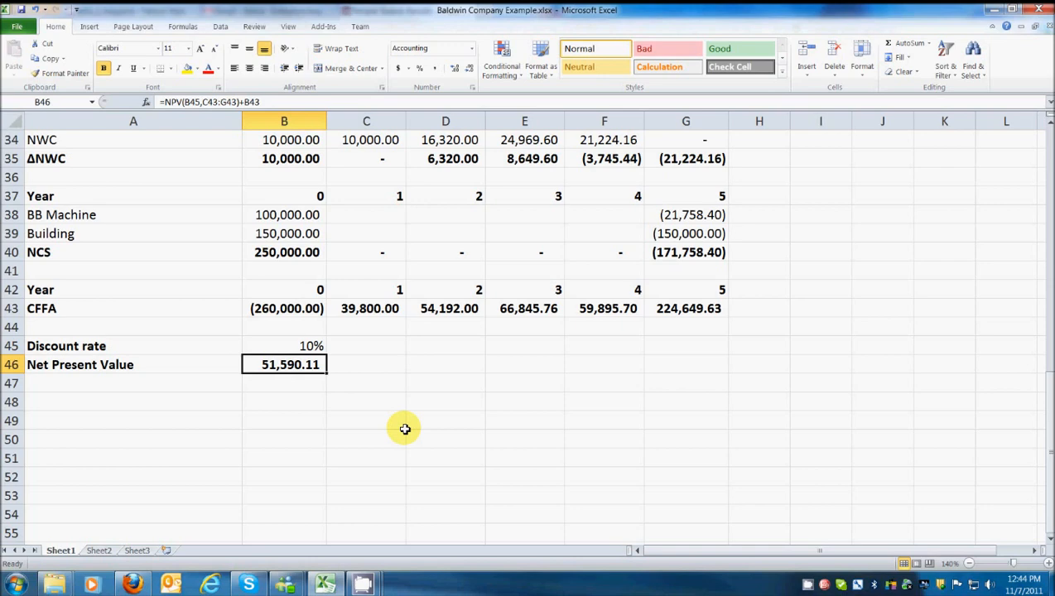
left_click(284, 345)
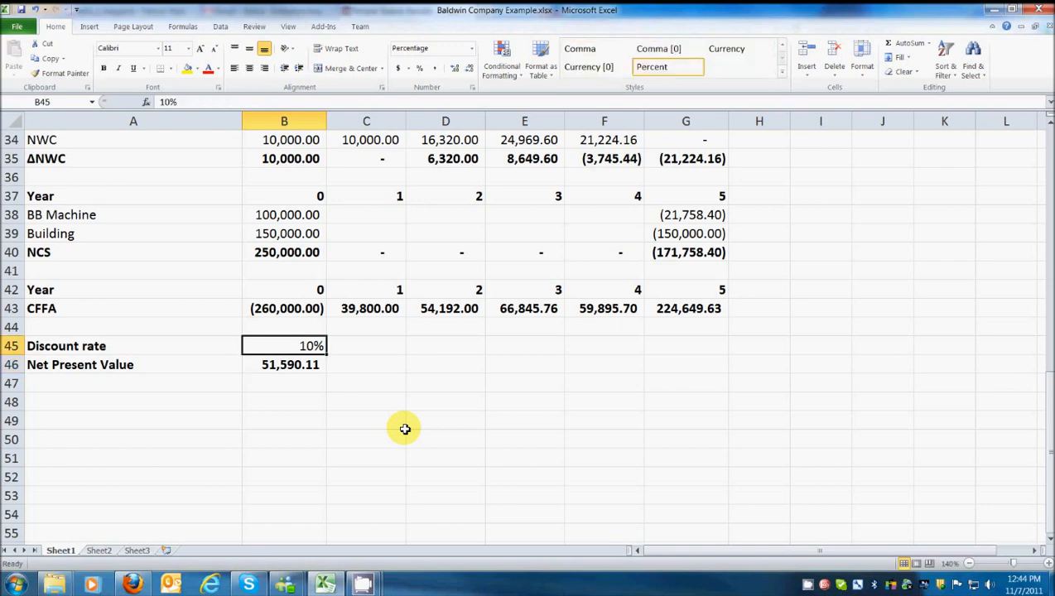
type("15%")
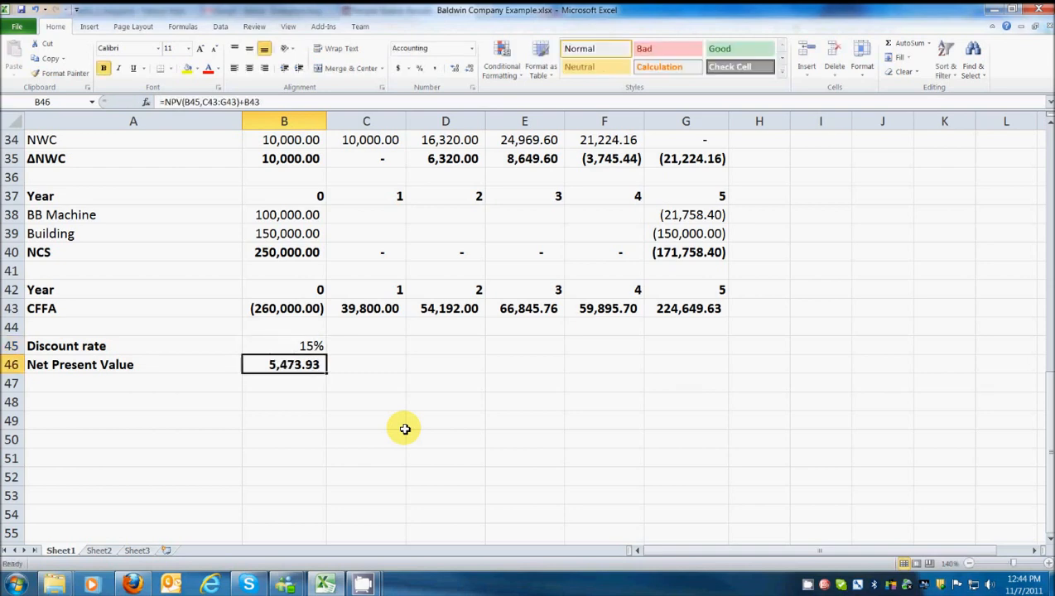
left_click(284, 345)
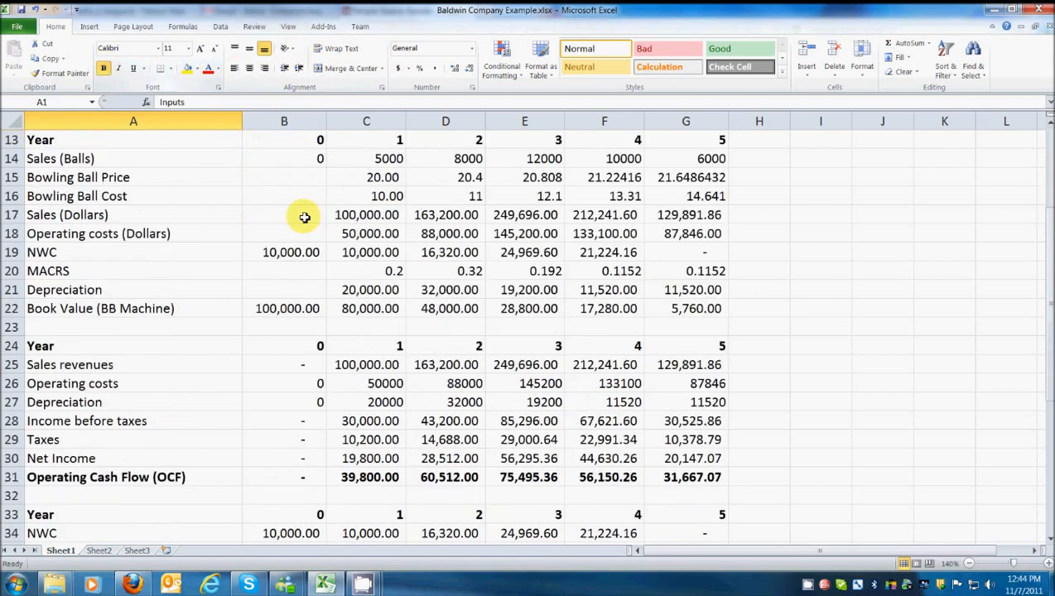
scroll("down", 3)
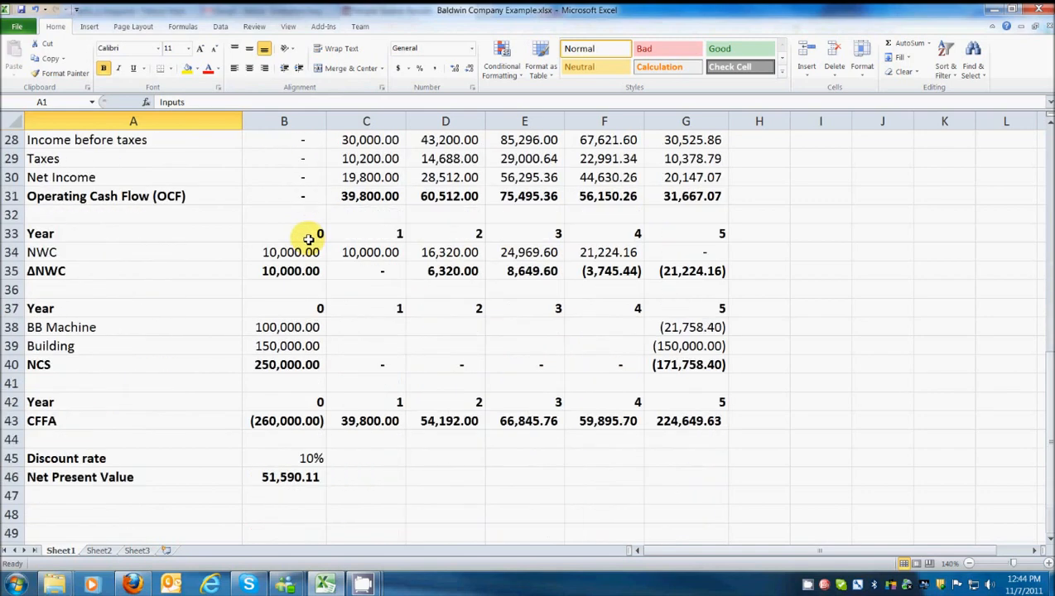